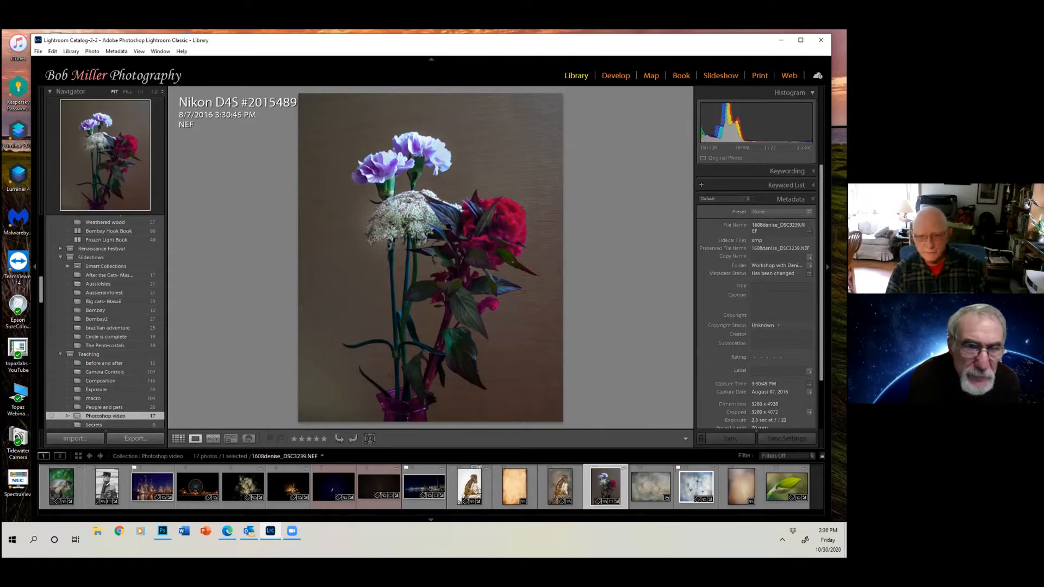
Send the flower bud photo from Lightroom's Library to Photoshop via Edit In
right_click(430, 259)
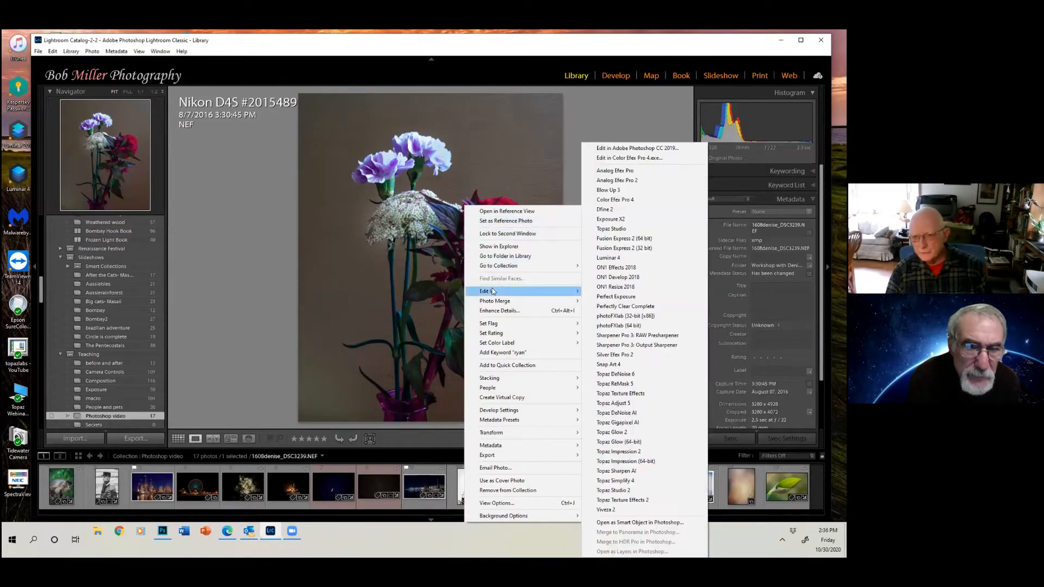
mouse_move(636, 148)
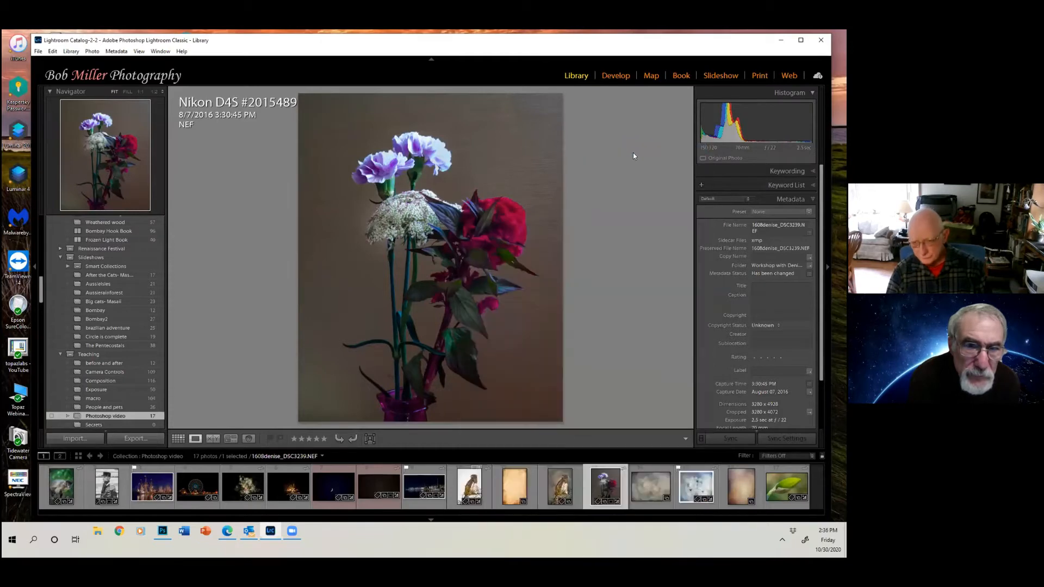
click(162, 531)
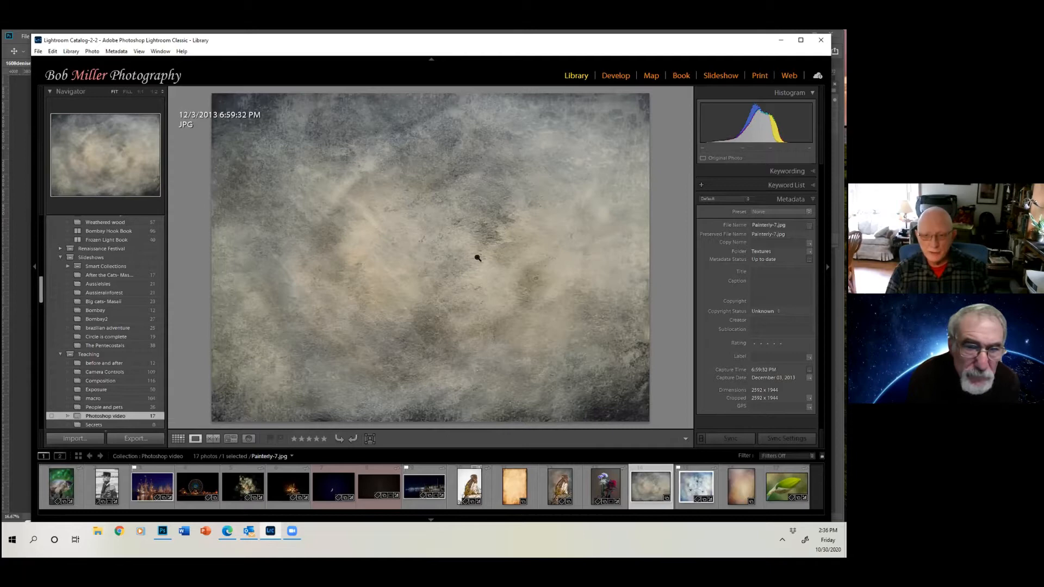
mouse_move(481, 259)
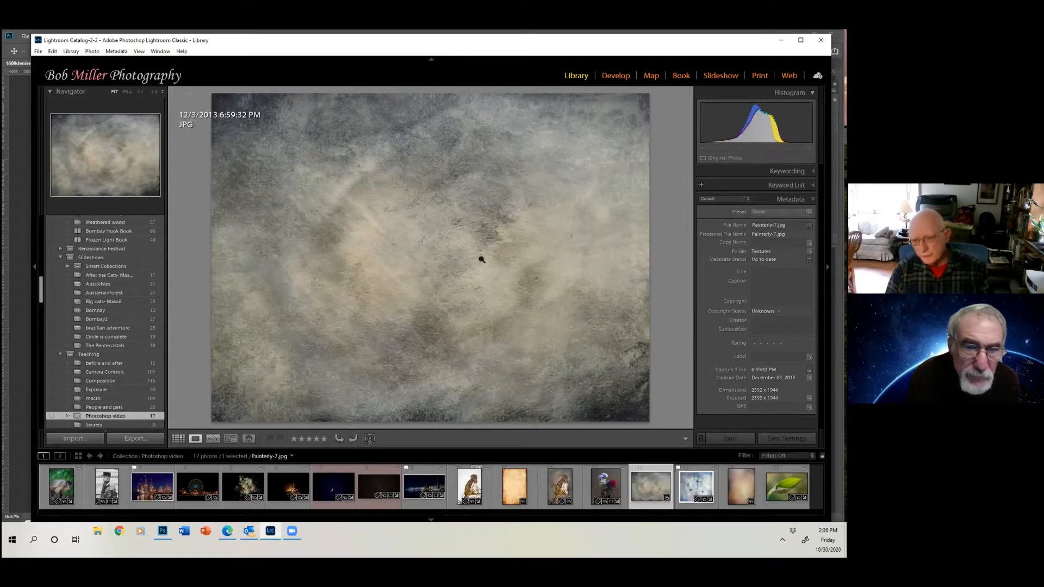
mouse_move(417, 224)
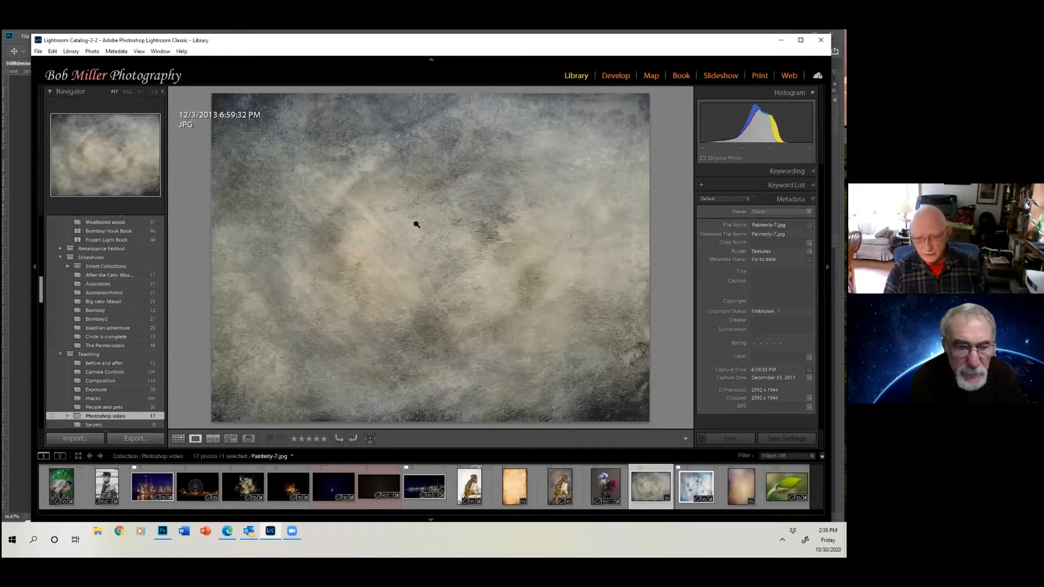
mouse_move(449, 221)
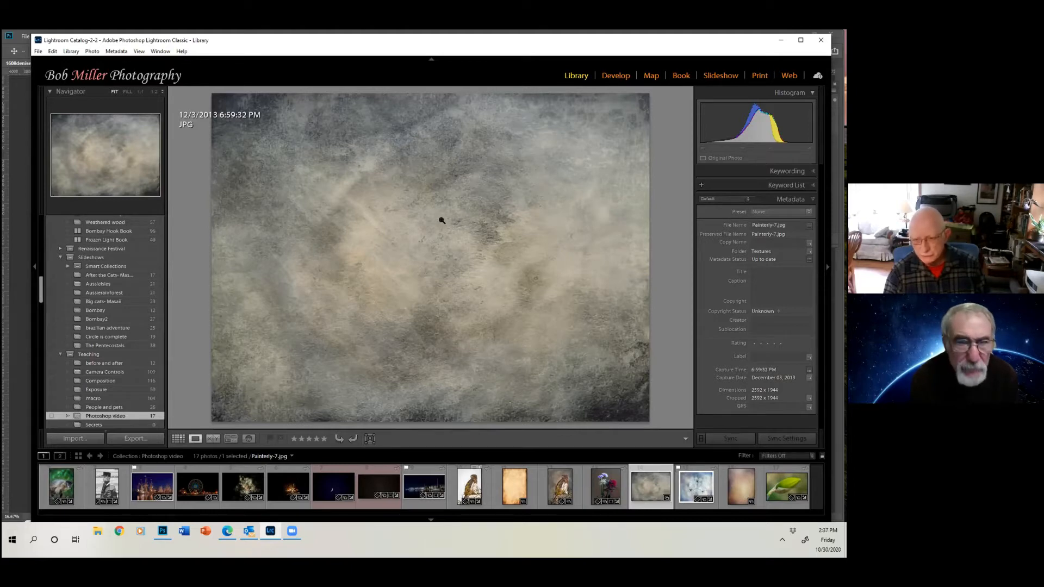
mouse_move(664, 375)
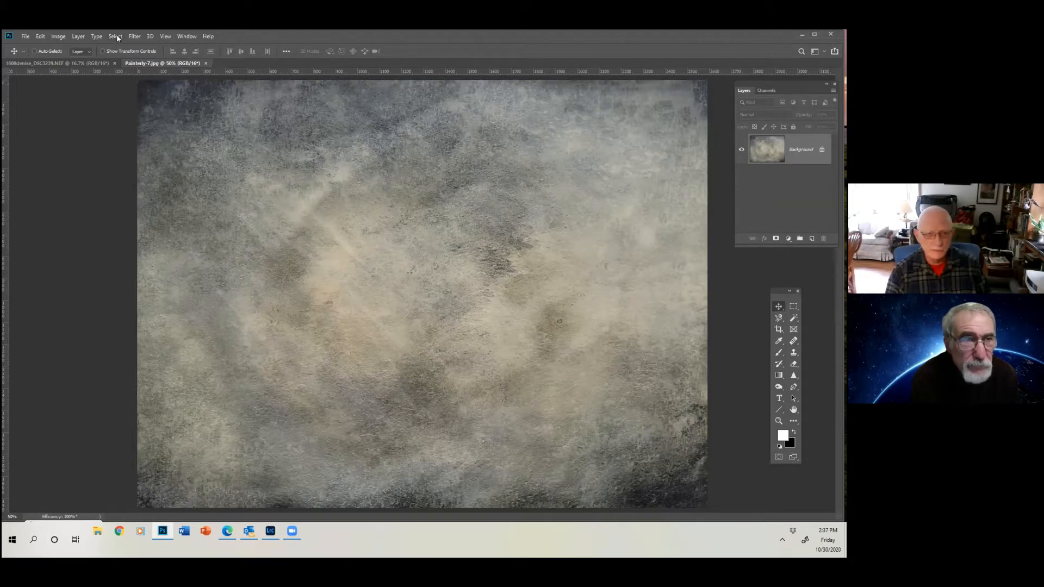
Select All on the paper texture document and copy it to the clipboard
click(114, 36)
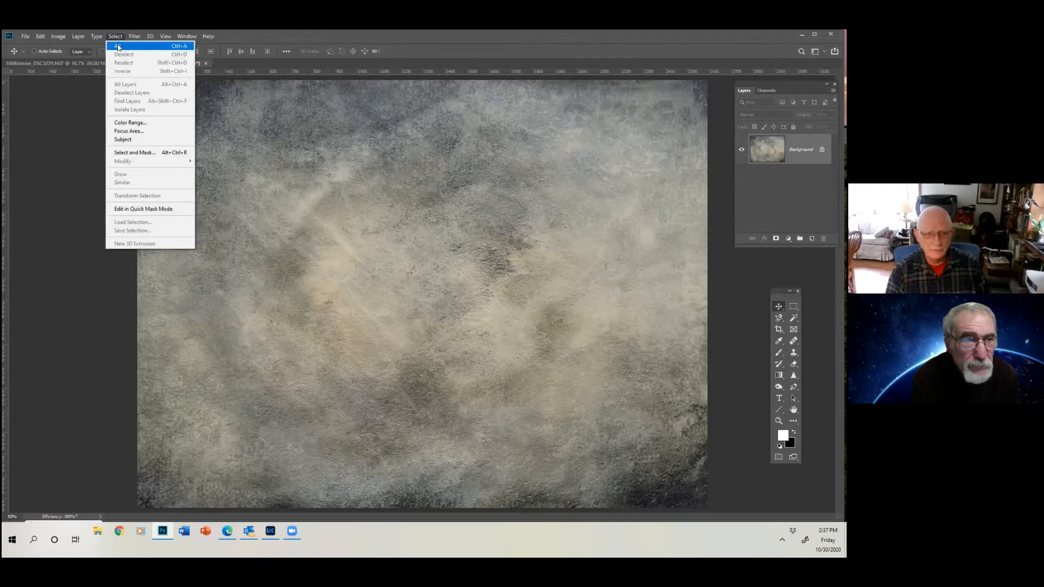
click(117, 46)
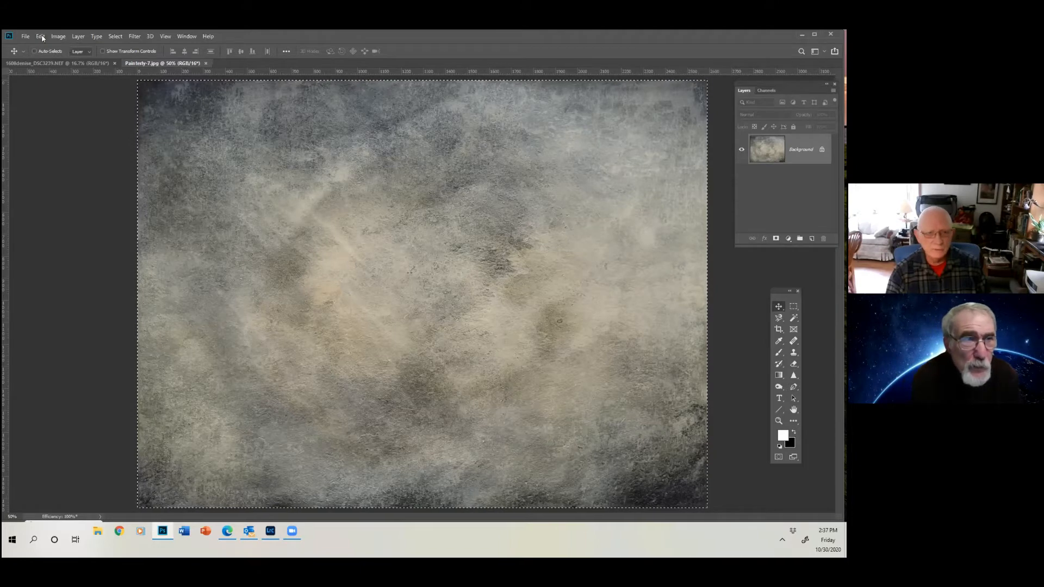
click(40, 36)
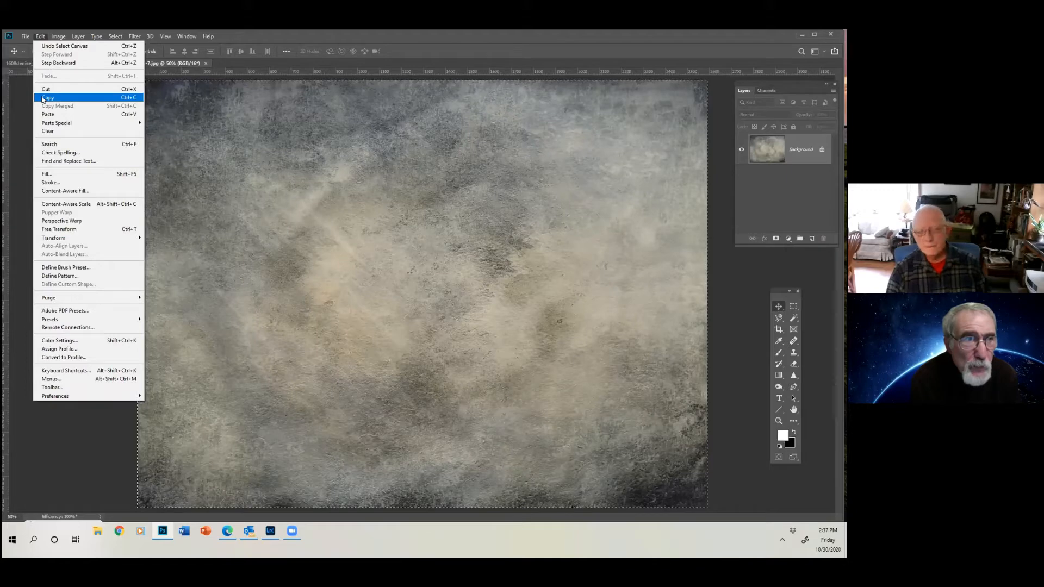
click(48, 97)
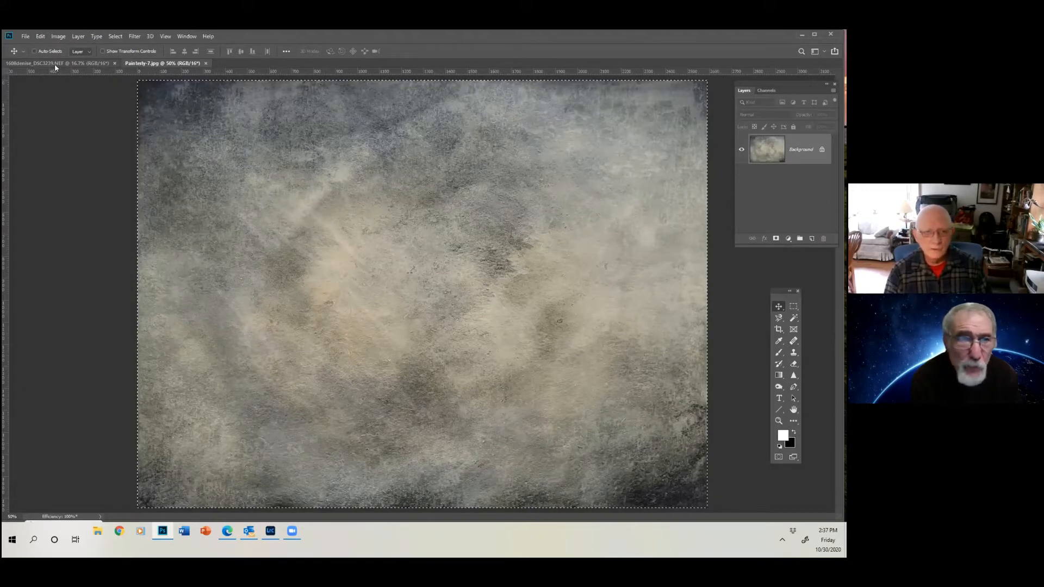
Paste the copied texture into the flower photo document as a new layer
click(56, 63)
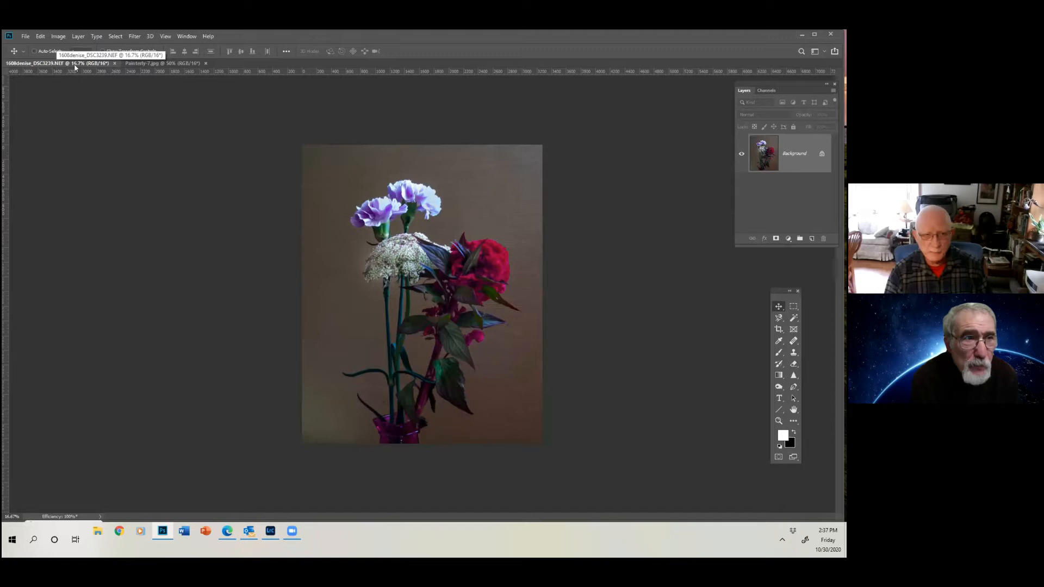
click(41, 36)
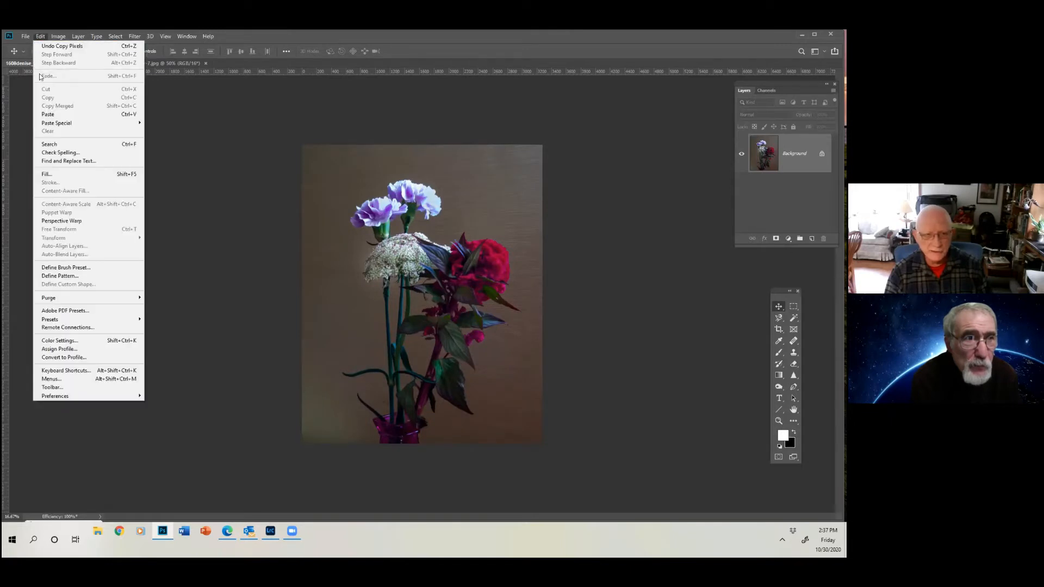
mouse_move(47, 114)
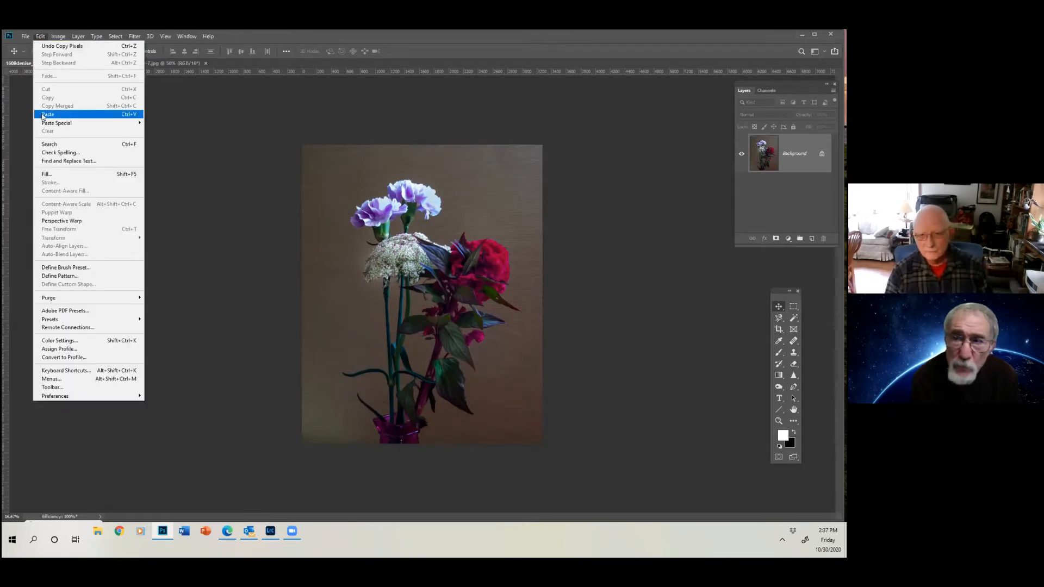
click(47, 114)
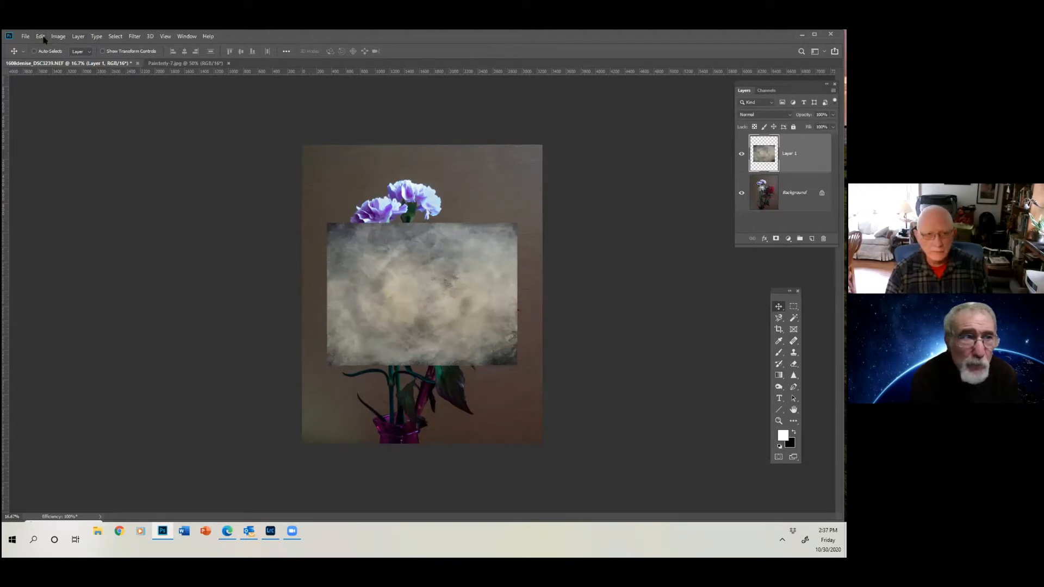
click(40, 35)
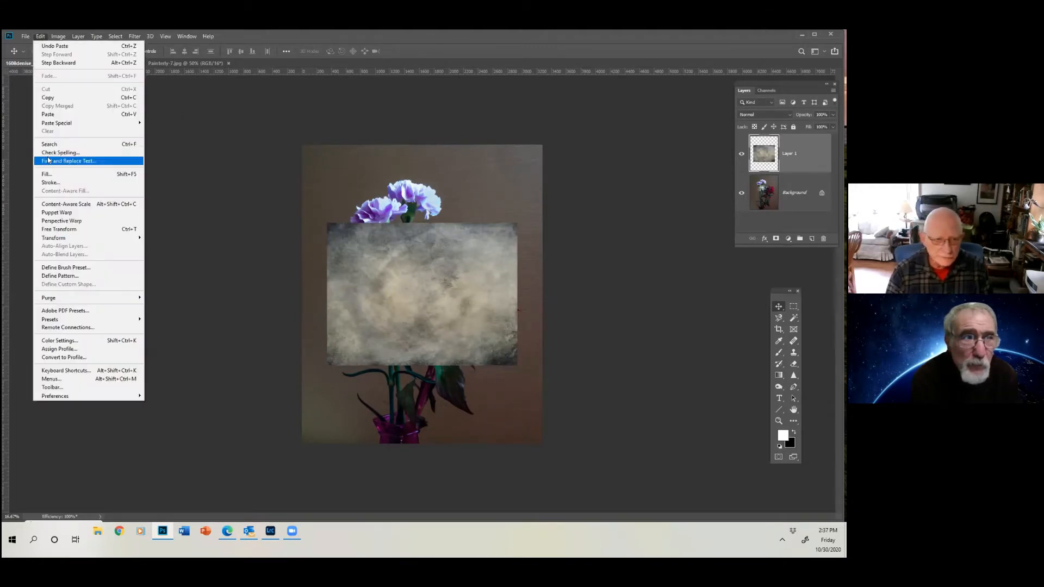
mouse_move(53, 238)
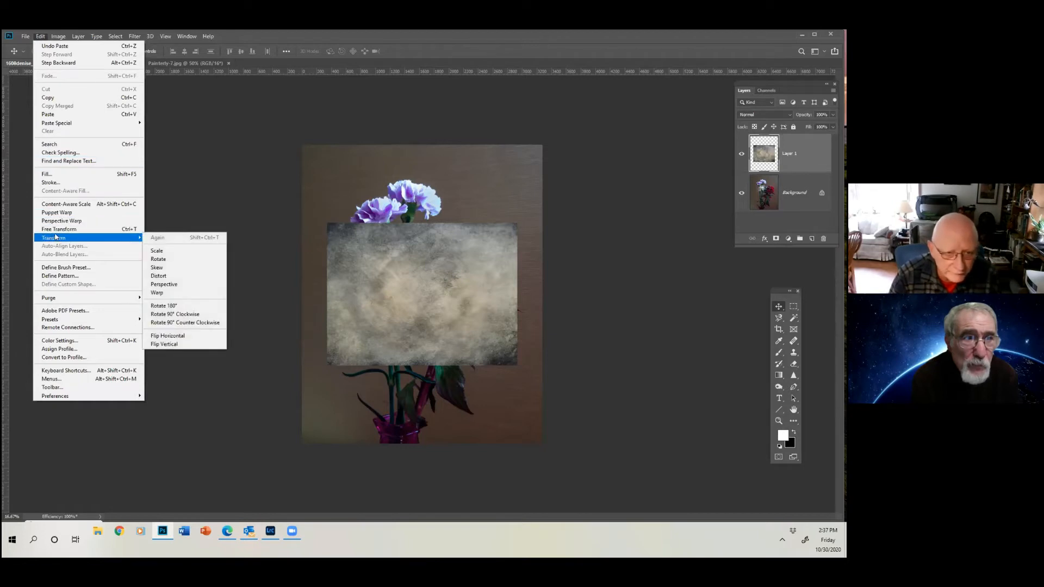
Scale the texture layer past the canvas edges and commit the transform
click(157, 250)
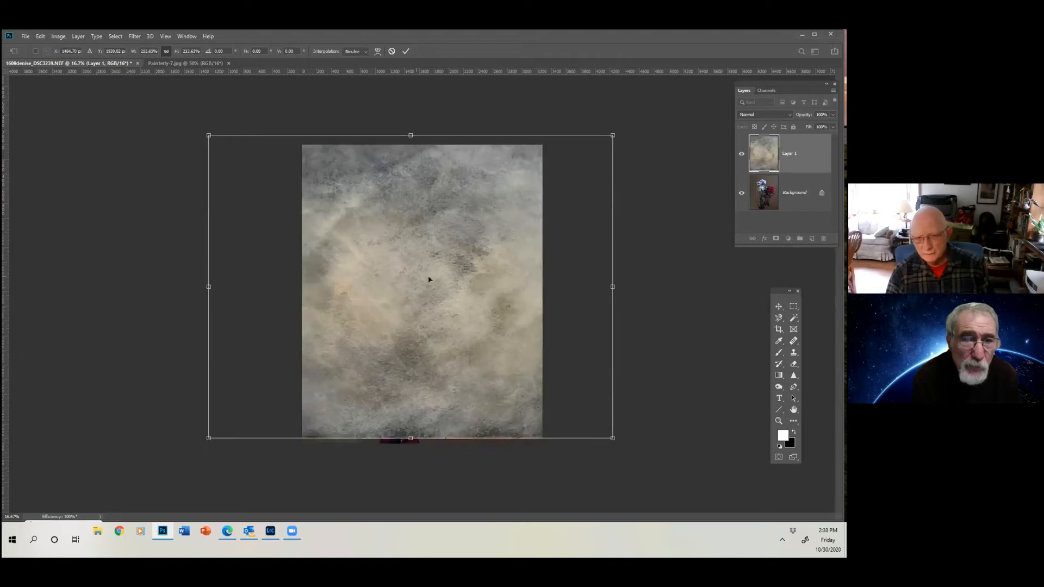
drag(611, 286, 605, 286)
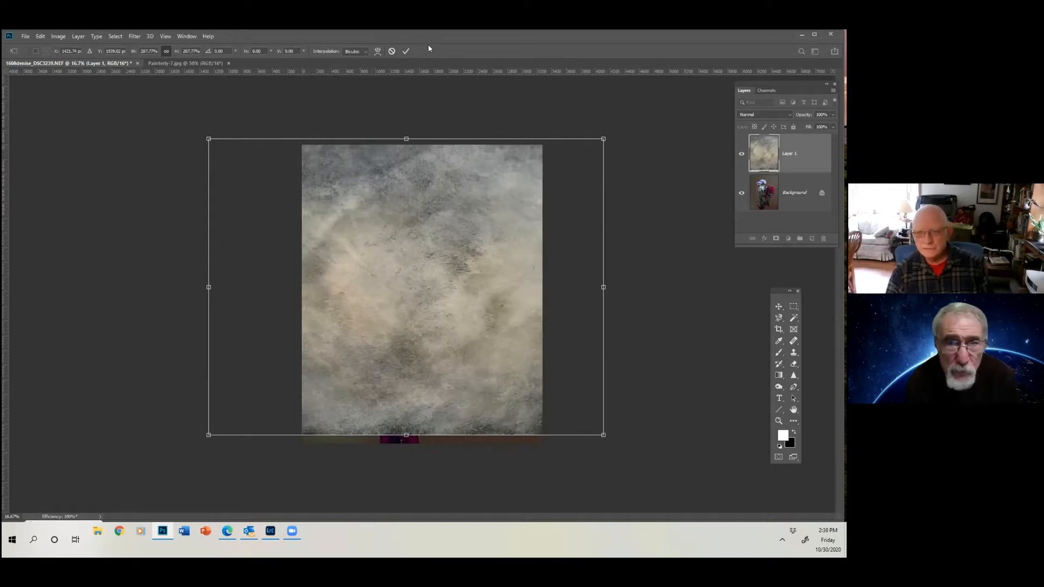
click(404, 51)
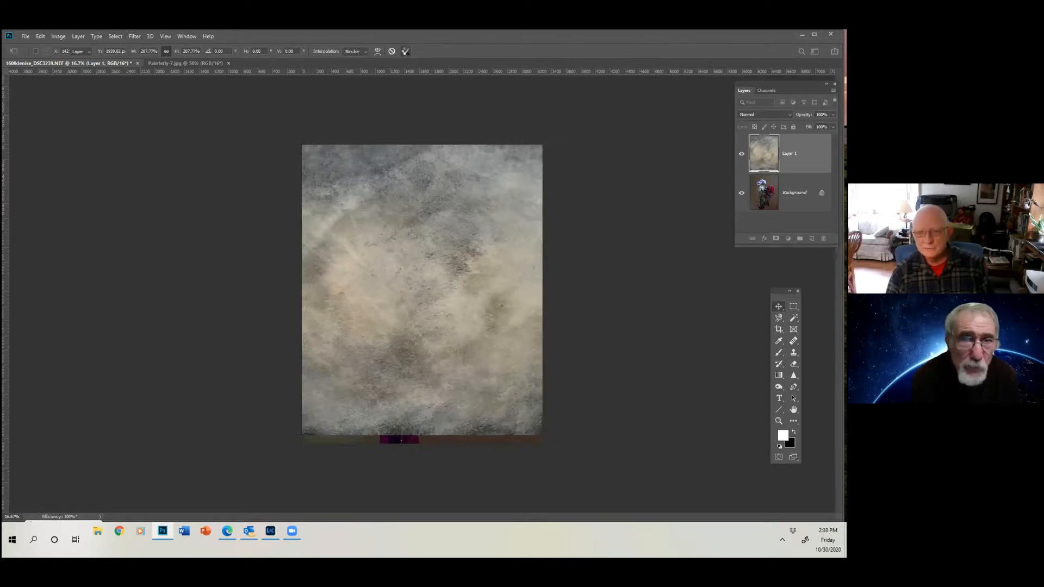
click(779, 306)
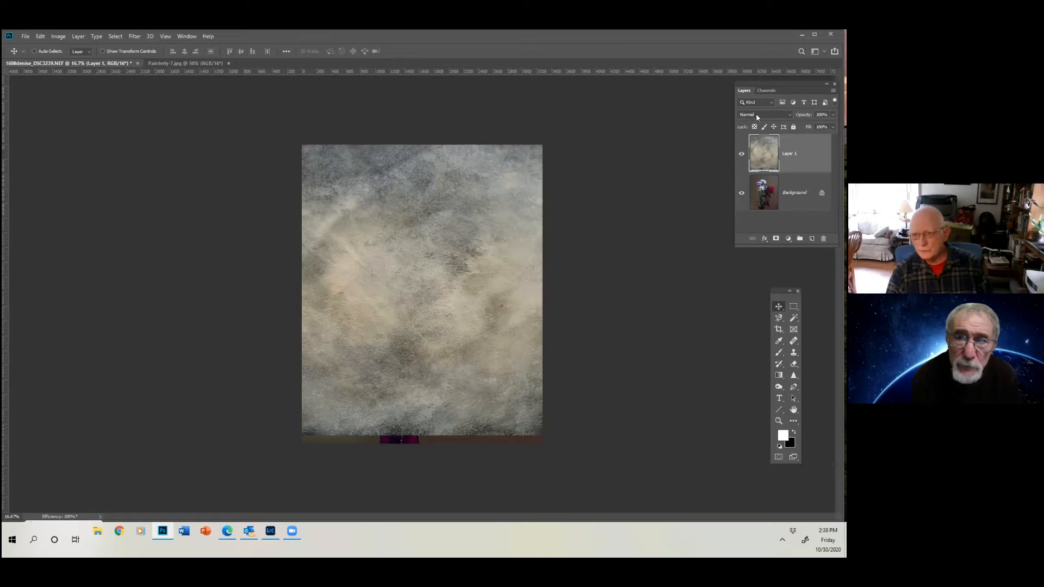
mouse_move(789, 114)
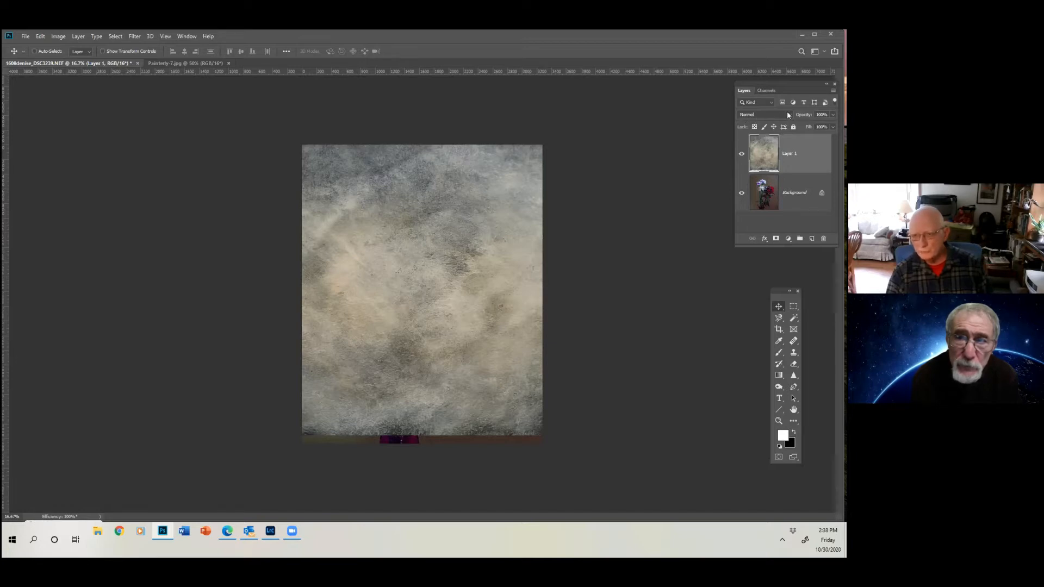
Preview the texture layer in Darken, Multiply, Lighten, Screen, Overlay, Exclusion, Divide and other blend modes
click(765, 114)
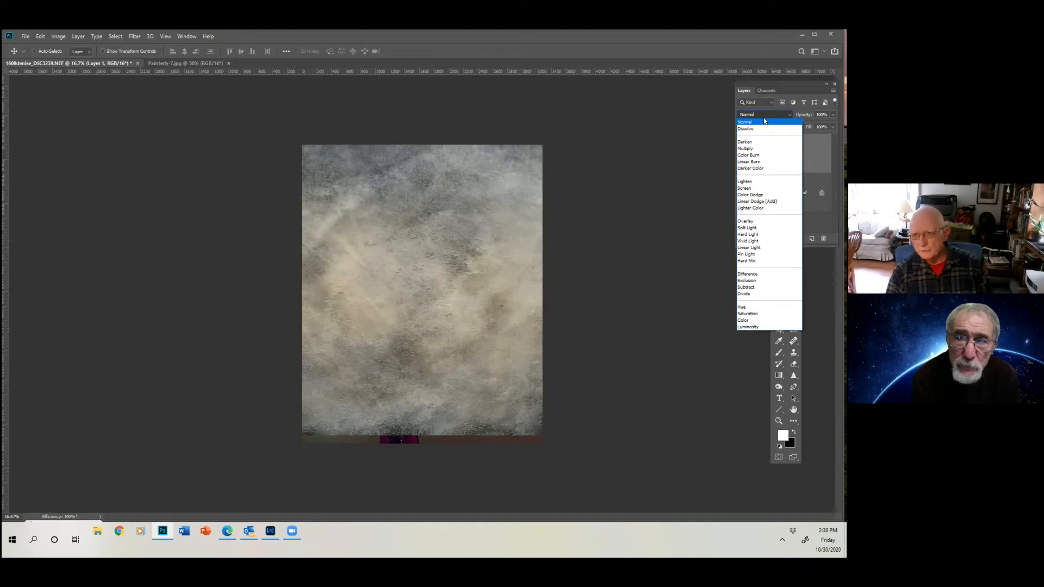
click(744, 141)
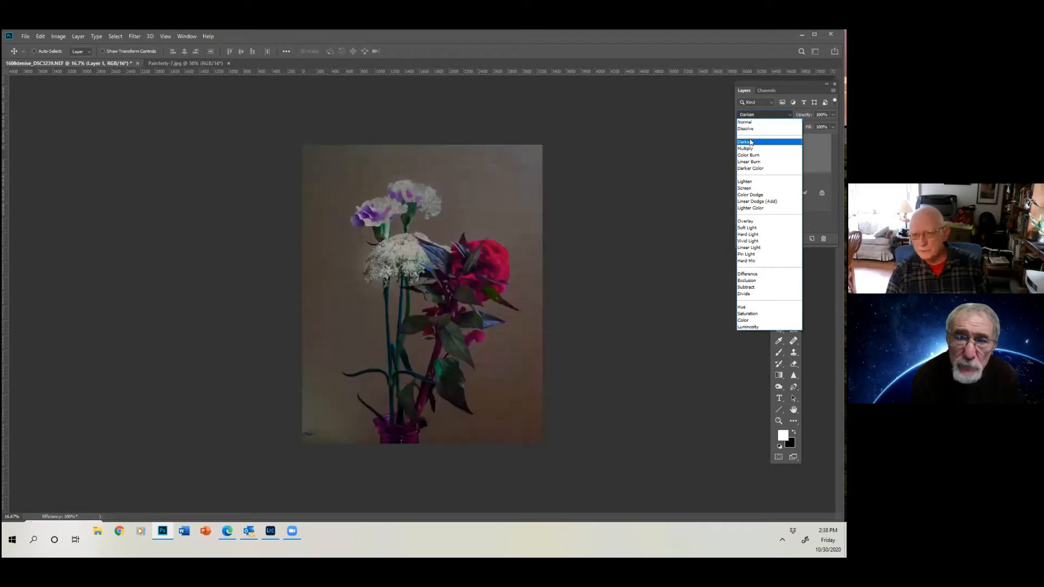
click(746, 148)
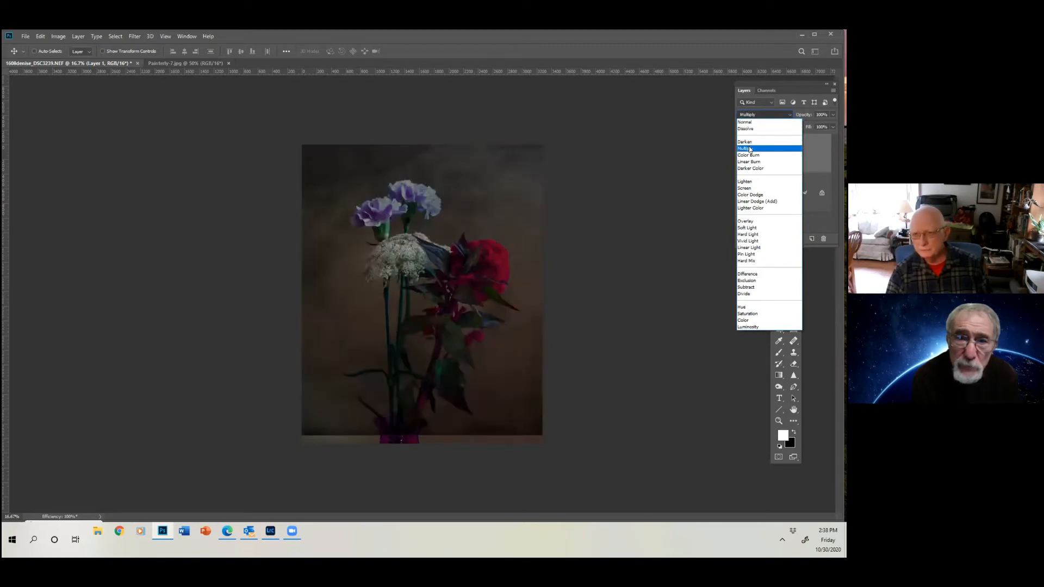
click(748, 154)
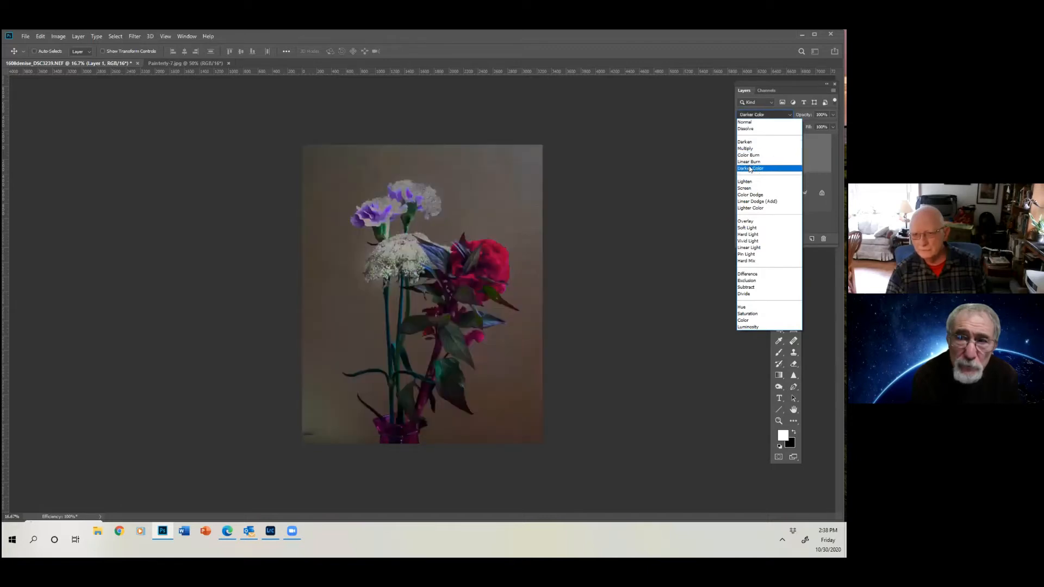
click(745, 181)
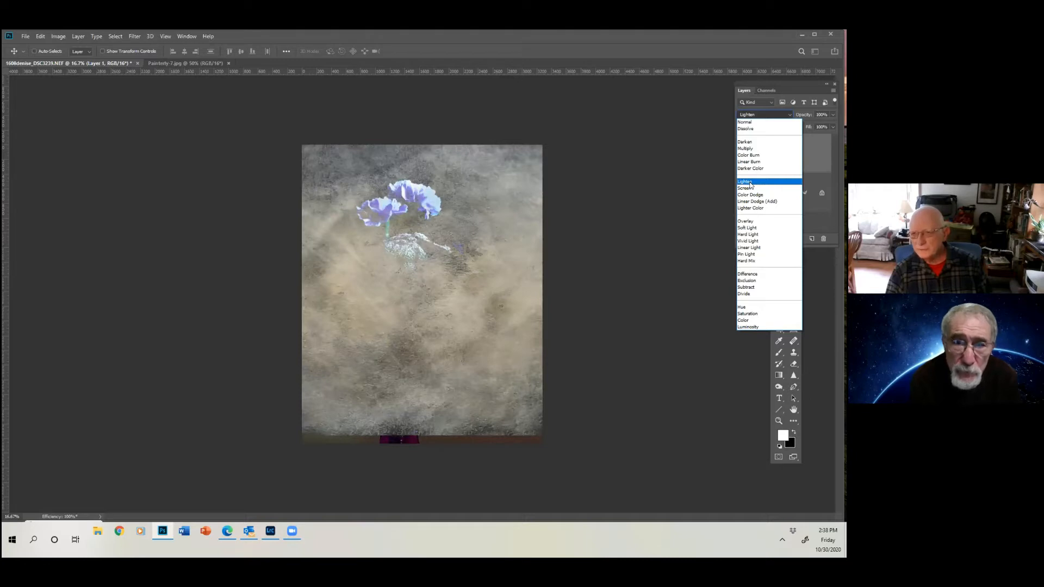
click(748, 161)
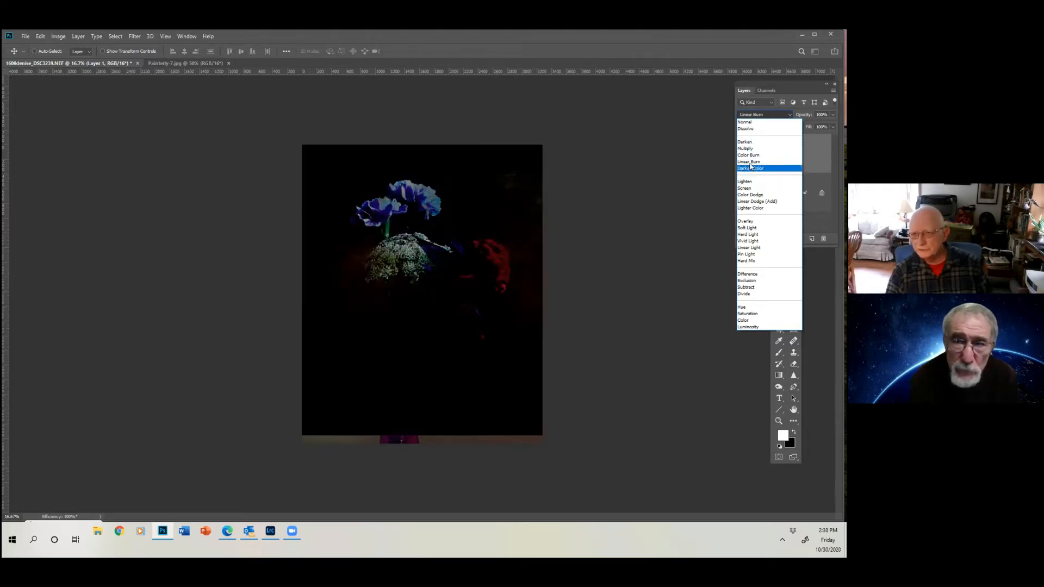
click(750, 168)
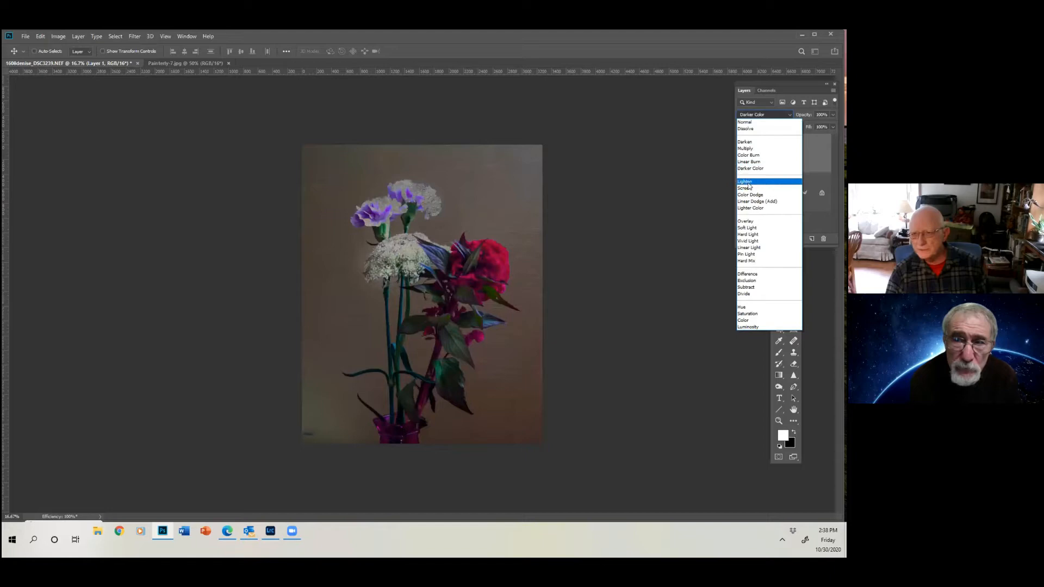
click(757, 201)
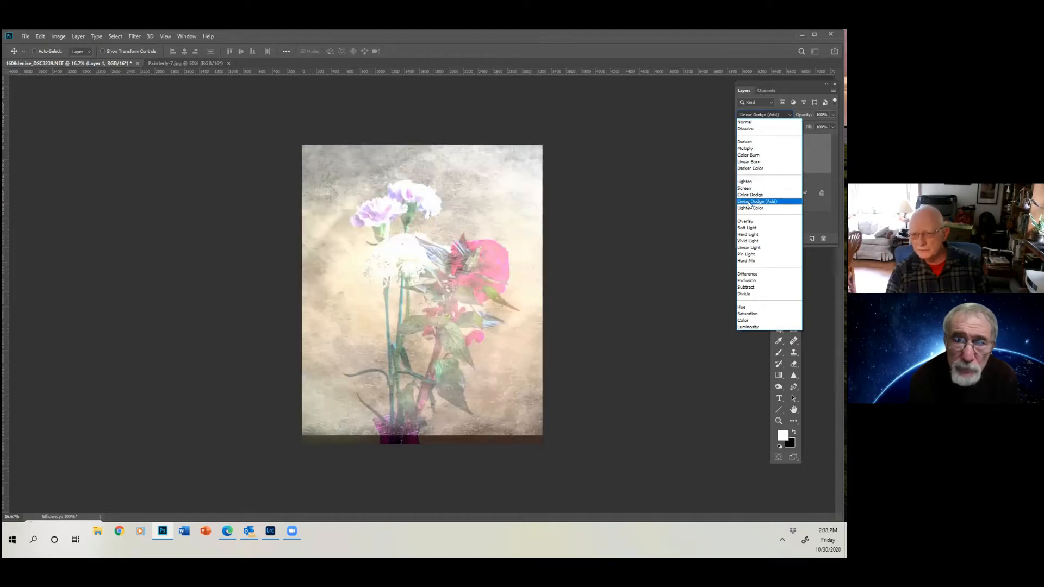
click(744, 188)
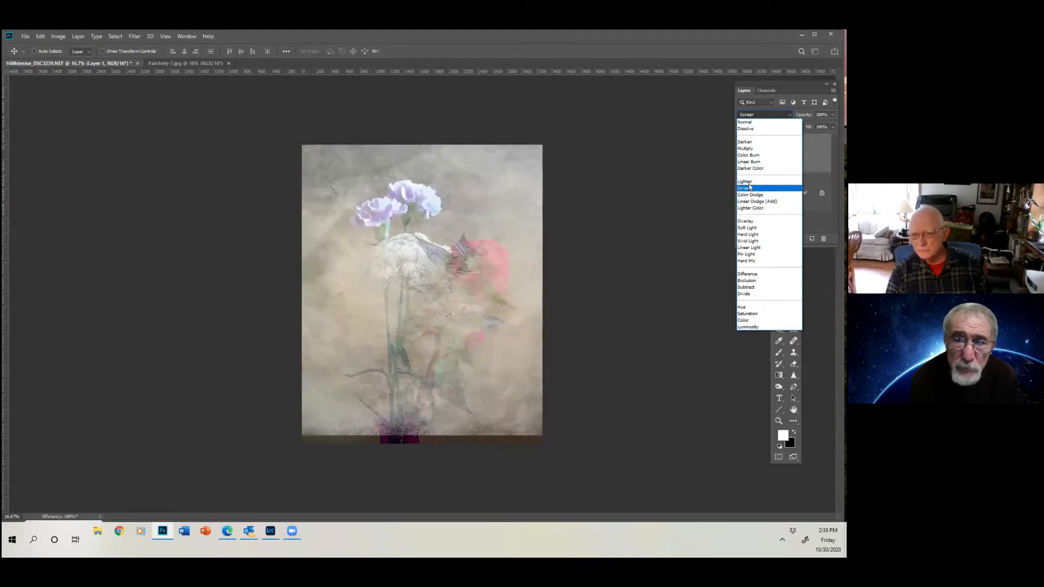
click(750, 208)
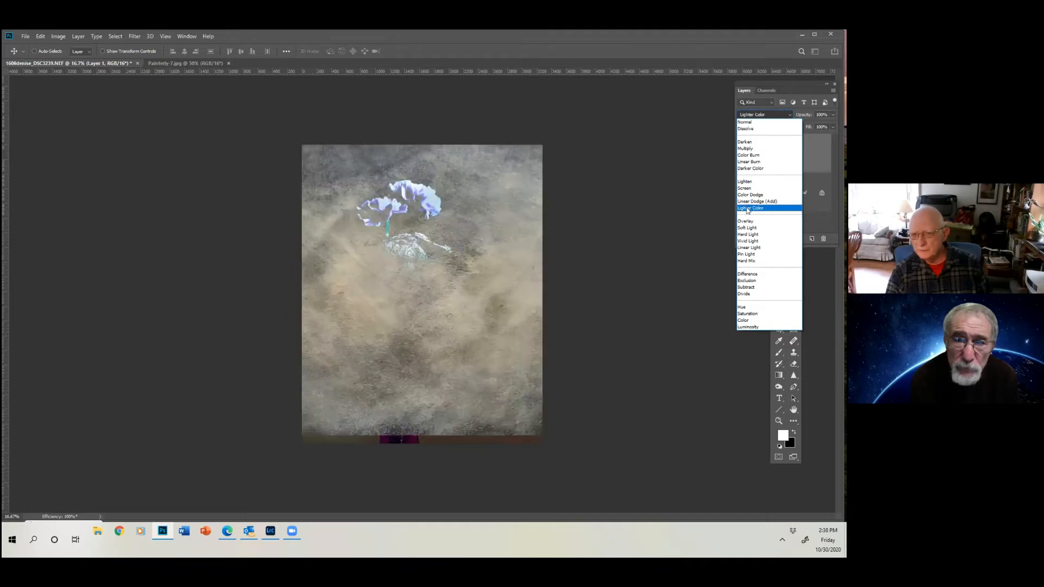
click(746, 220)
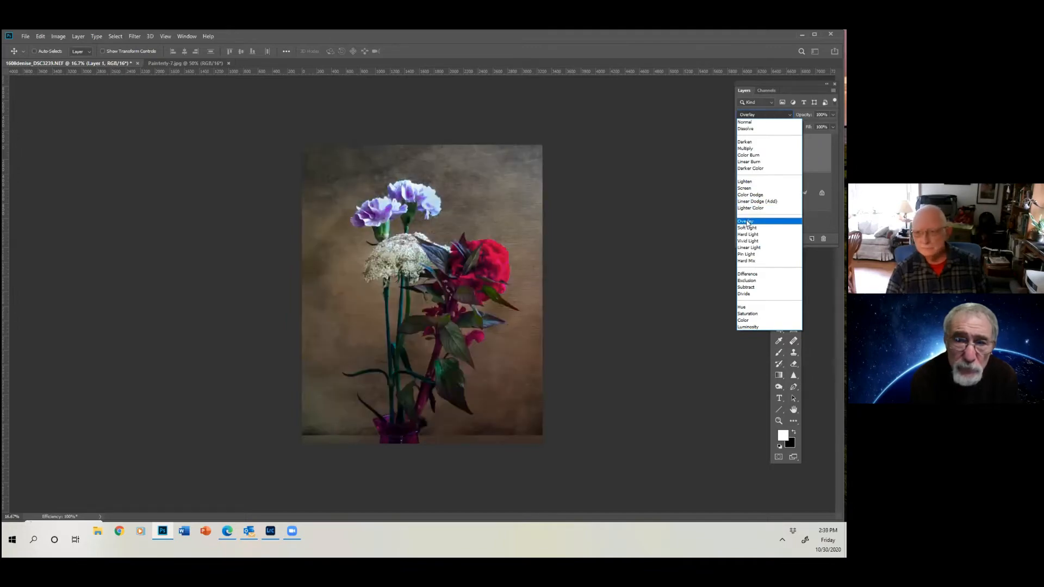
click(749, 247)
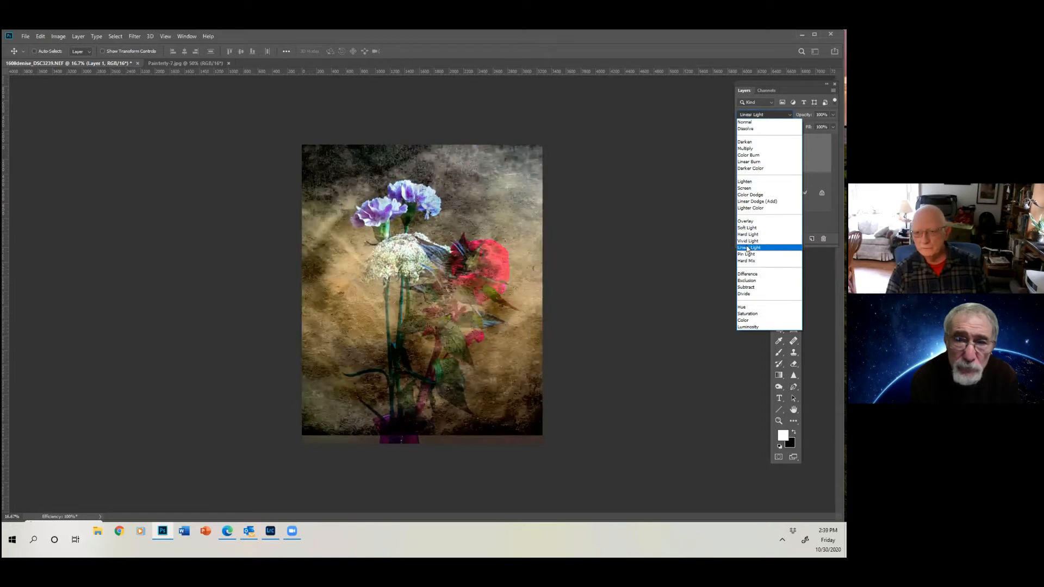
click(748, 281)
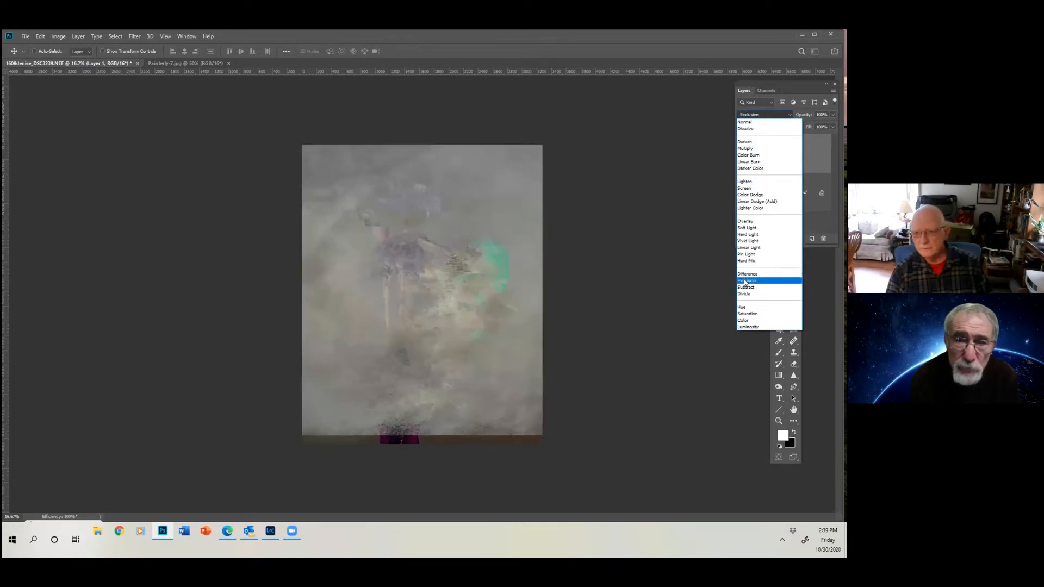
click(743, 293)
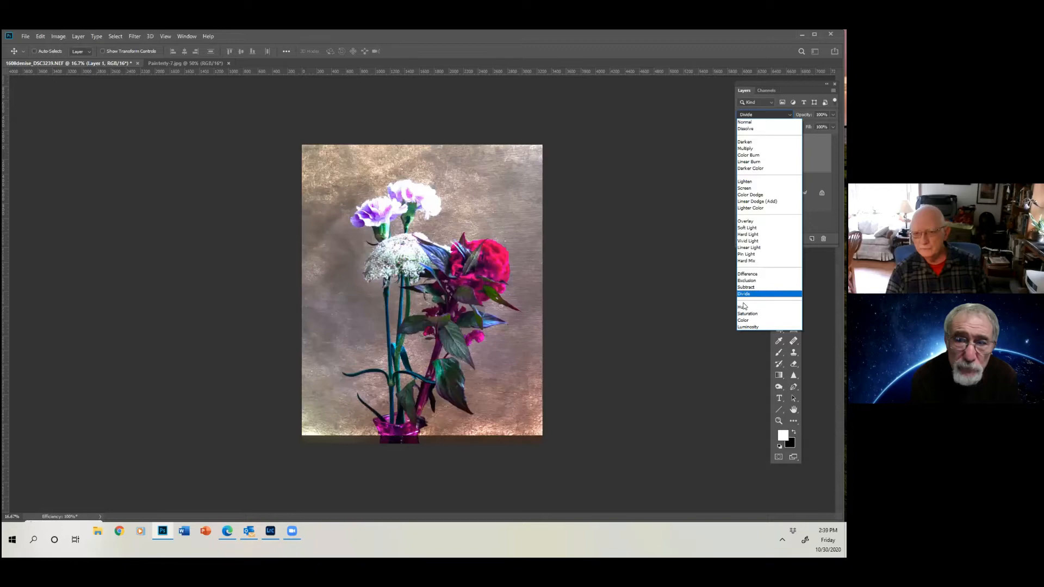
click(748, 313)
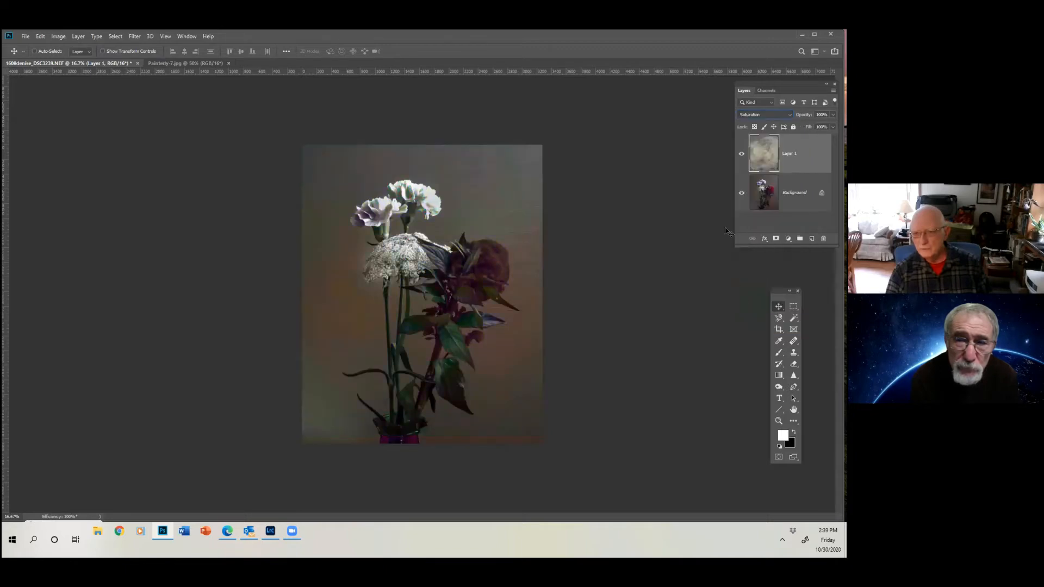
Set the texture layer to Overlay and toggle its visibility to compare with the plain photo
click(762, 114)
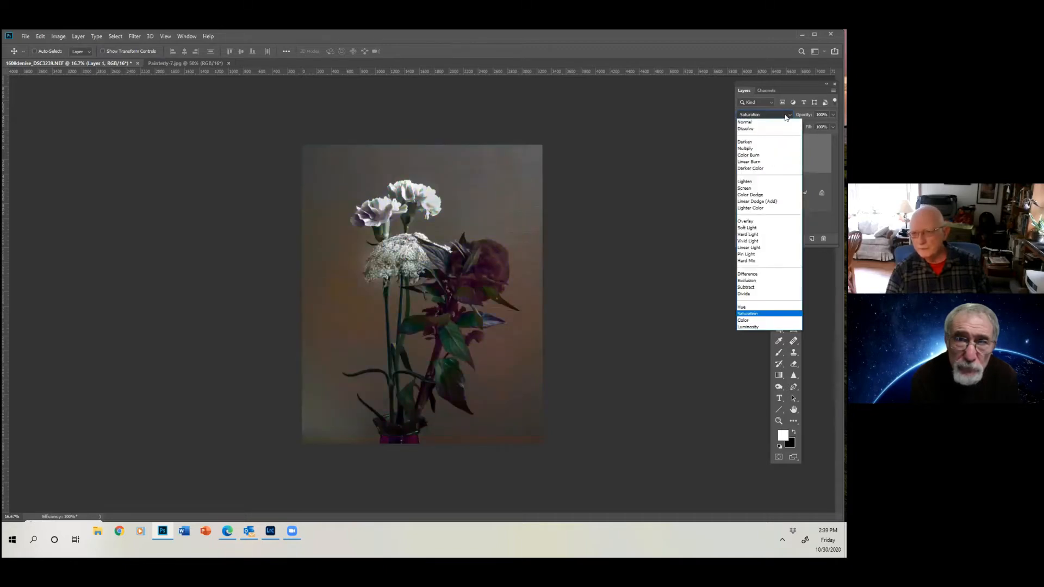
click(750, 206)
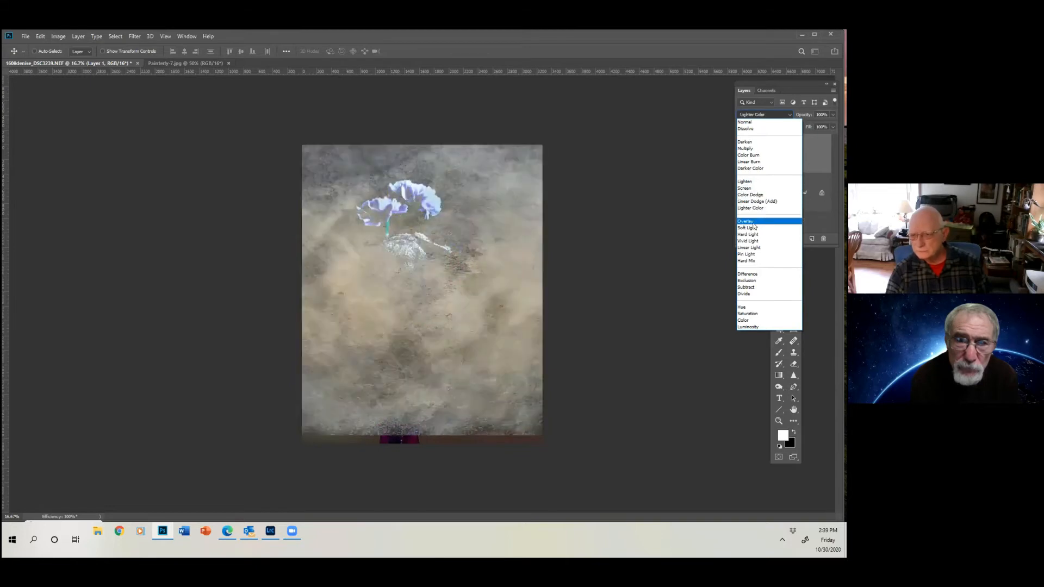
click(745, 220)
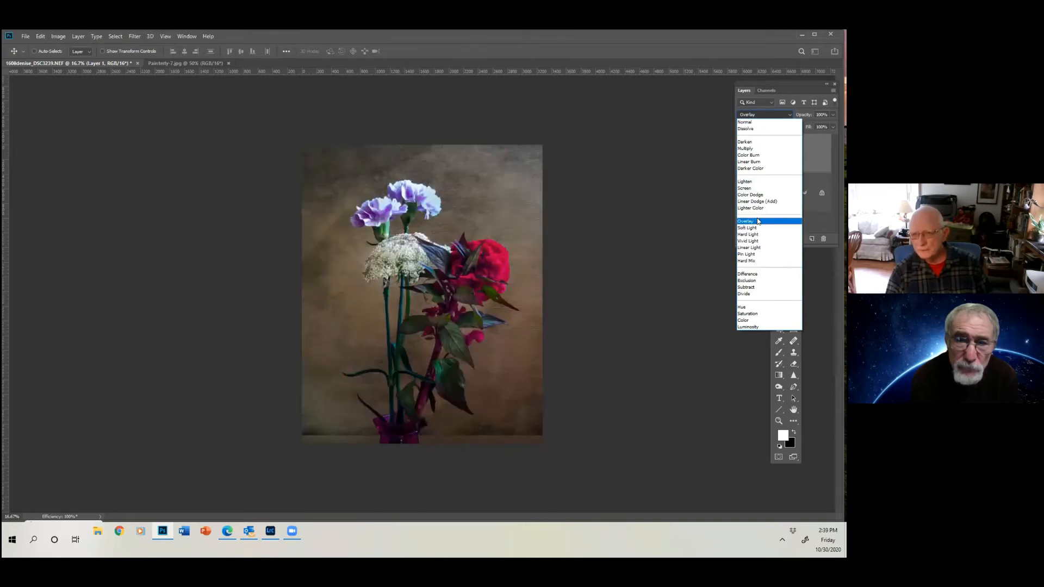
click(746, 220)
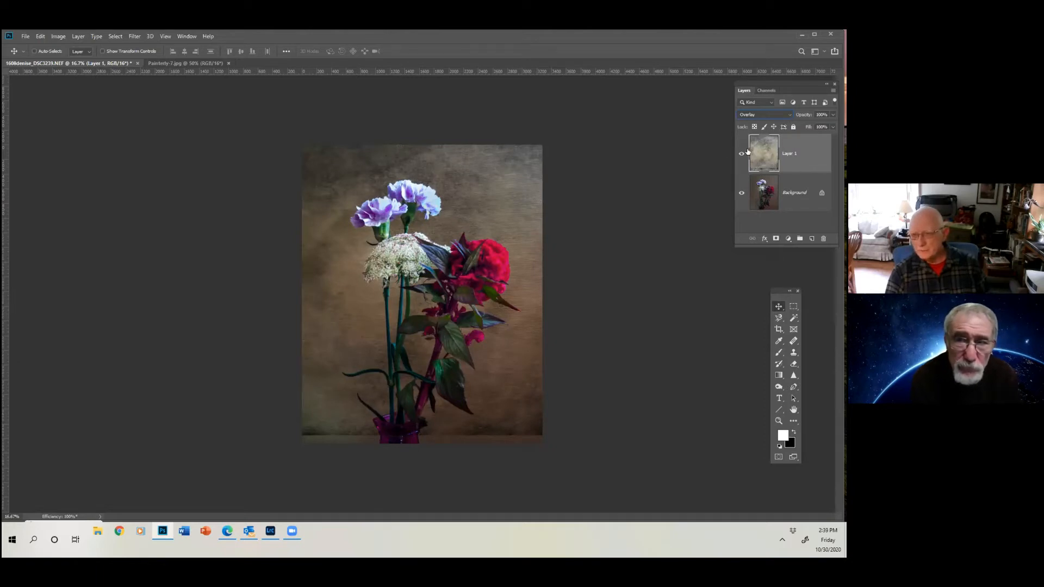
click(741, 153)
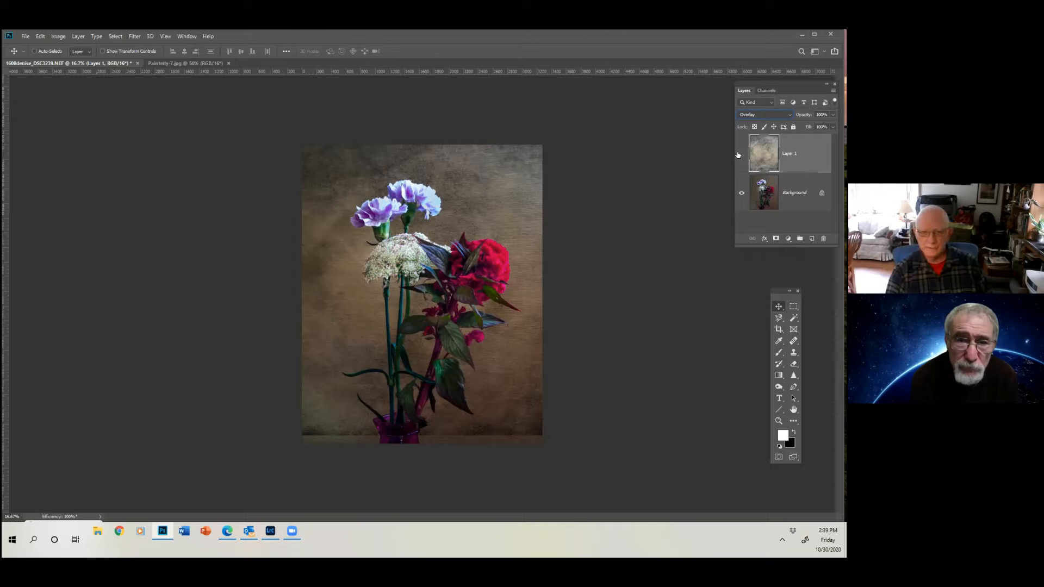
click(740, 153)
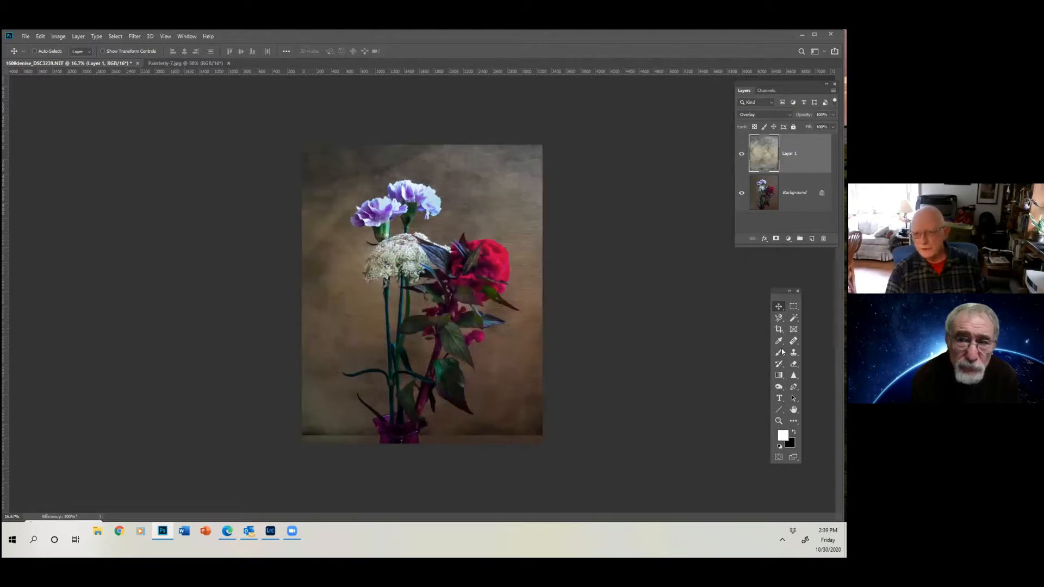
mouse_move(778, 307)
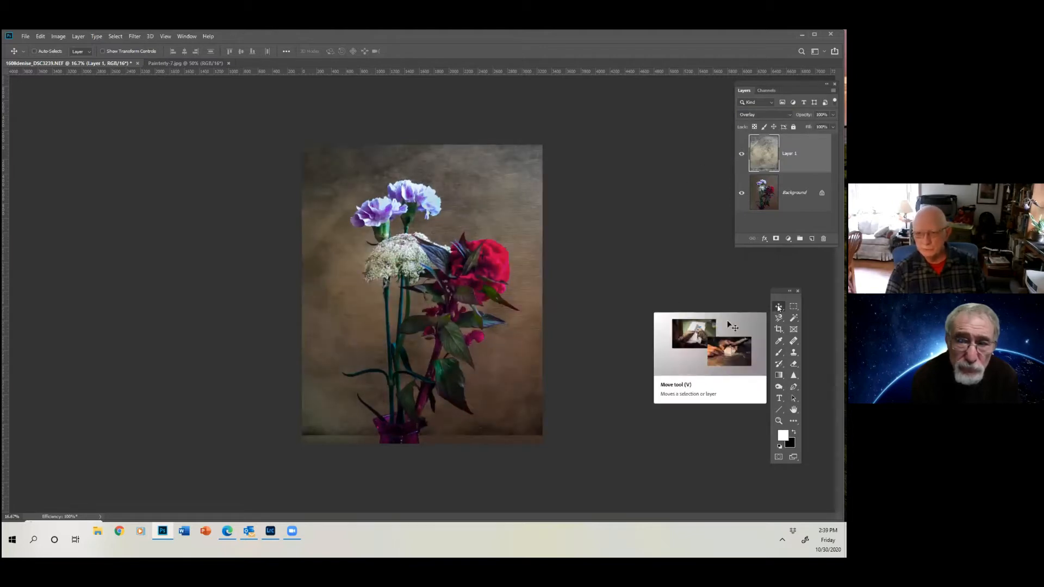
mouse_move(511, 395)
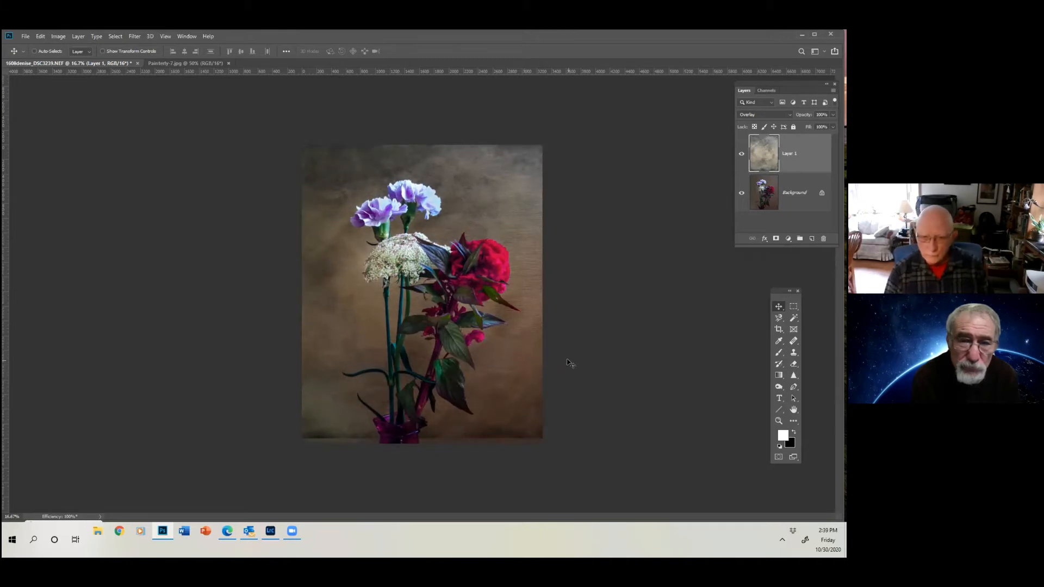
mouse_move(393, 251)
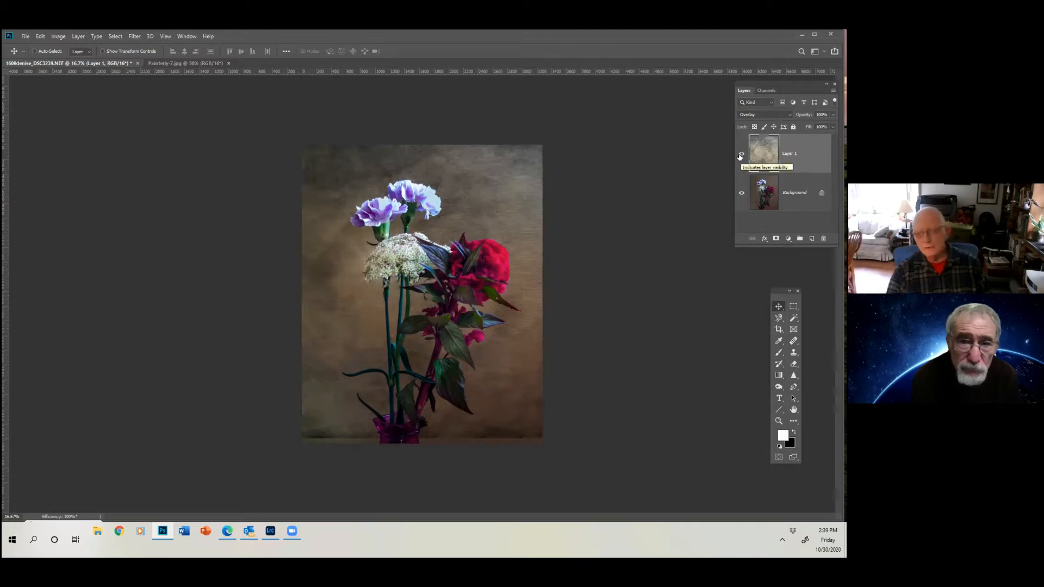
click(740, 153)
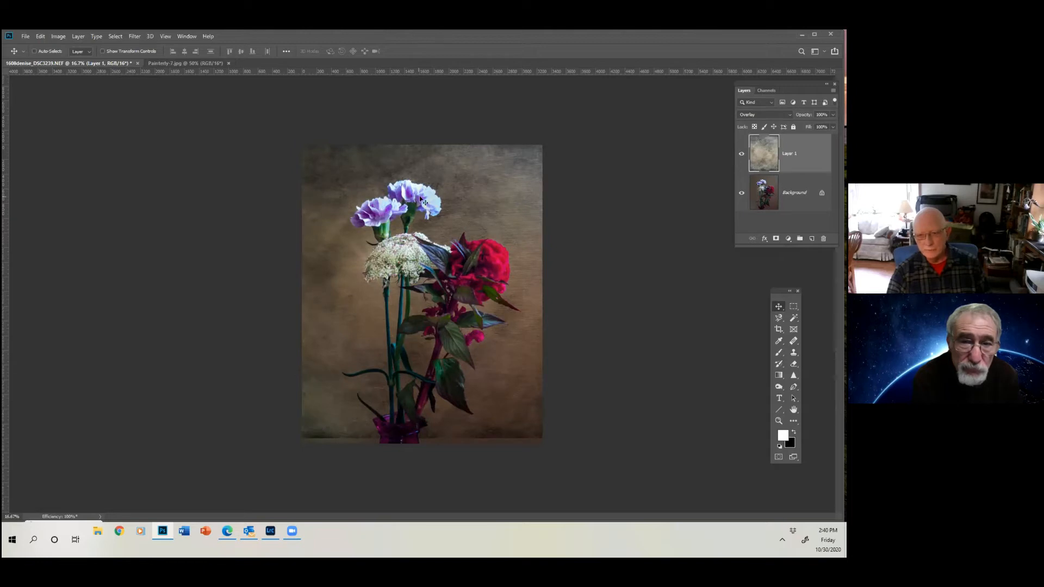
mouse_move(467, 270)
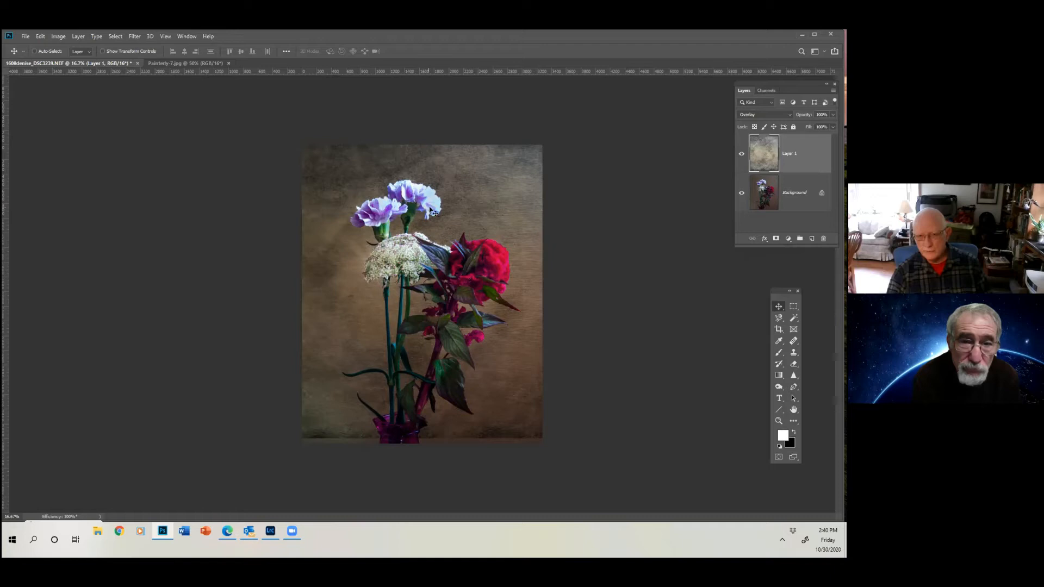
mouse_move(638, 300)
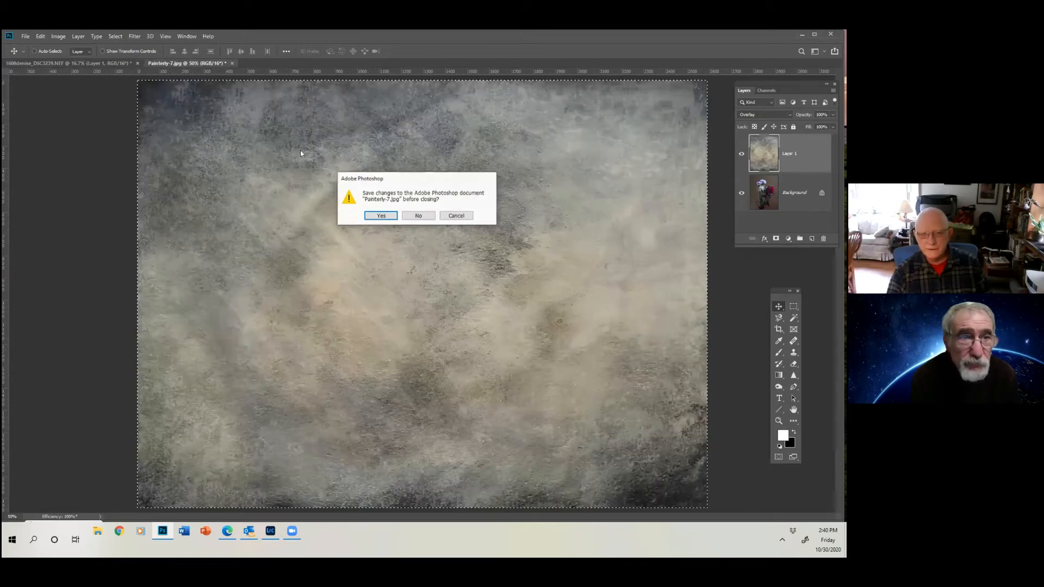
Close the texture and flower documents without saving and return to the Lightroom catalog
click(417, 216)
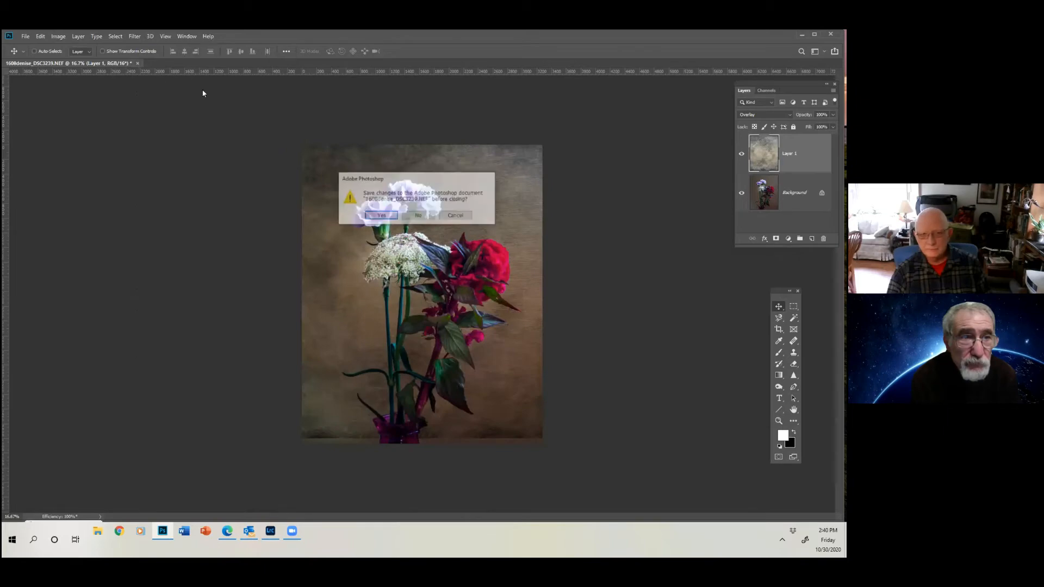
click(381, 216)
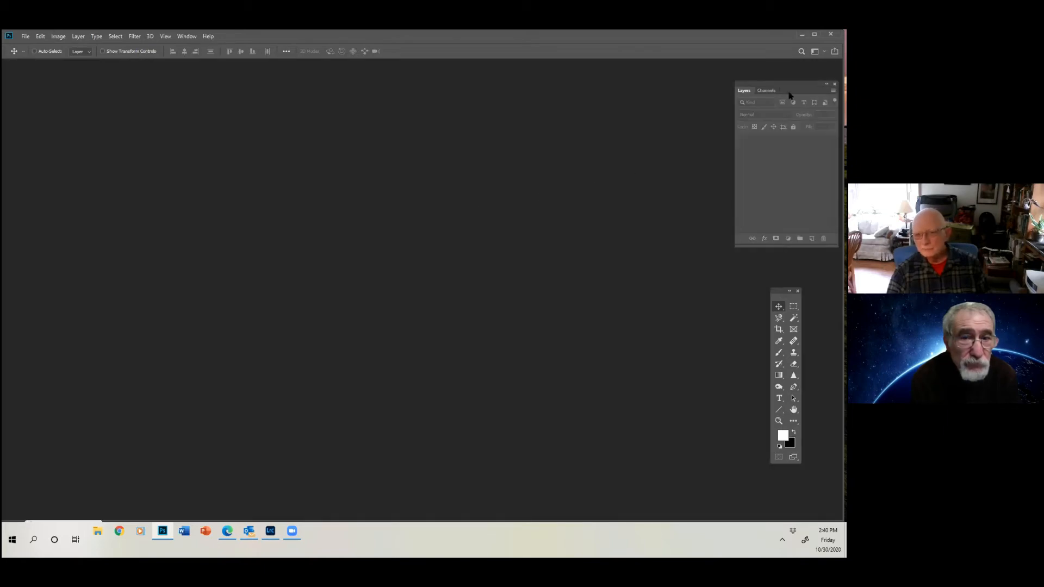
click(270, 531)
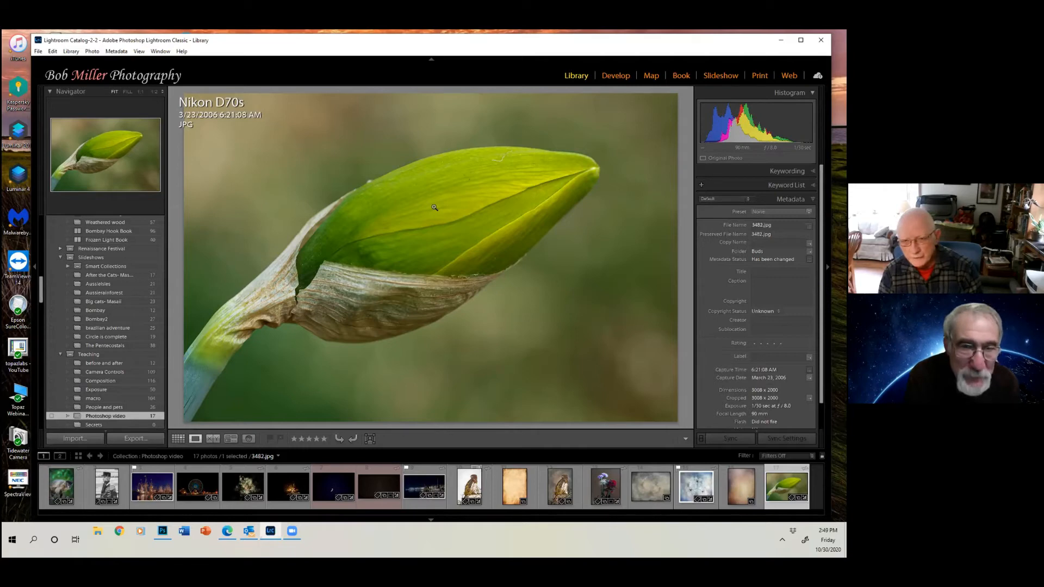
Edit a copy of the bud photo with Lightroom adjustments in Photoshop CC 2019, then return to the texture image
right_click(434, 207)
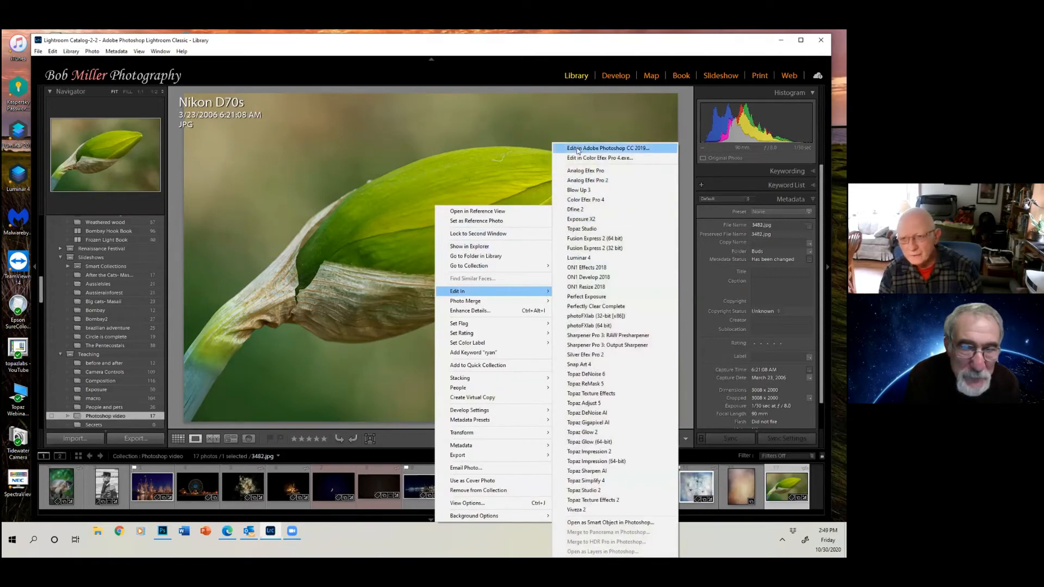
click(607, 148)
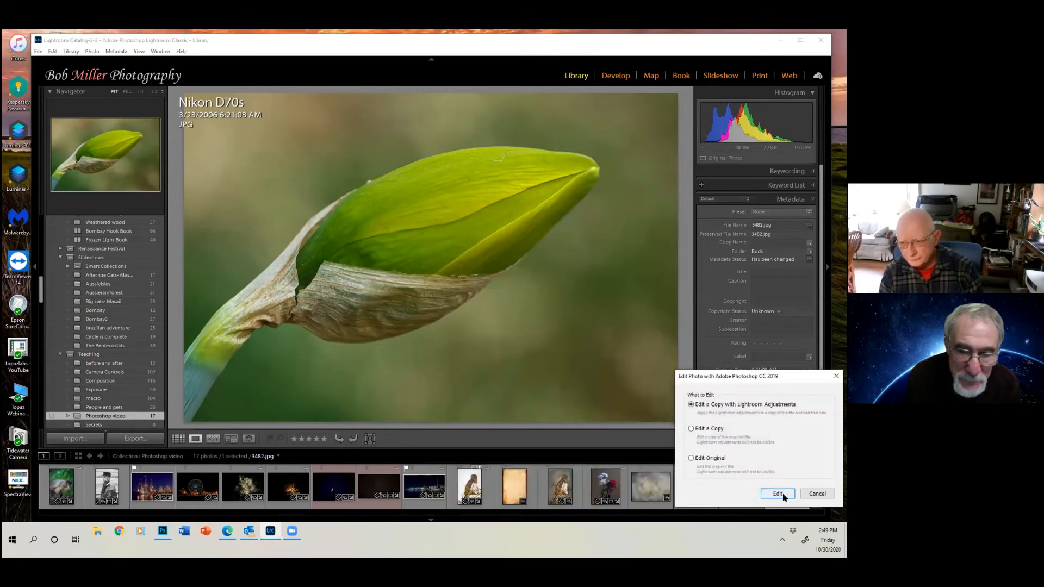
click(777, 494)
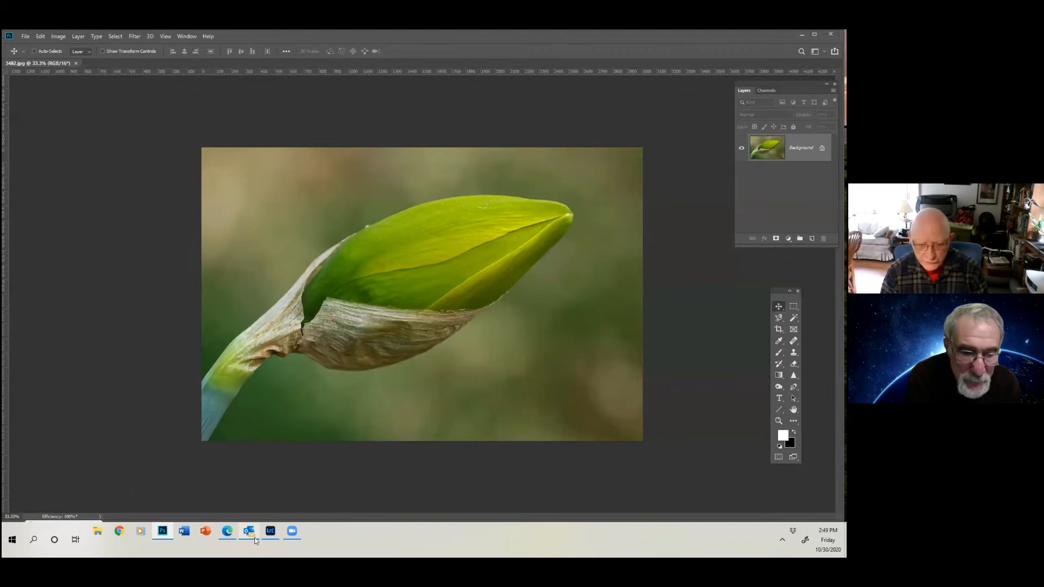
click(270, 530)
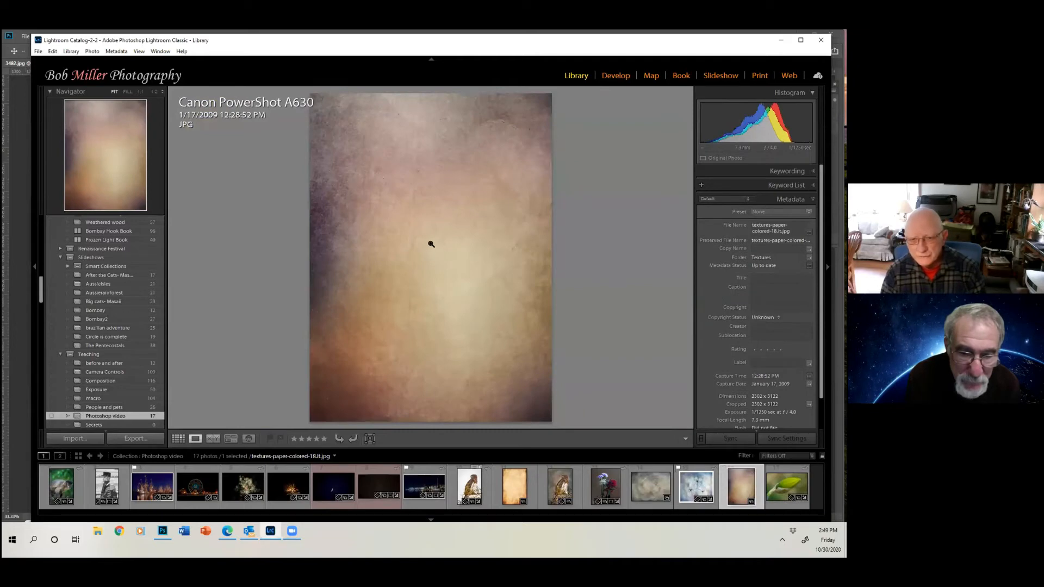
right_click(431, 245)
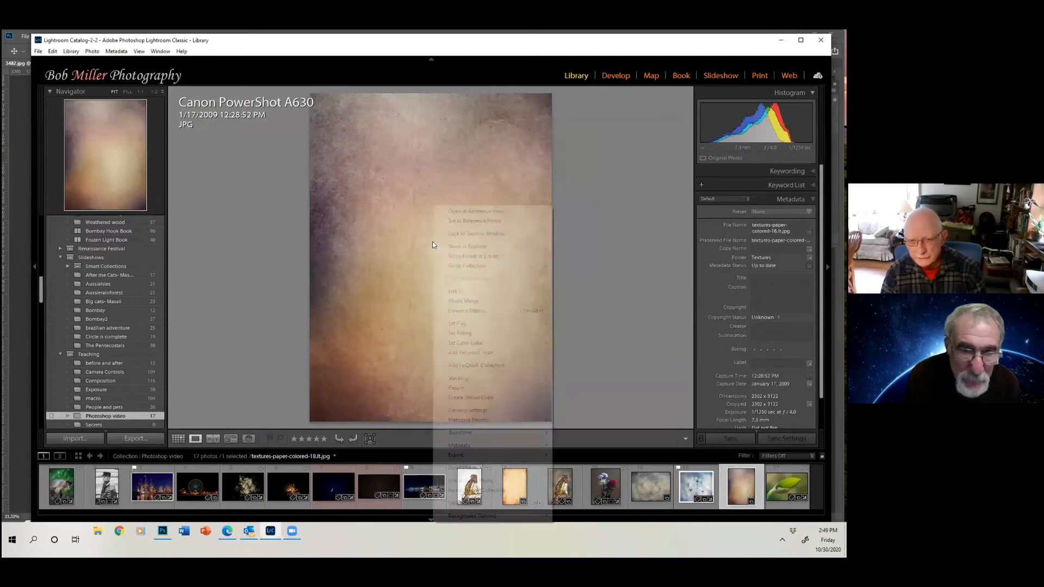
mouse_move(456, 291)
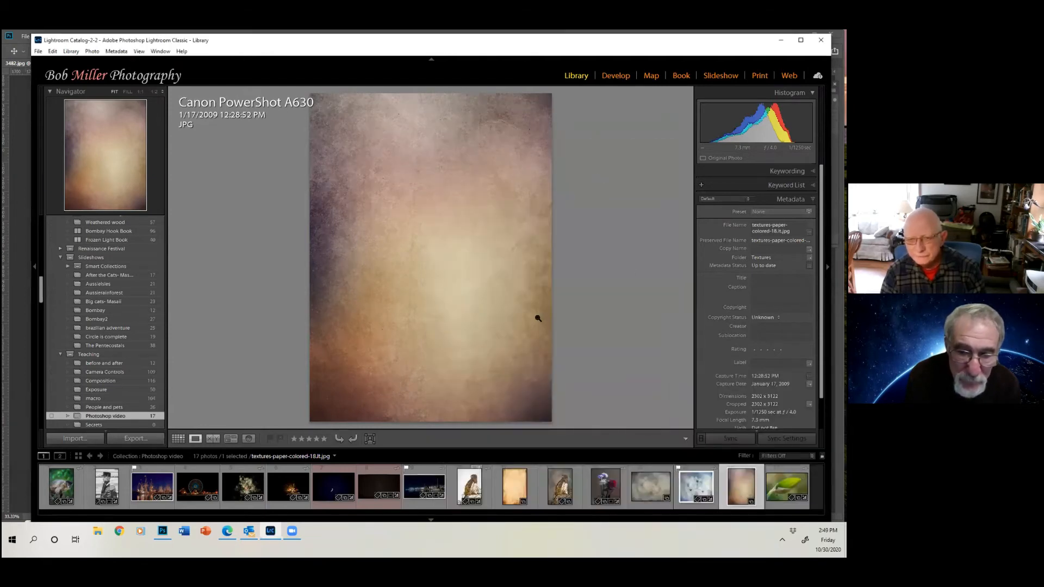
Bring up Photoshop and switch between the flower bud and paper texture document tabs
click(162, 531)
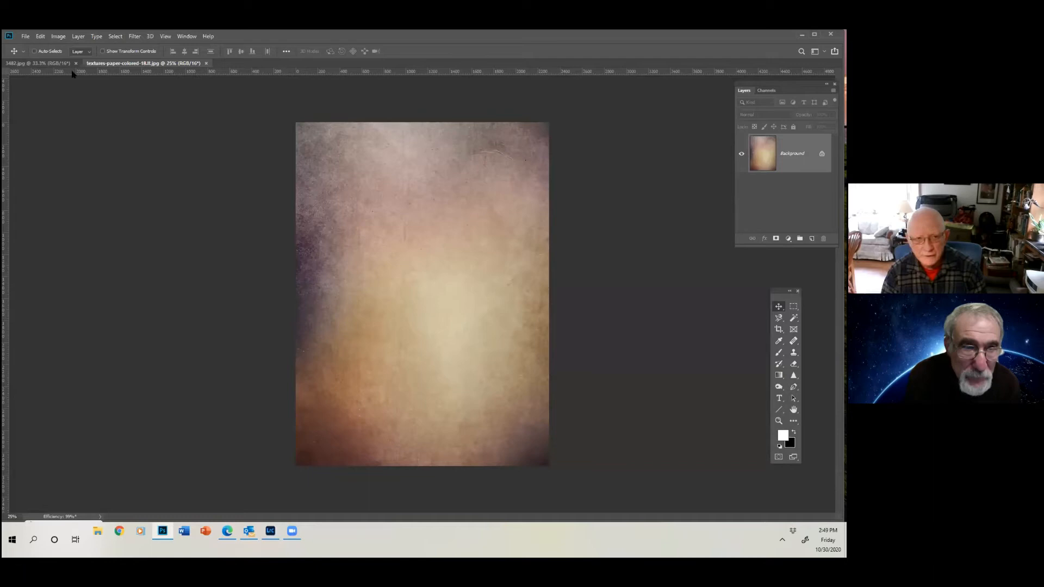
click(40, 63)
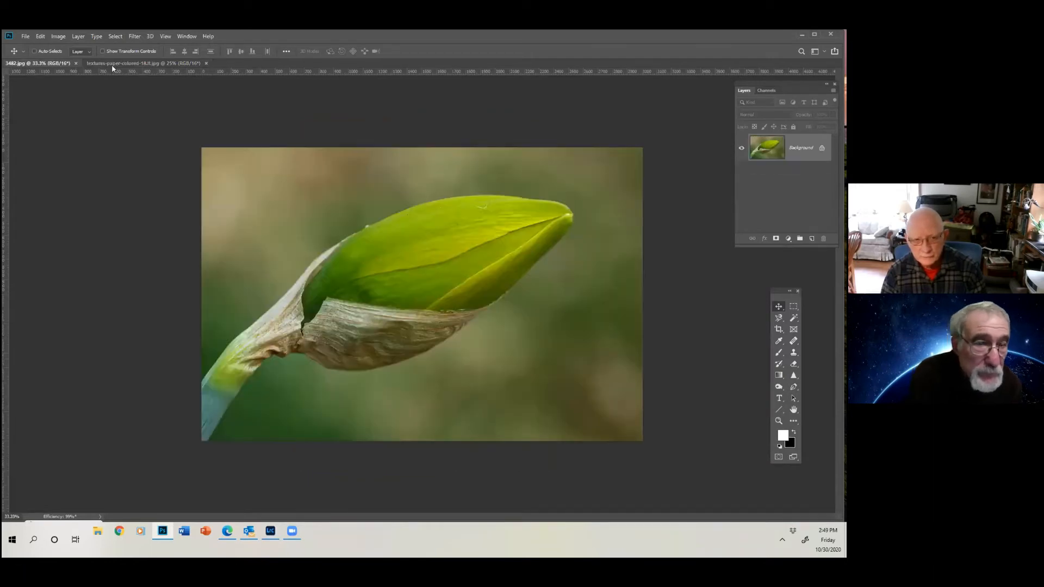
click(130, 63)
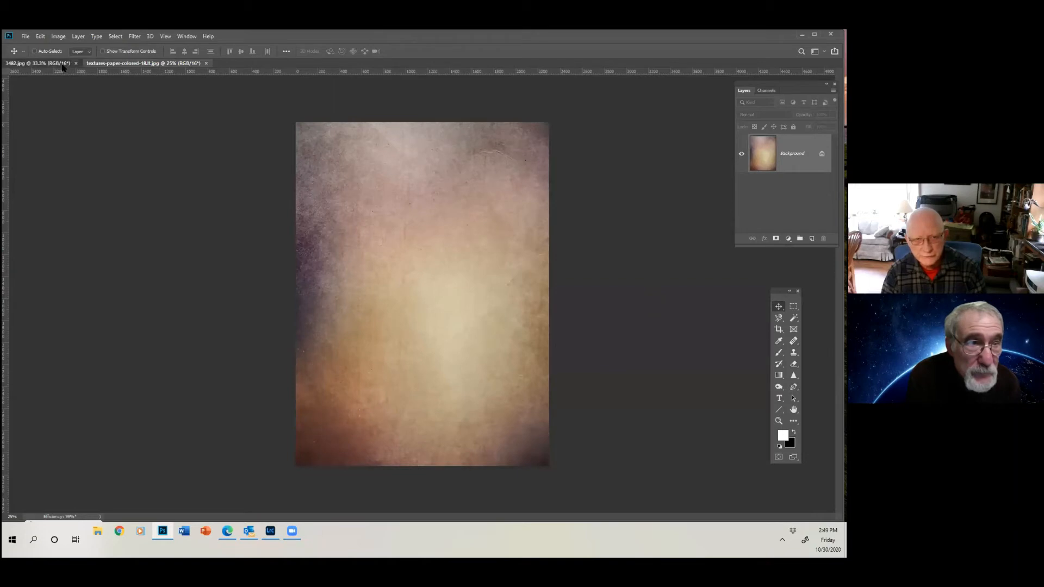
click(40, 63)
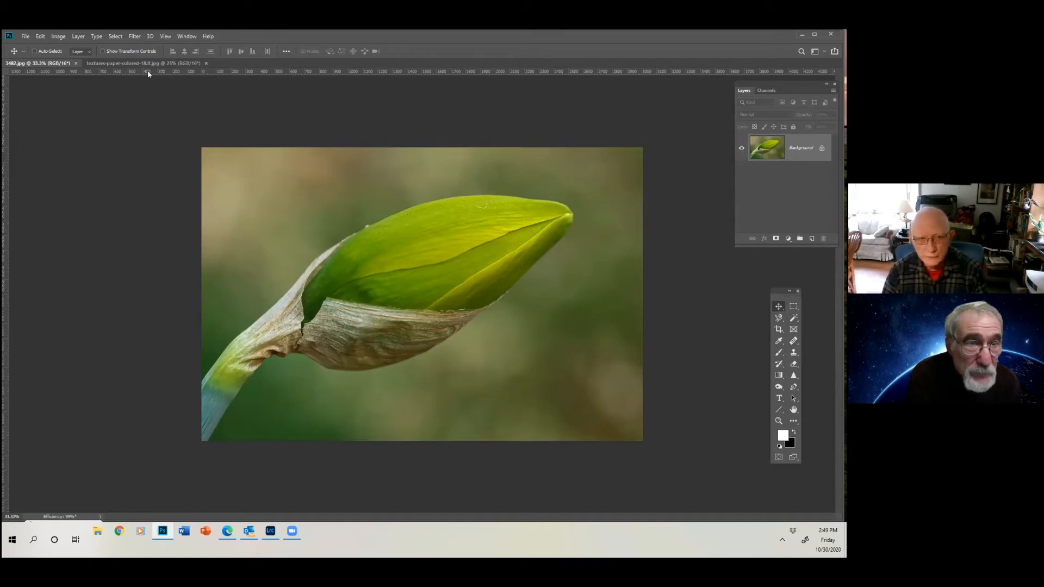
click(130, 63)
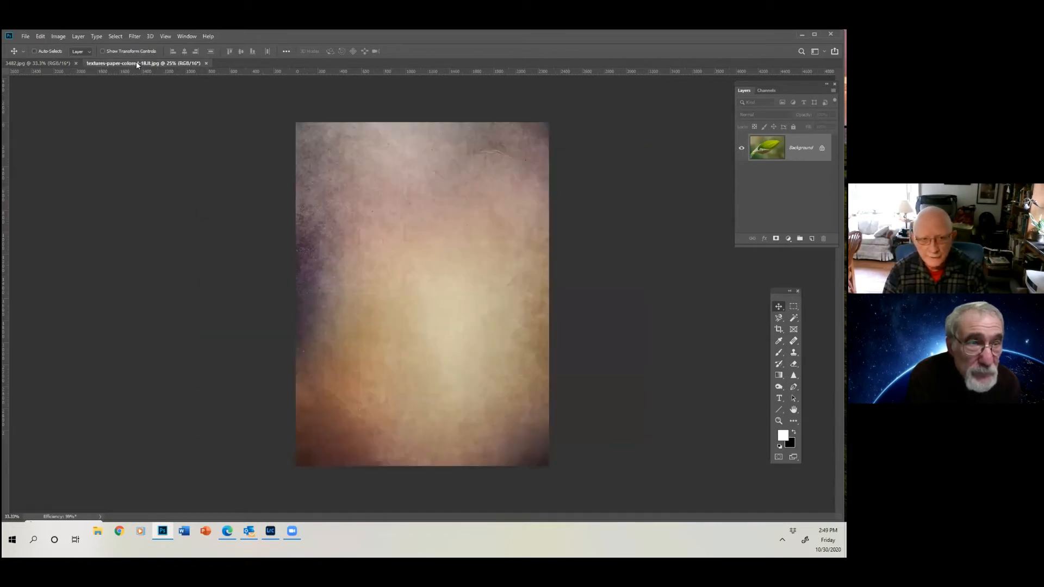
click(127, 63)
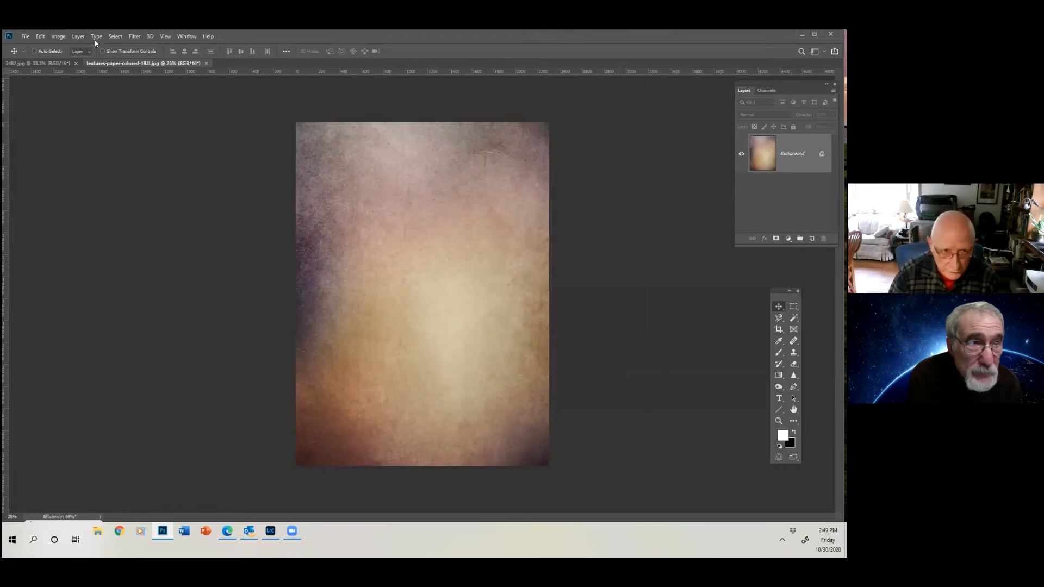
Select All on the paper texture, copy it, and make the flower bud document active
click(114, 36)
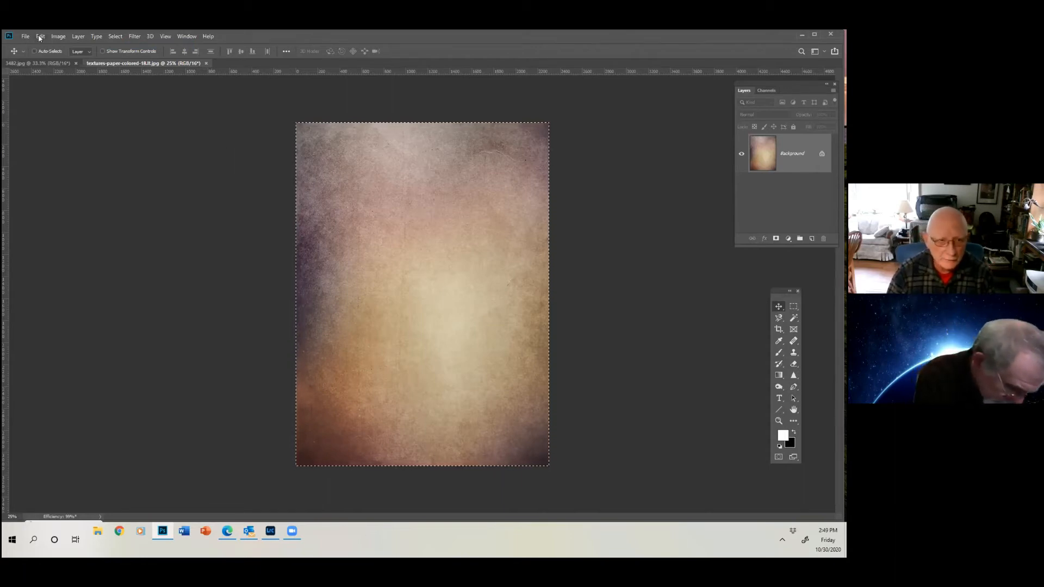
click(40, 36)
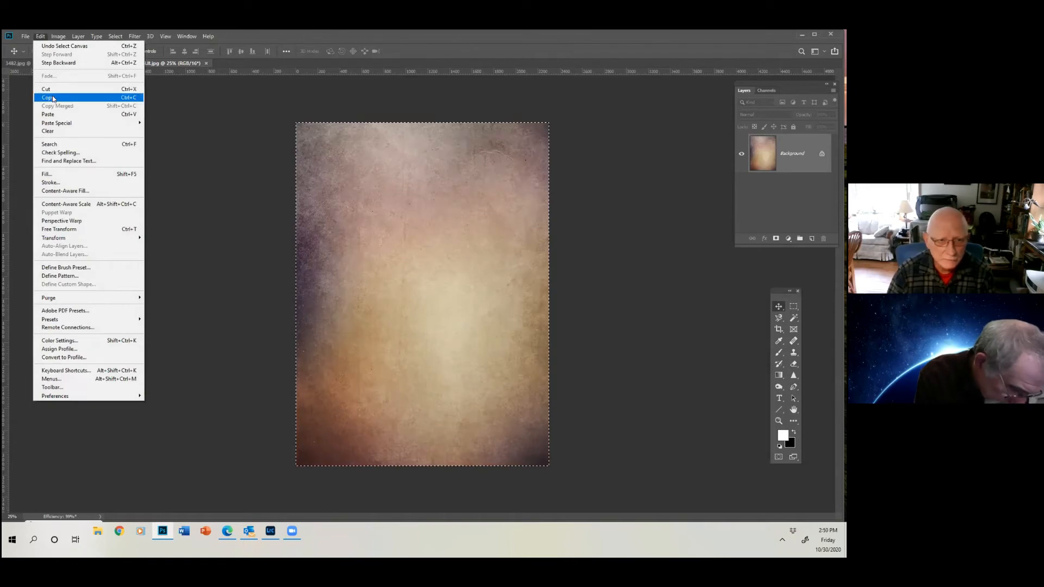
click(48, 97)
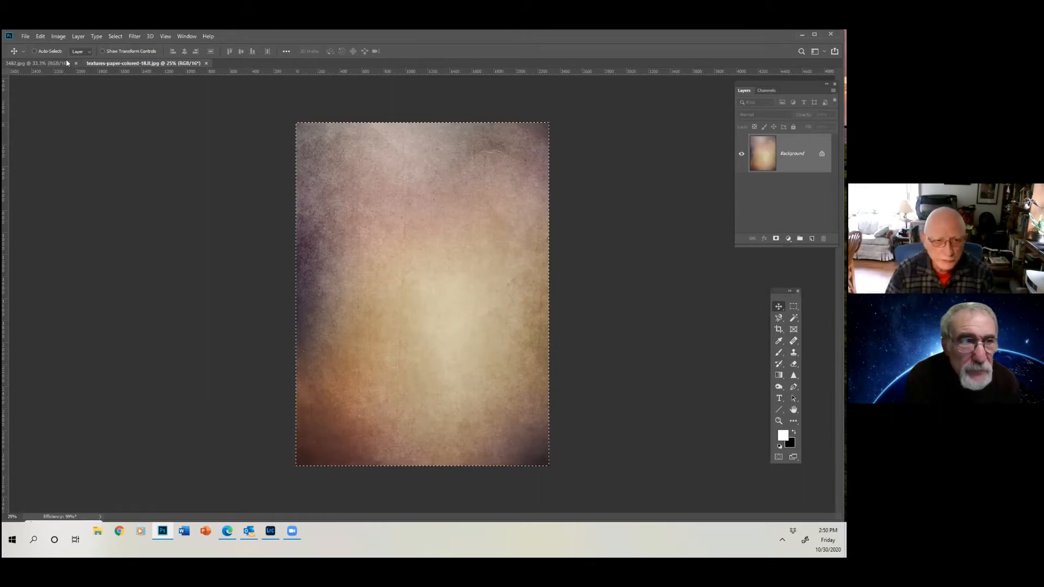
click(33, 63)
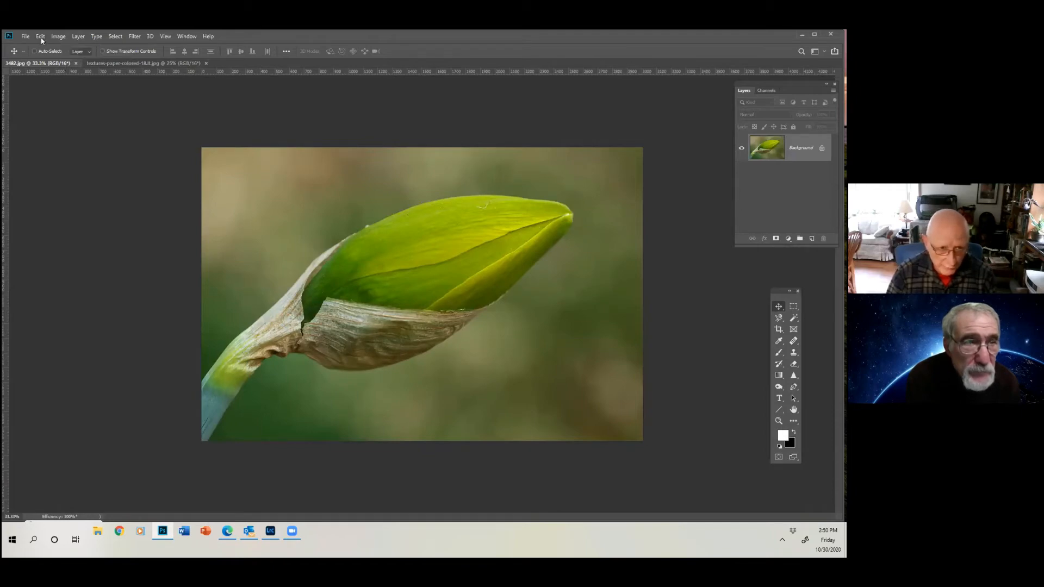
Paste the texture as a new layer and Distort it to cover the whole flower photo
click(41, 35)
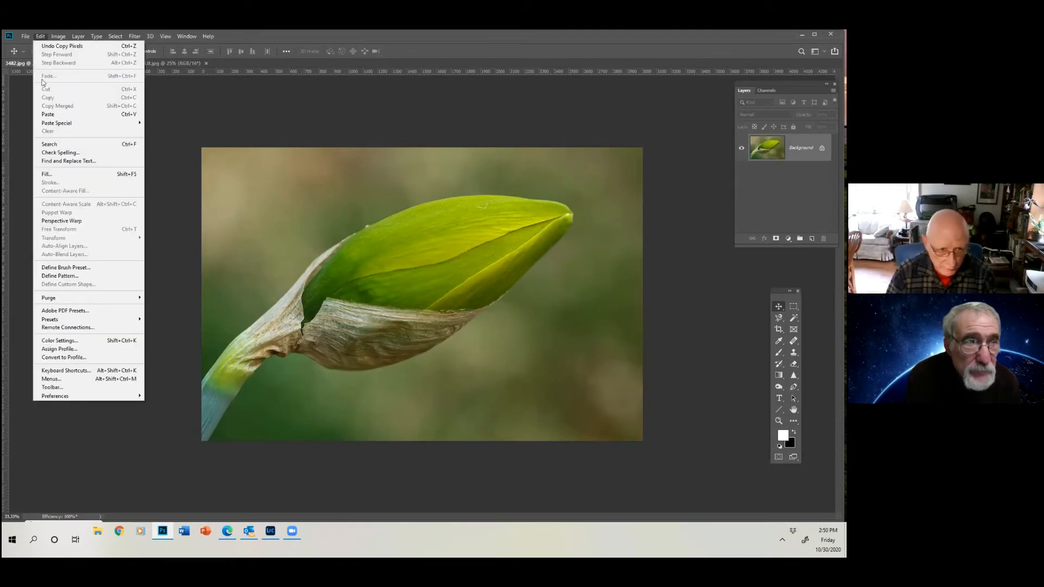
click(47, 114)
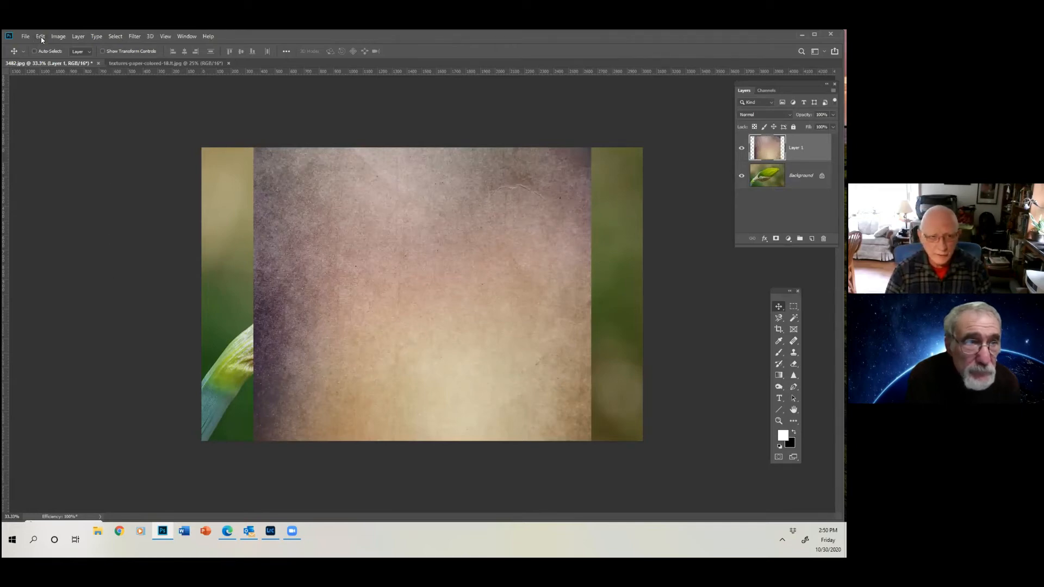
click(40, 36)
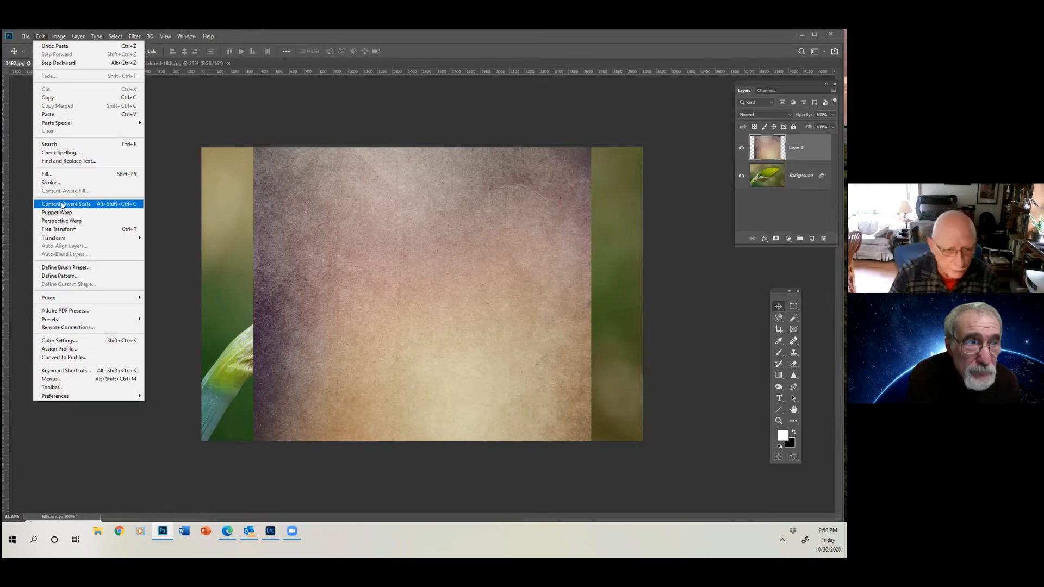
mouse_move(54, 238)
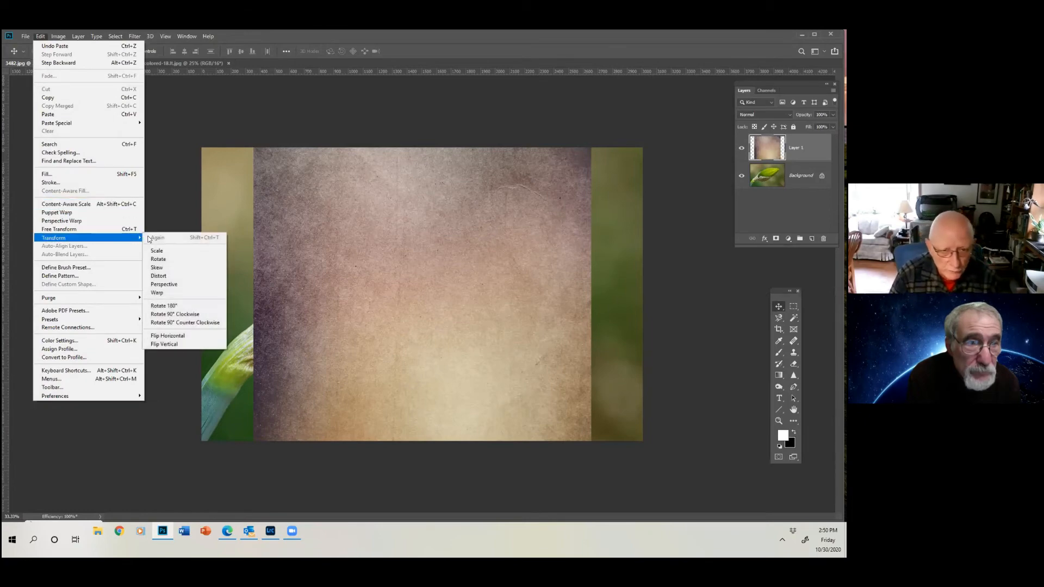
mouse_move(159, 275)
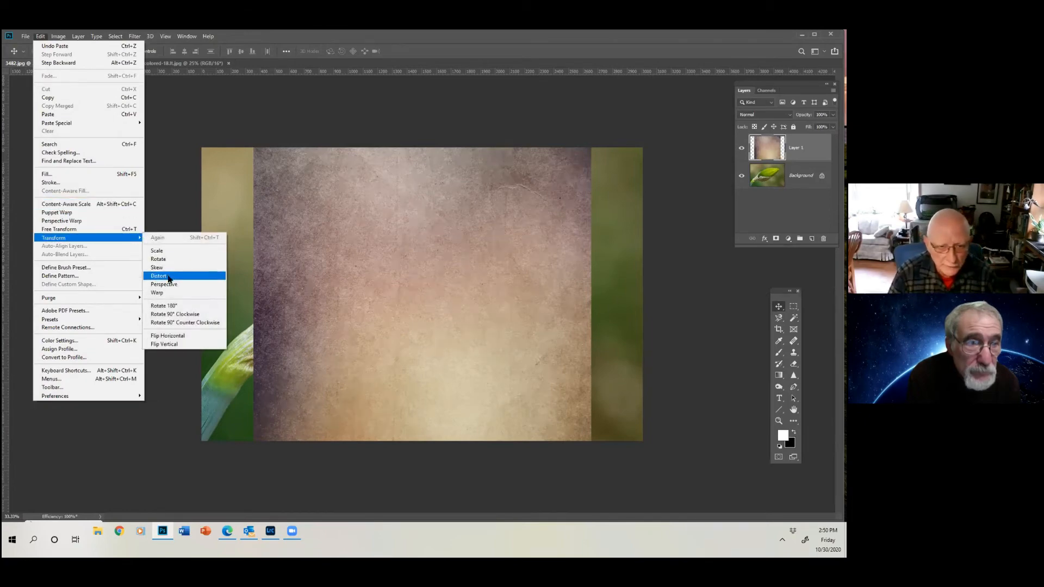
click(159, 275)
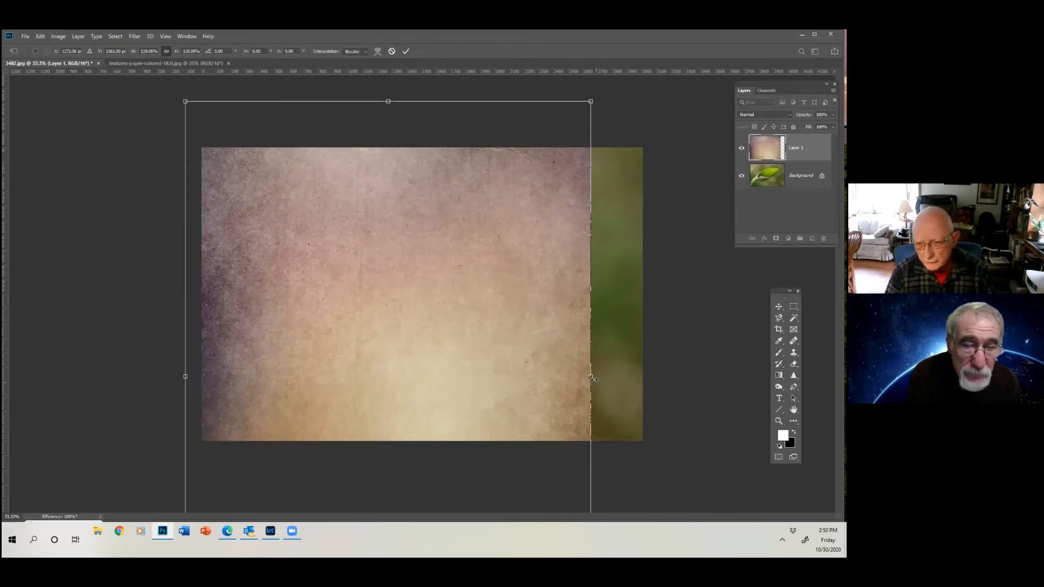
drag(590, 377, 654, 377)
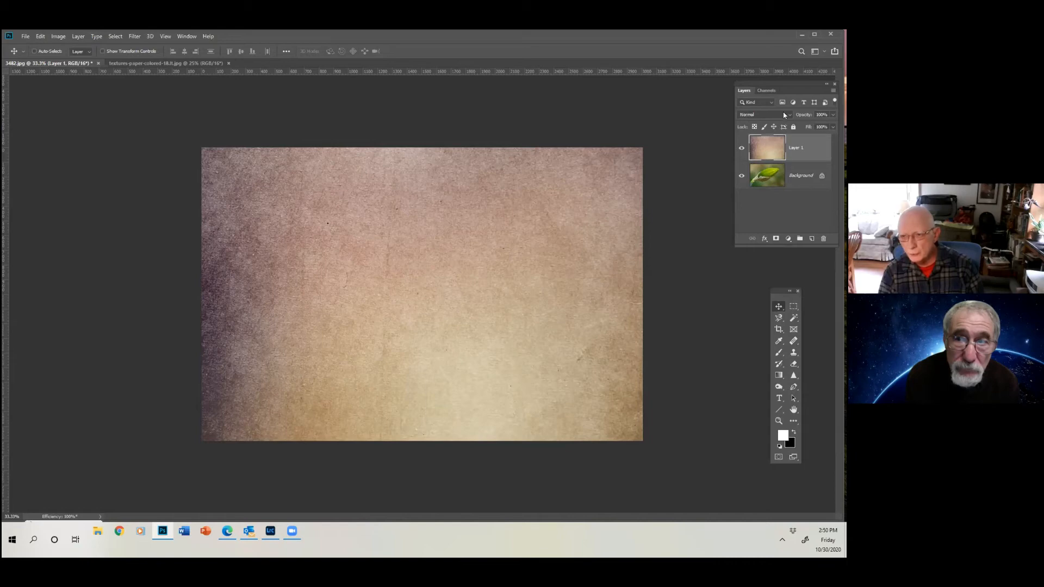
Preview the texture layer in Darken, Color Burn, Darker Color and Color Dodge blend modes
click(765, 114)
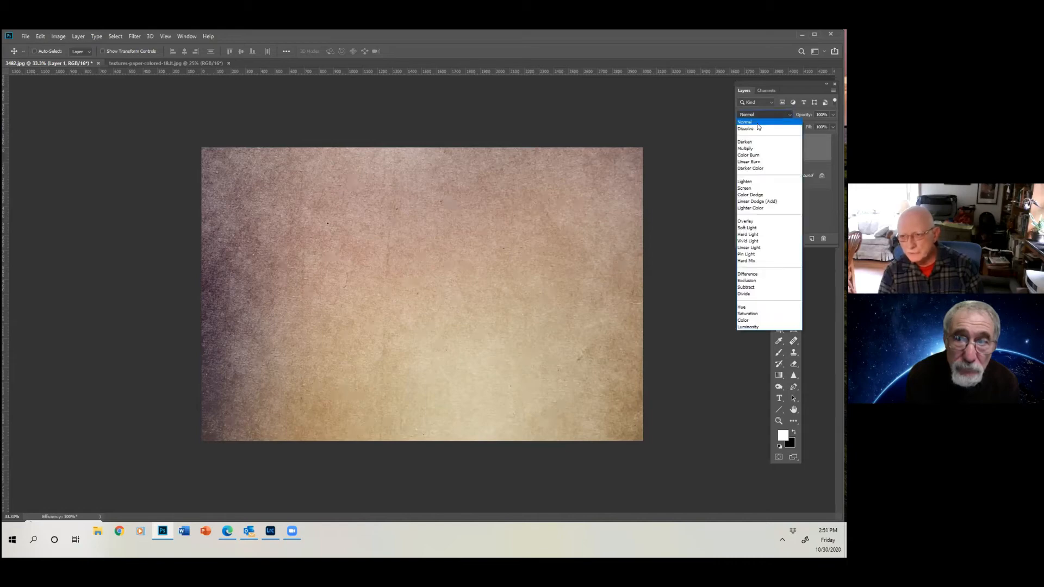
click(743, 141)
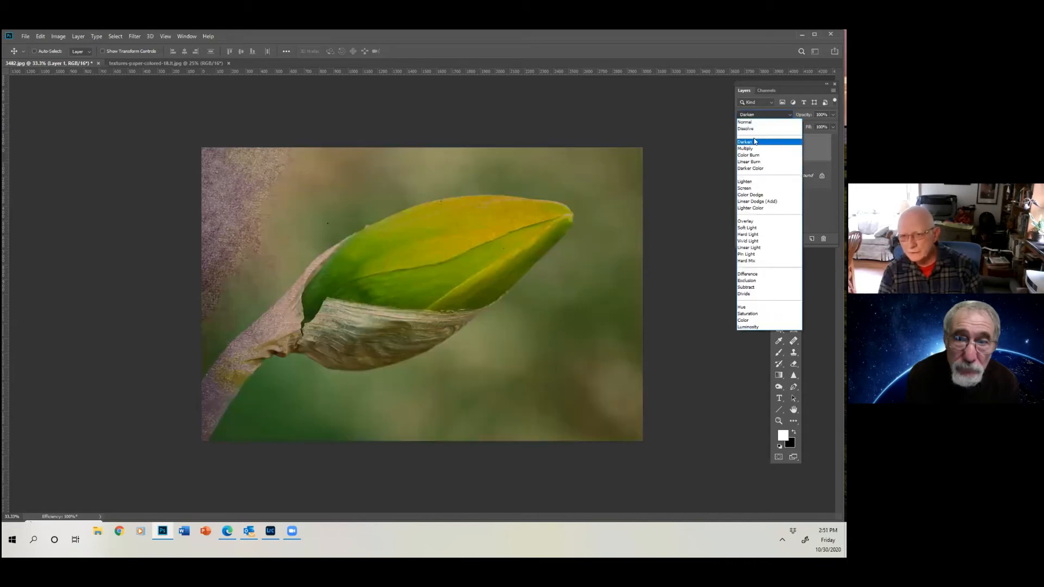
click(748, 156)
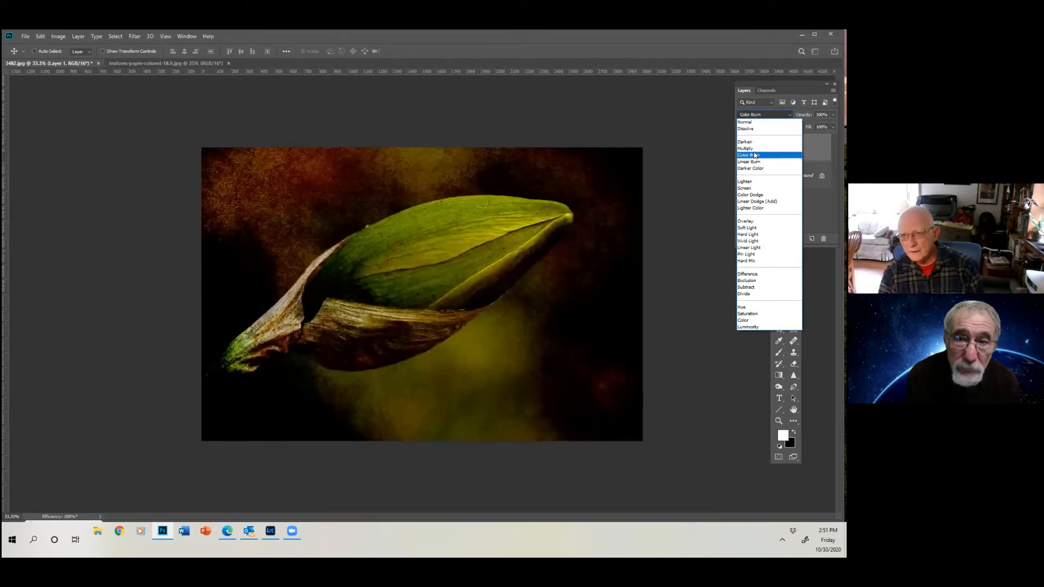
click(746, 181)
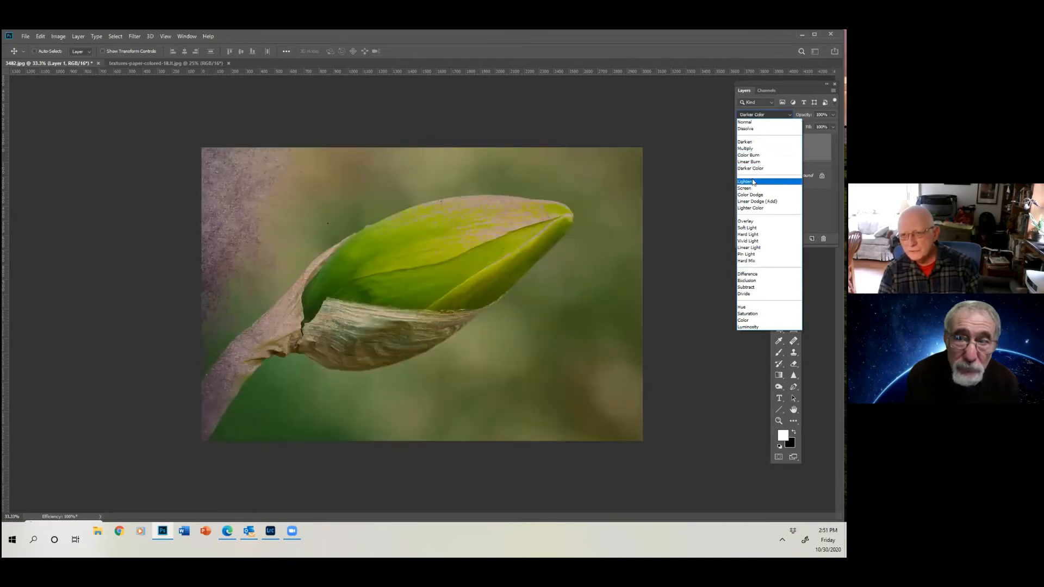
click(743, 142)
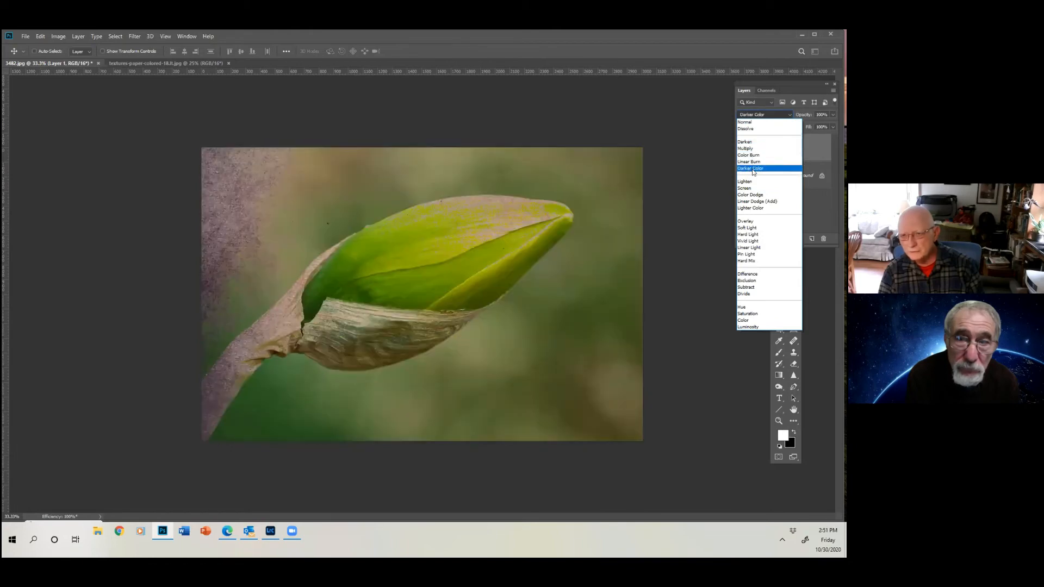
click(750, 195)
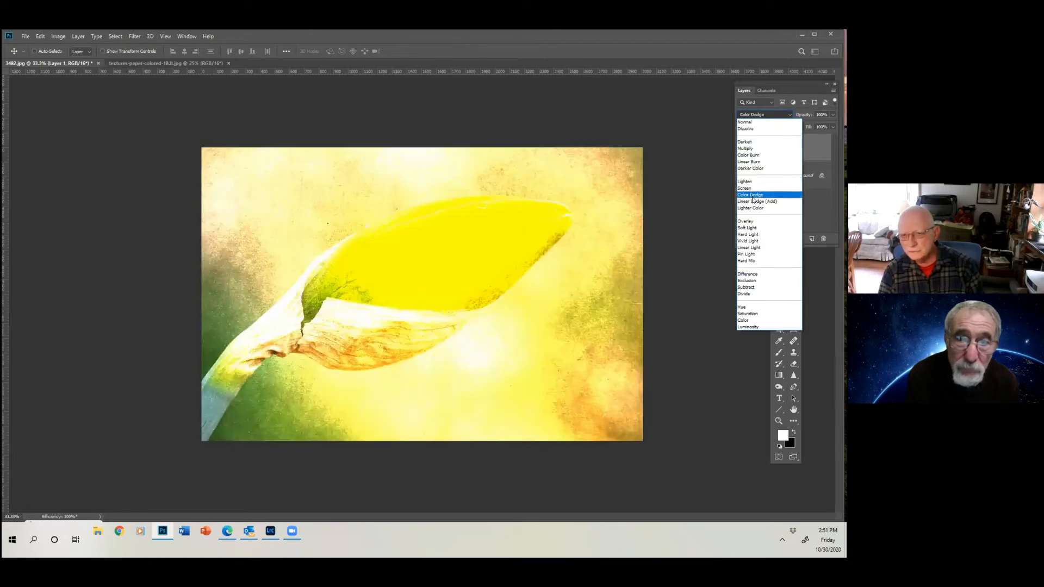
Compare Overlay, Soft Light and Hard Light, settling on Soft Light for the texture layer
click(745, 221)
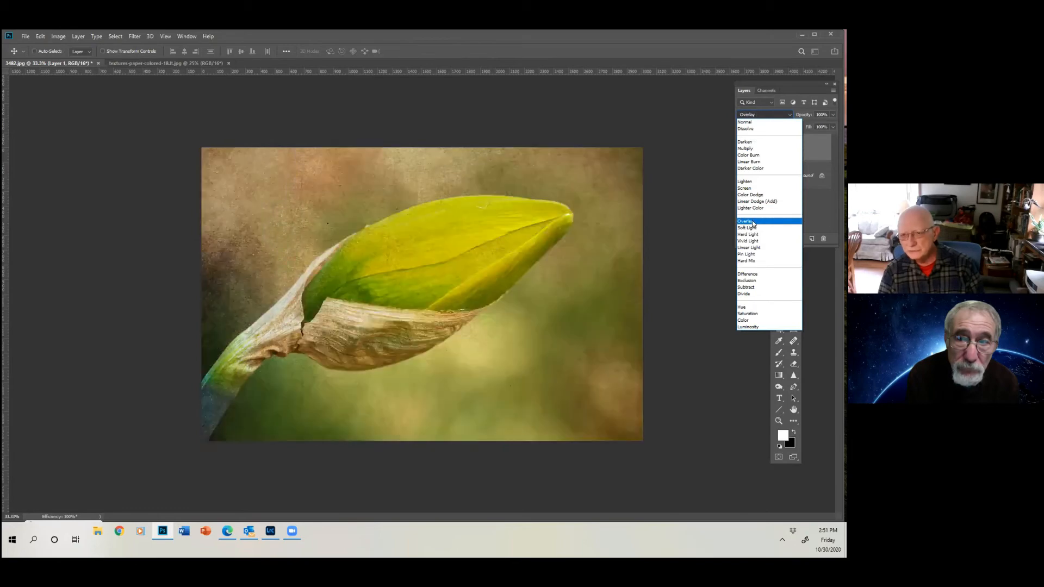
click(747, 227)
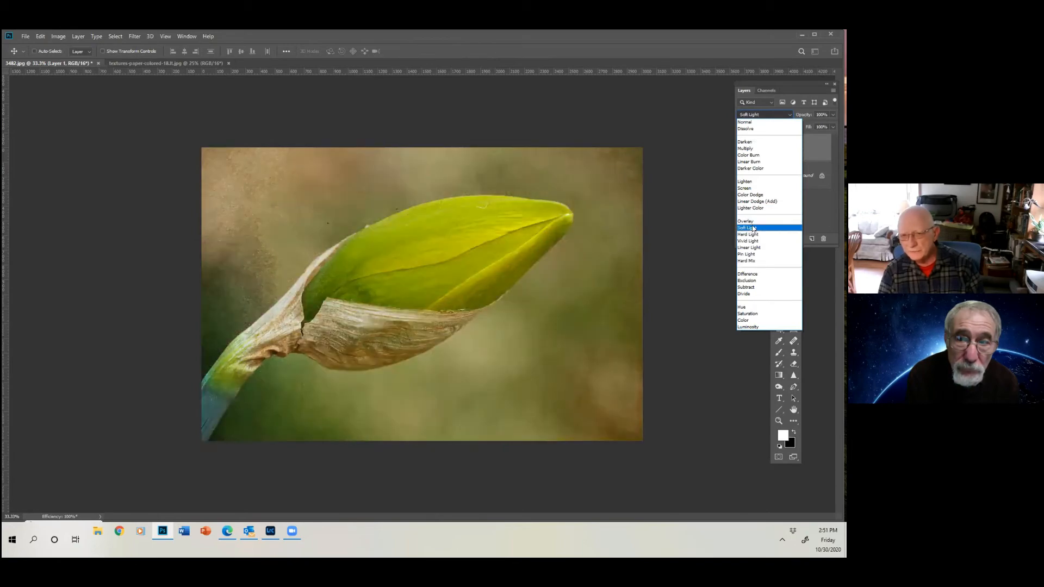
click(746, 221)
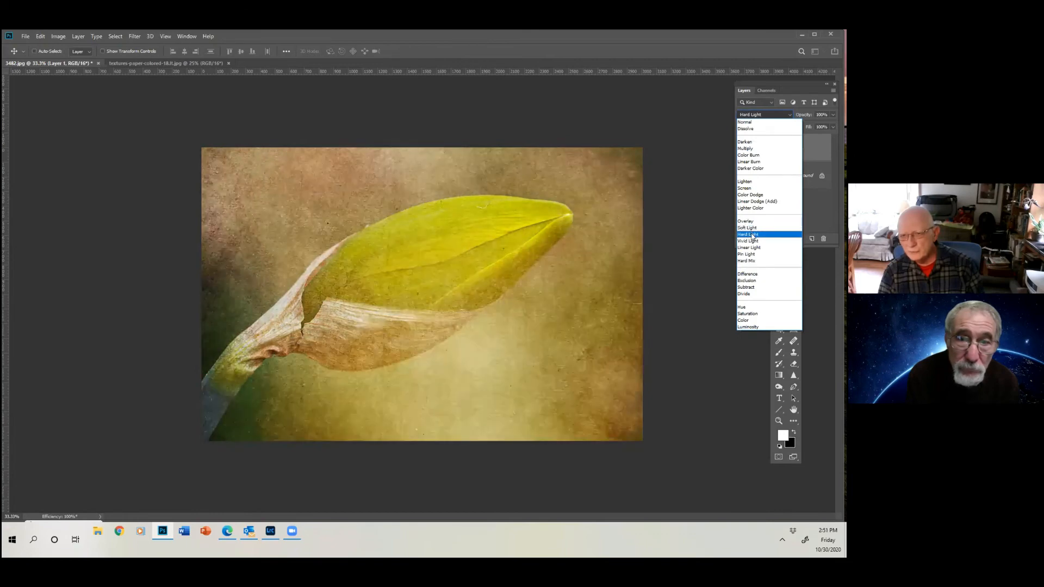
click(746, 221)
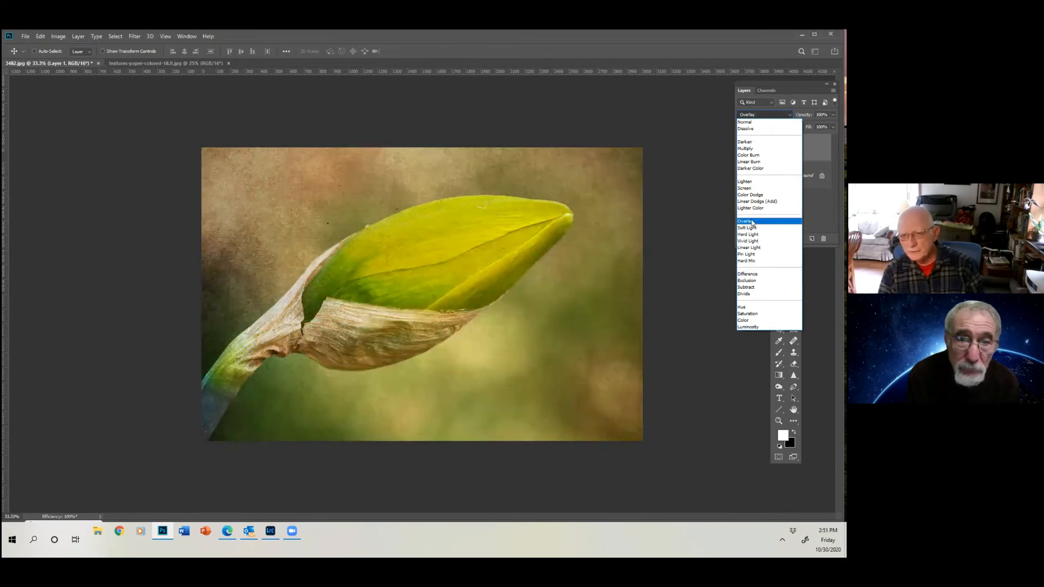
click(746, 228)
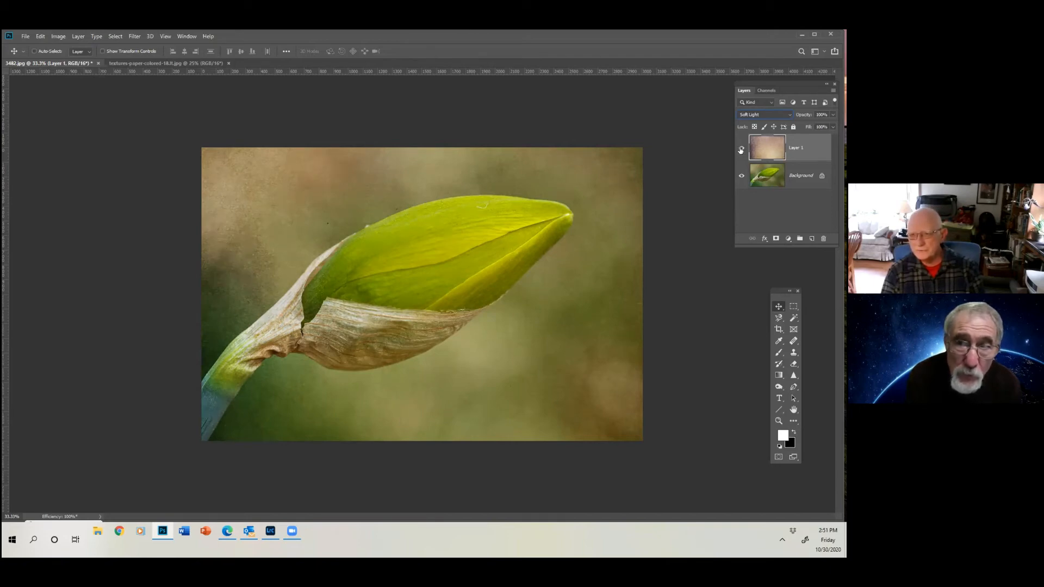
Toggle the texture layer's visibility to compare before/after, then raise its opacity to 100%
click(740, 149)
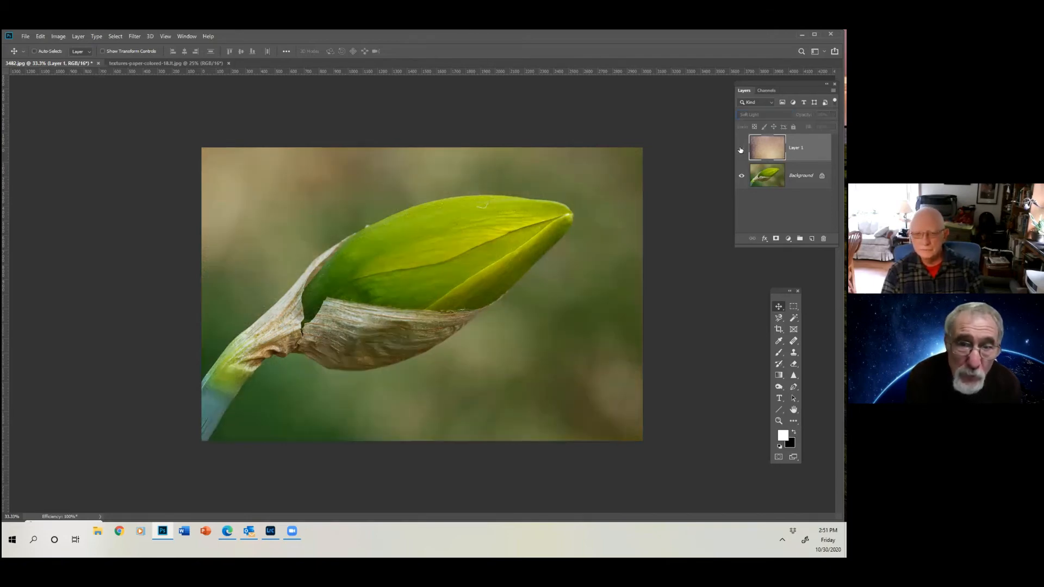
click(741, 149)
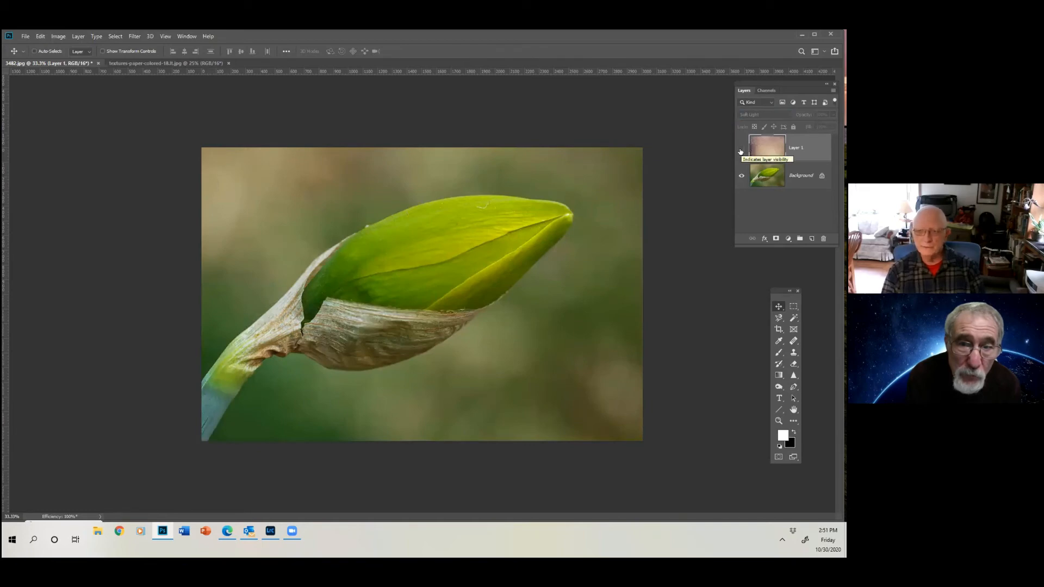
click(741, 149)
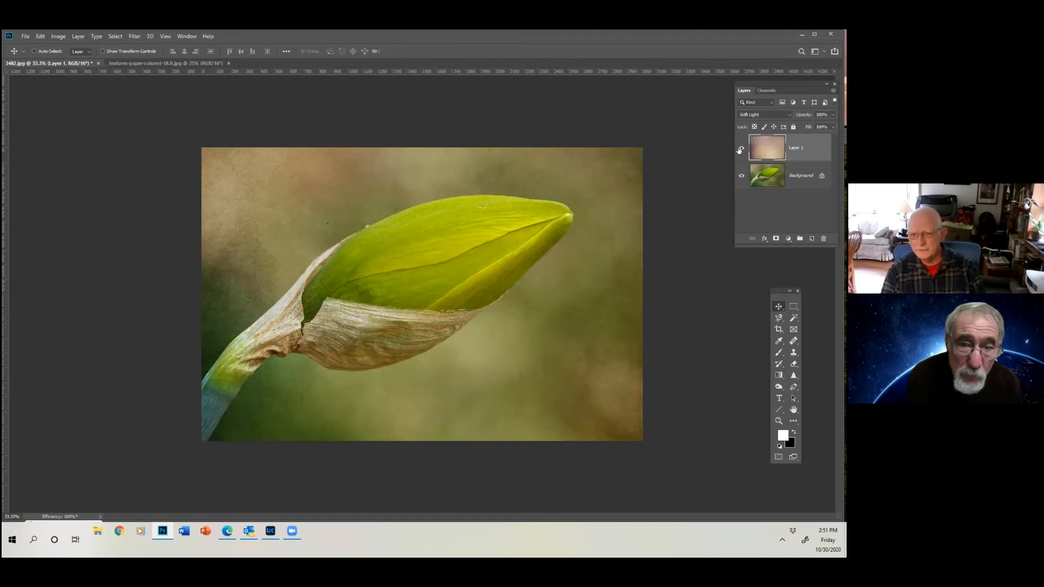
click(741, 148)
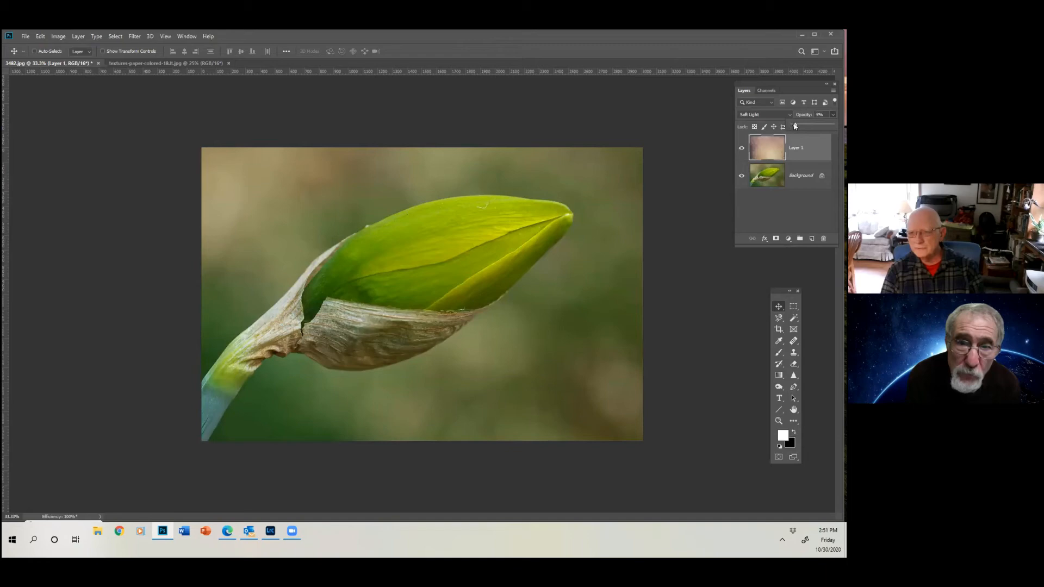
click(830, 125)
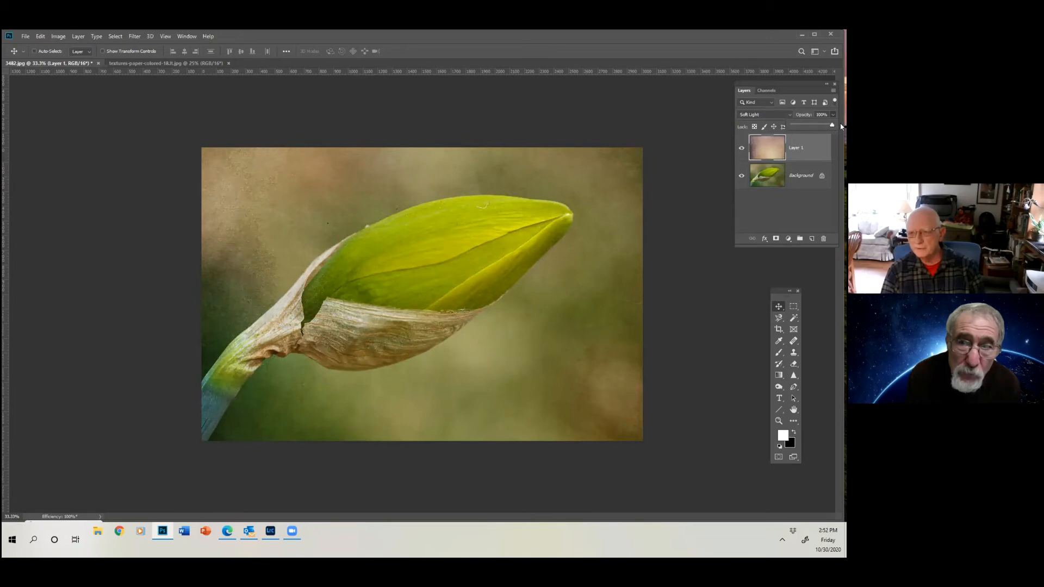
mouse_move(691, 261)
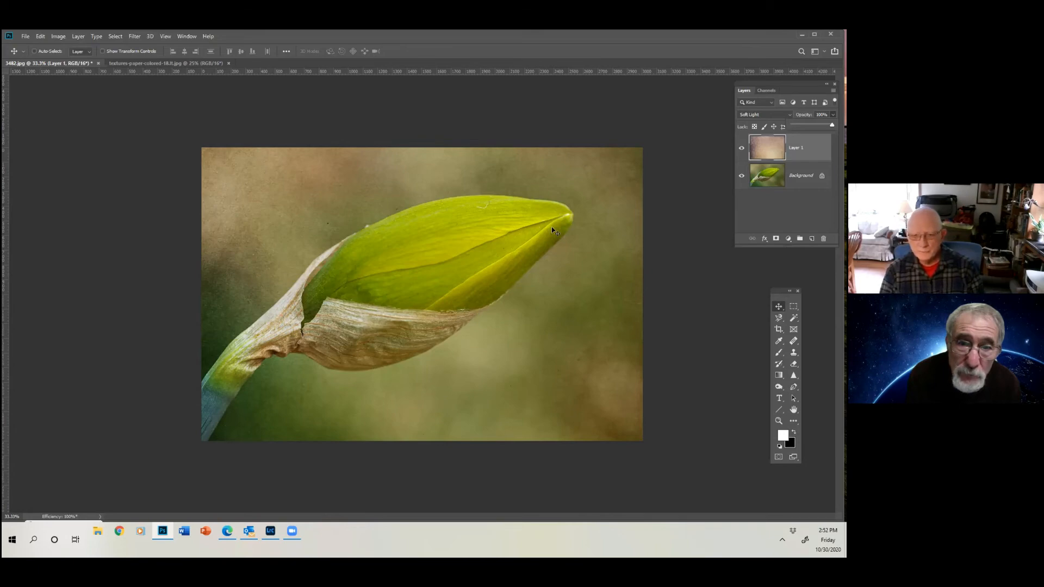
mouse_move(307, 273)
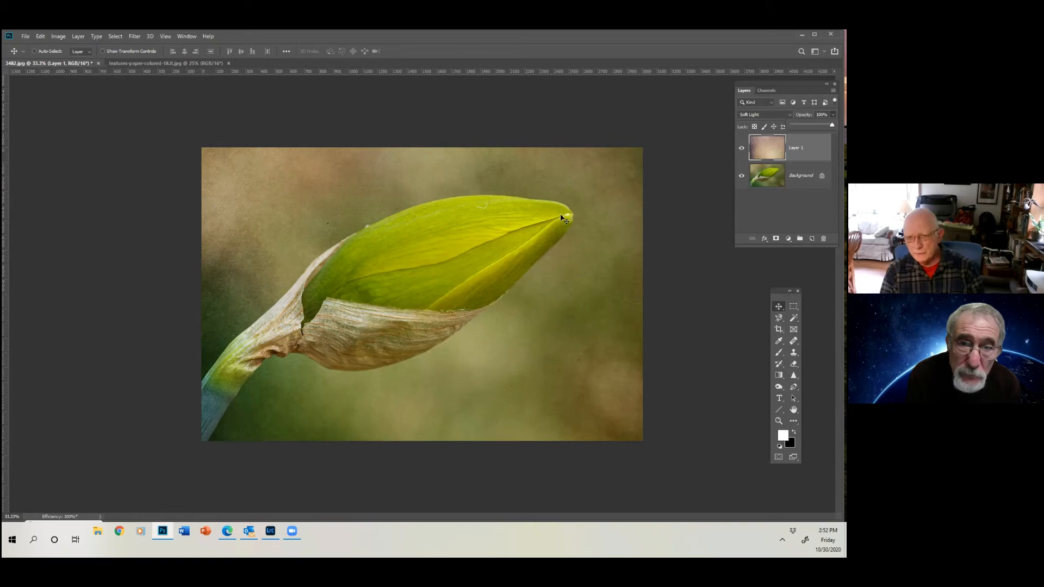
mouse_move(429, 276)
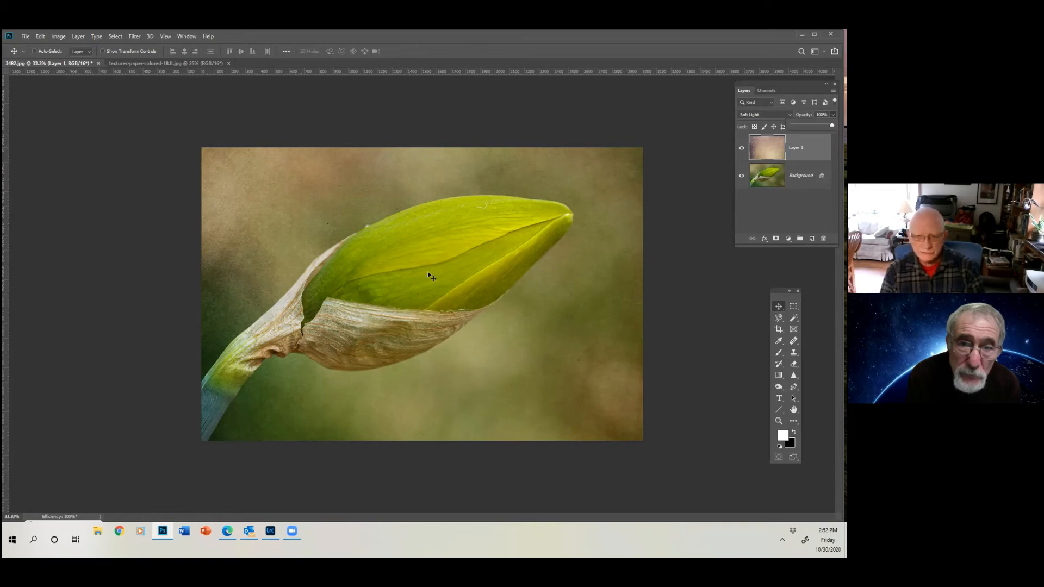
mouse_move(449, 245)
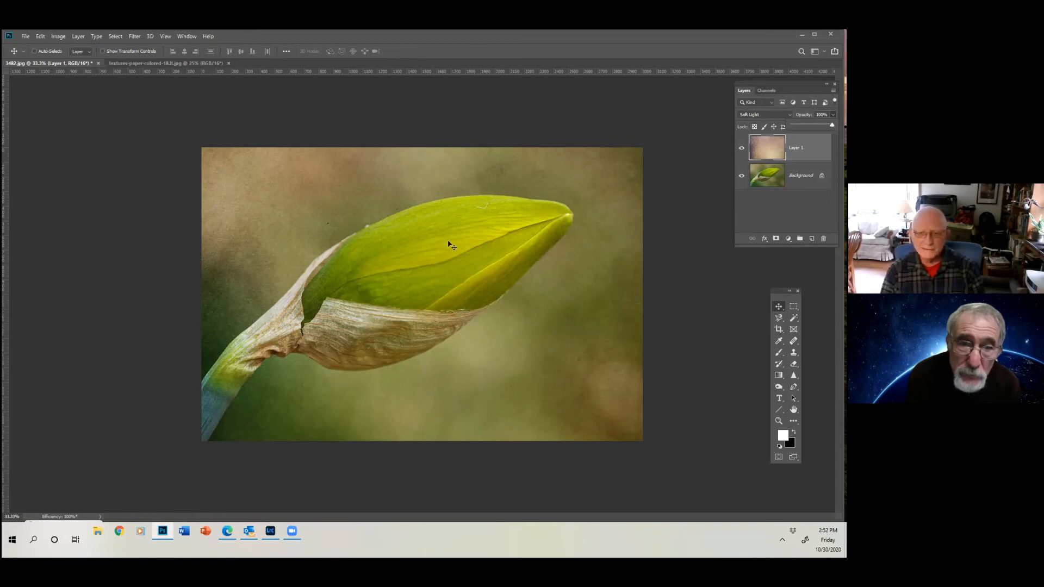
mouse_move(638, 207)
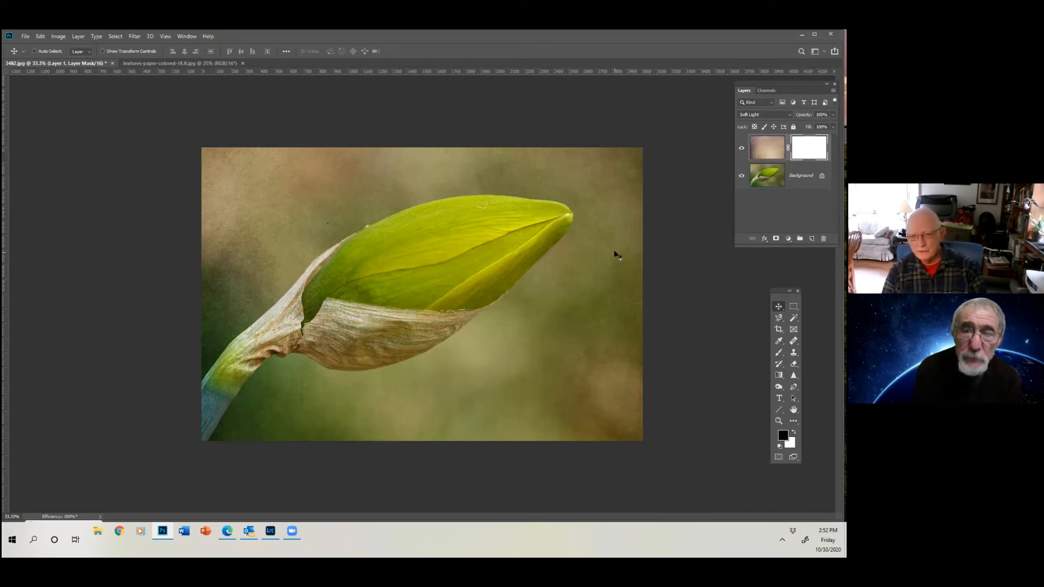
mouse_move(461, 242)
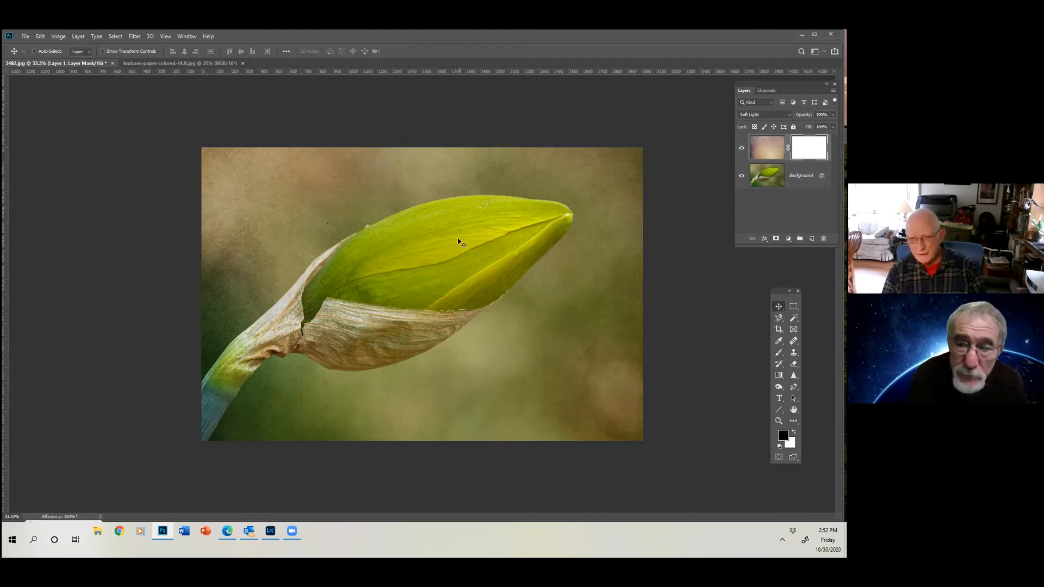
mouse_move(308, 344)
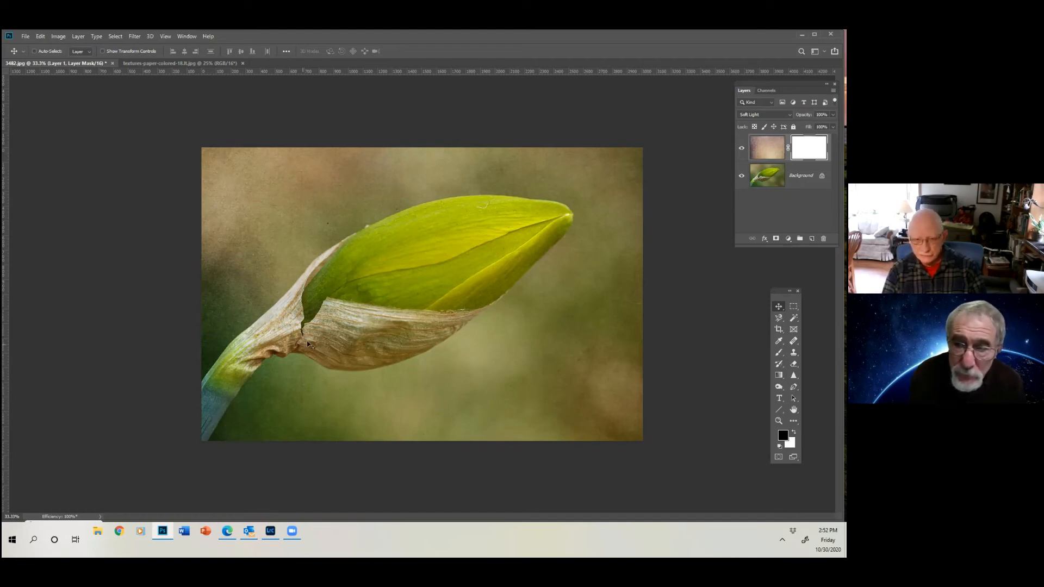
mouse_move(539, 317)
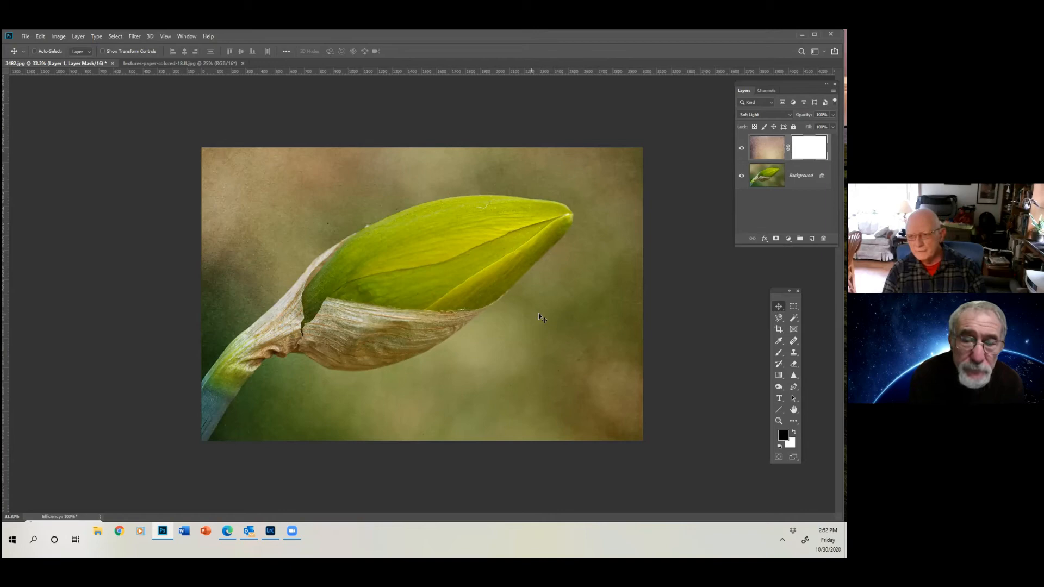
mouse_move(621, 324)
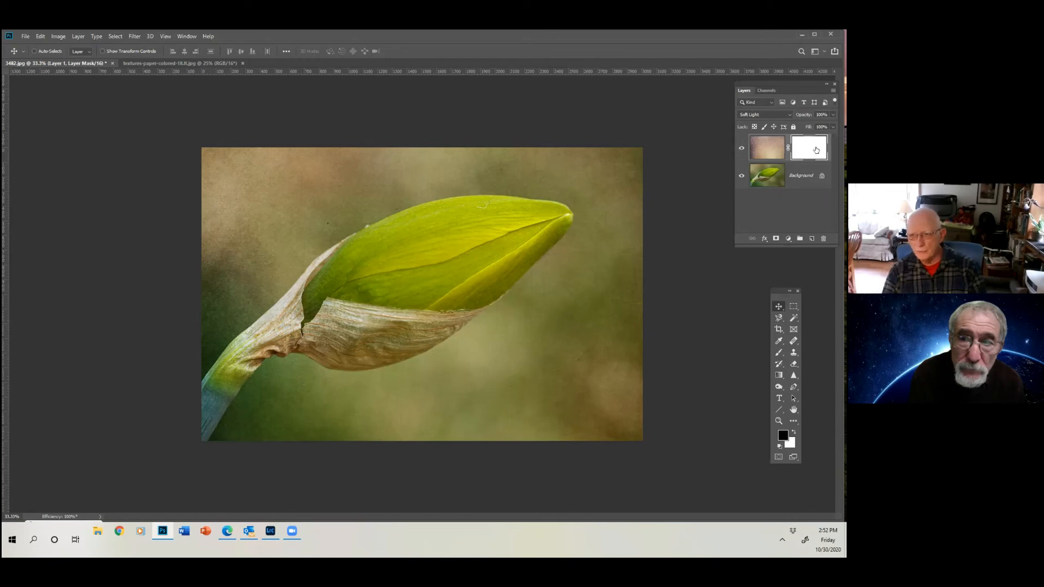
mouse_move(809, 148)
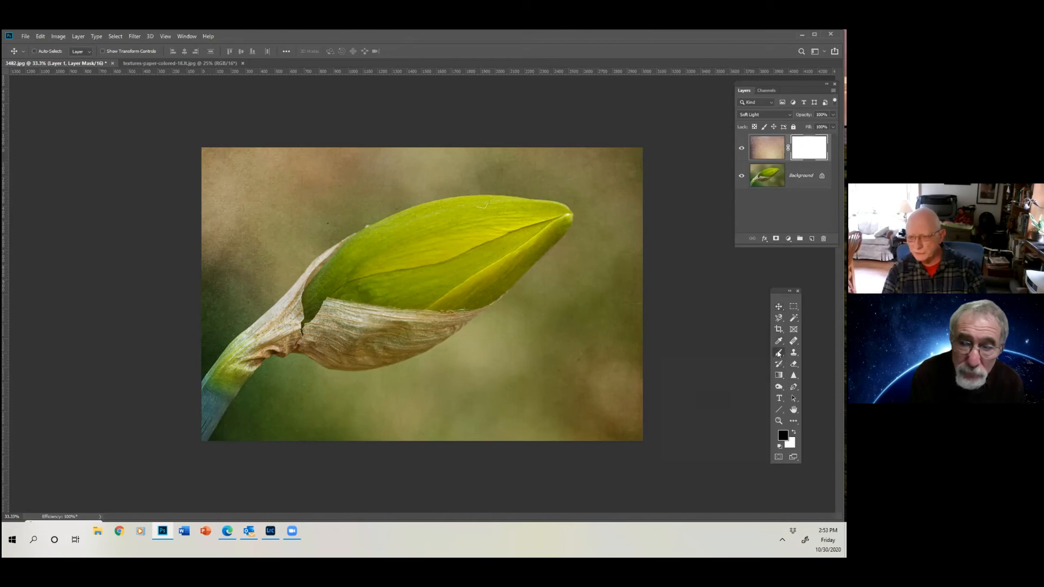
Select the Brush tool with black foreground for painting on the texture mask
click(777, 340)
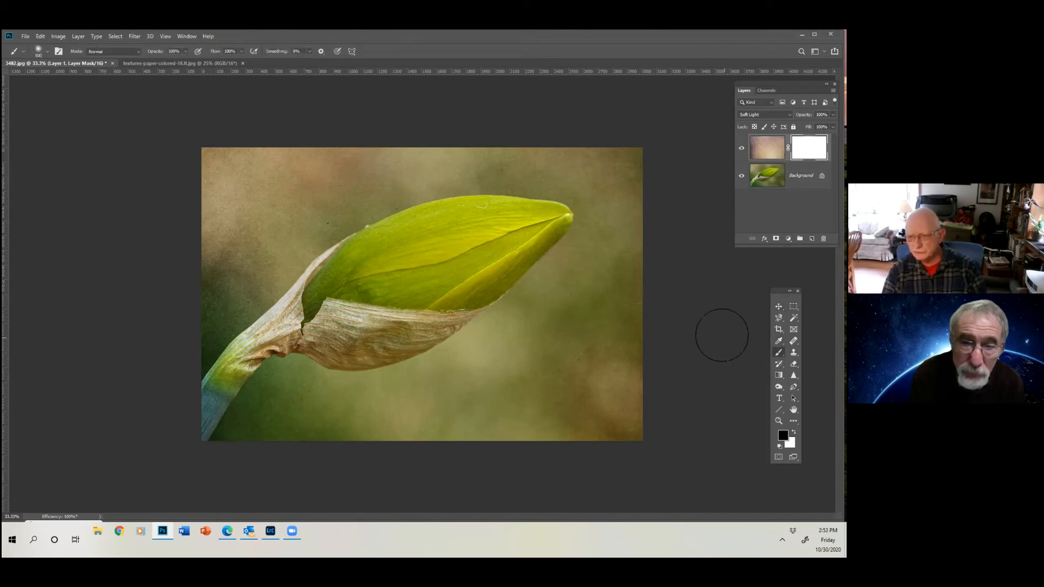
mouse_move(704, 363)
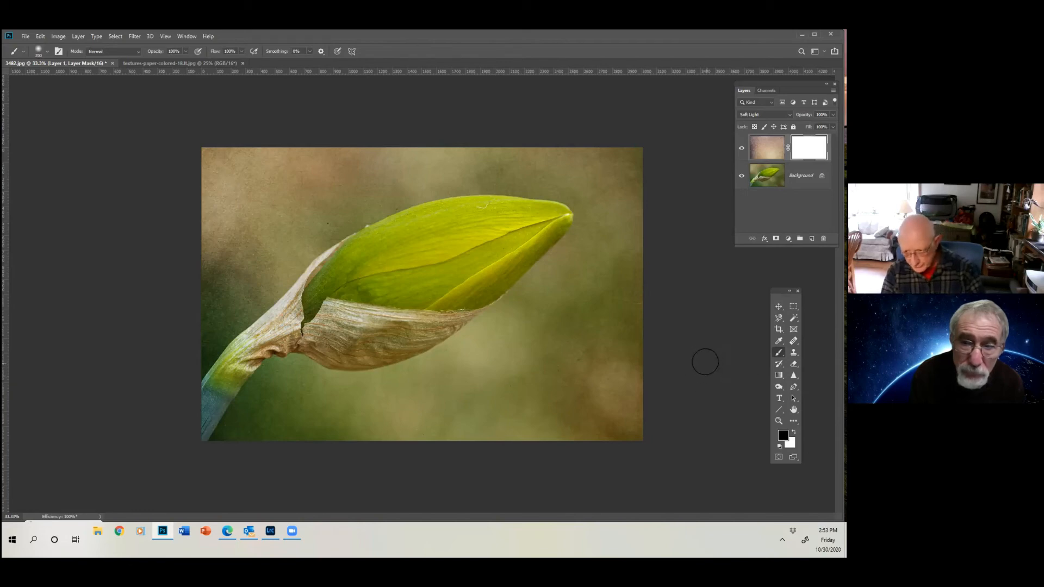
mouse_move(718, 400)
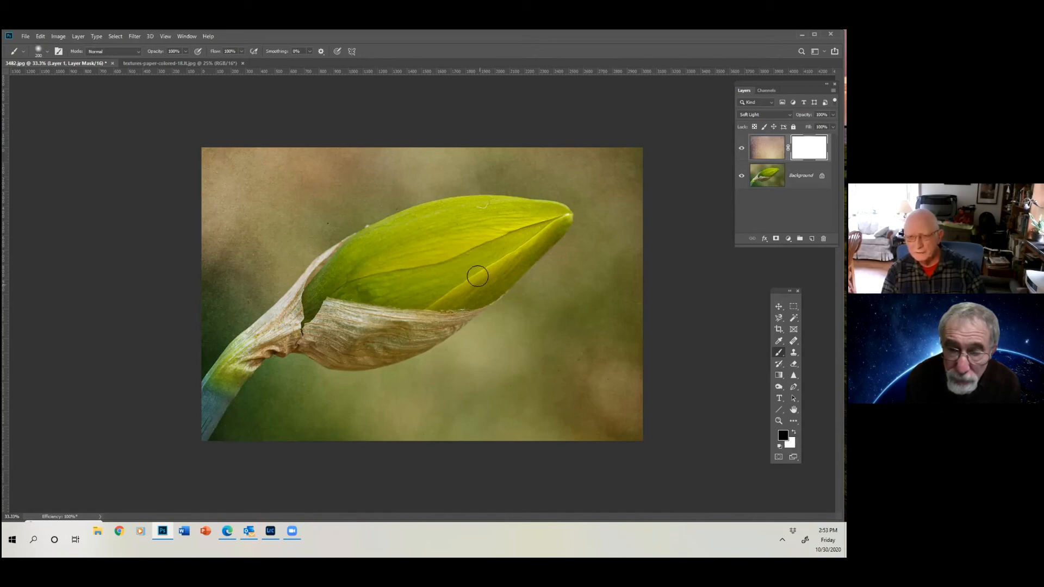
mouse_move(486, 230)
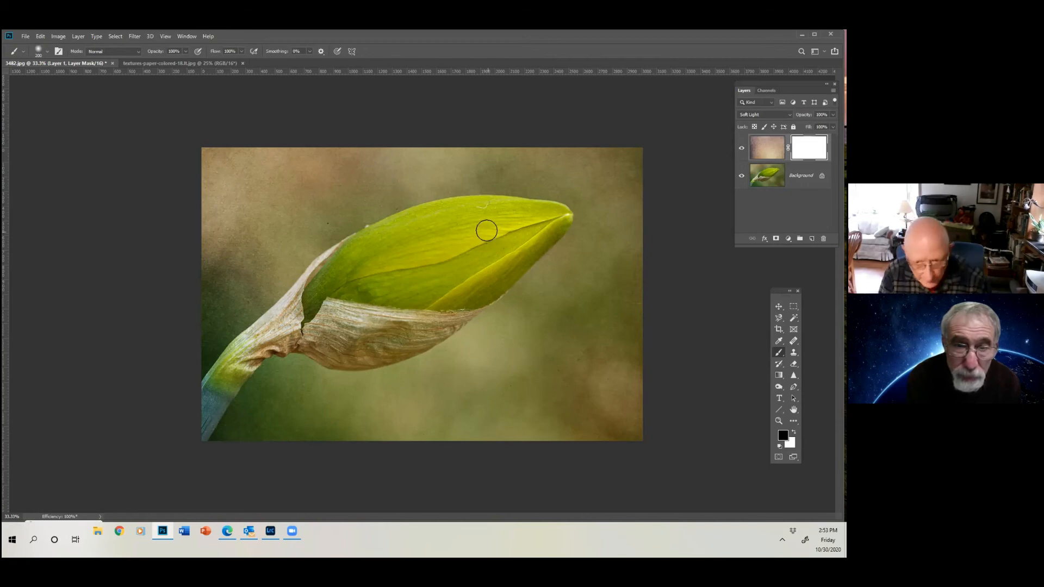
Paint black on the mask over the bud's edges, tip, sheath and stem to remove the texture there
drag(486, 230, 376, 244)
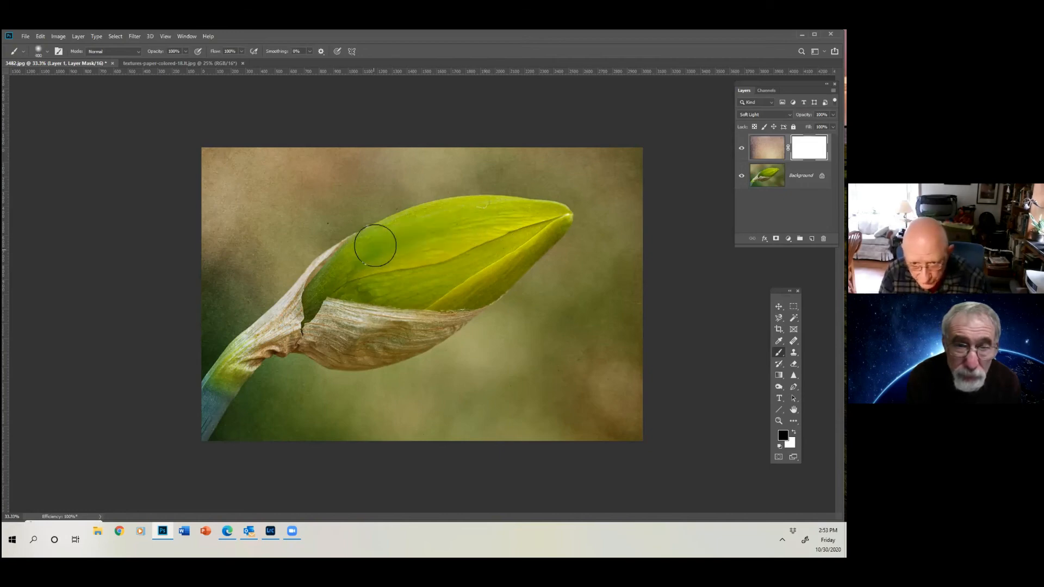
drag(376, 245, 418, 304)
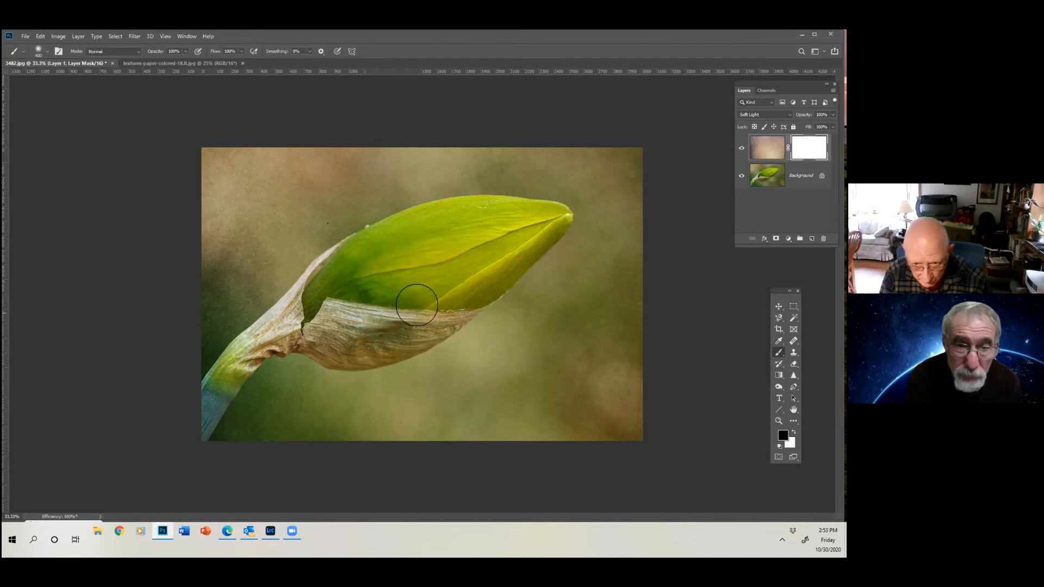
drag(420, 307, 383, 243)
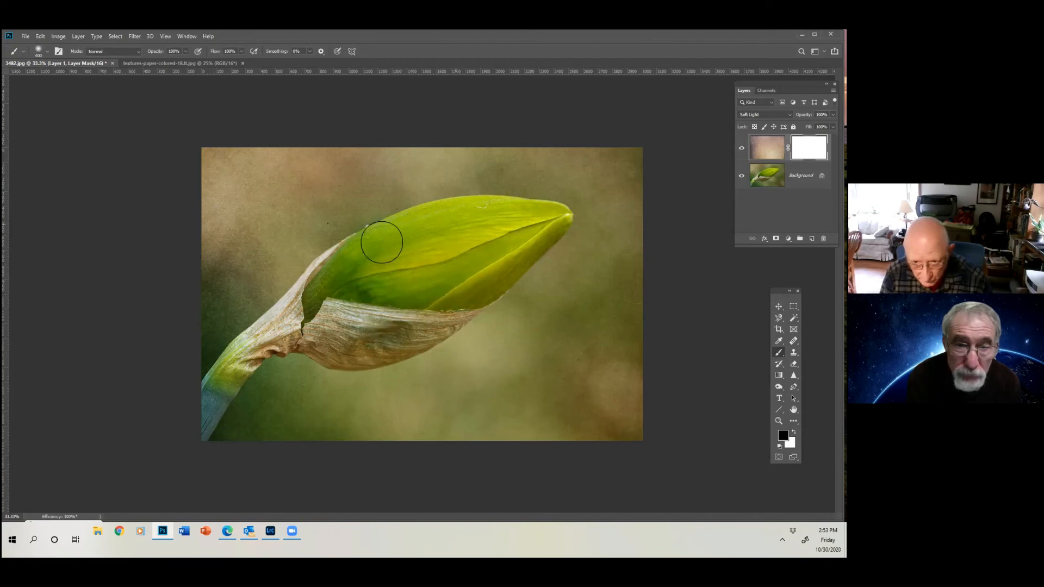
drag(381, 242, 538, 221)
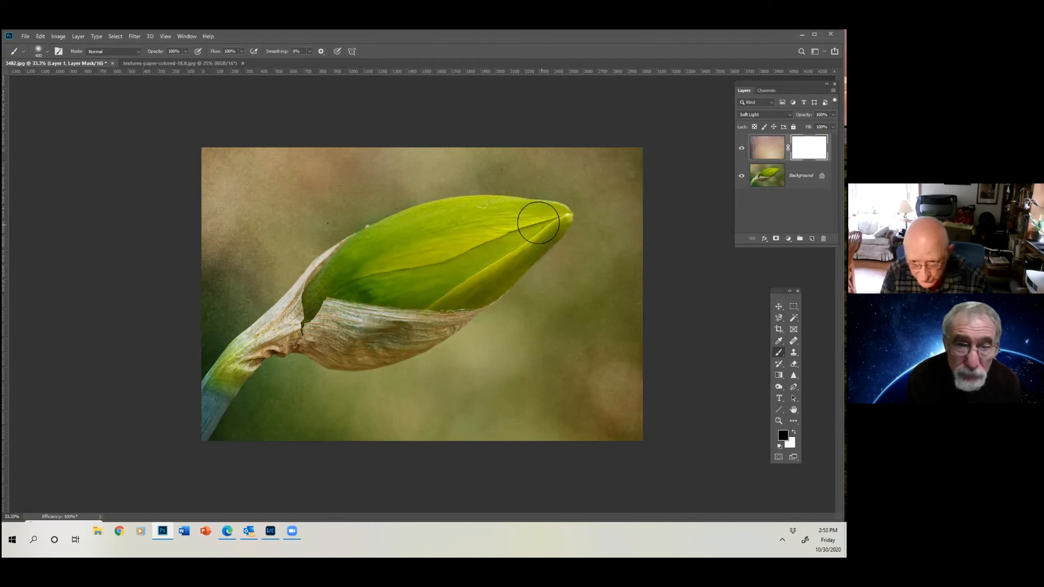
drag(540, 223, 489, 229)
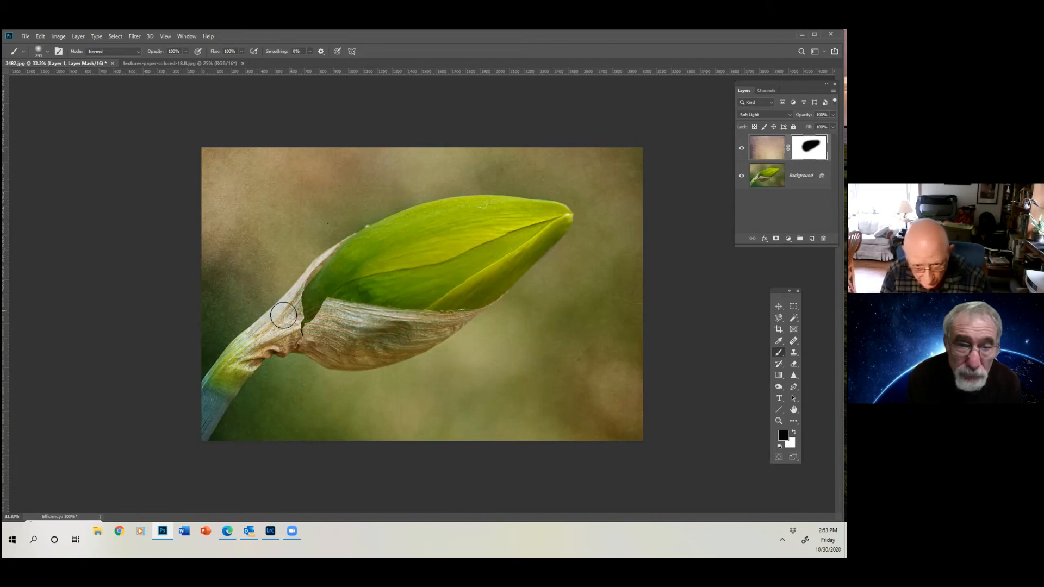
drag(283, 313, 443, 313)
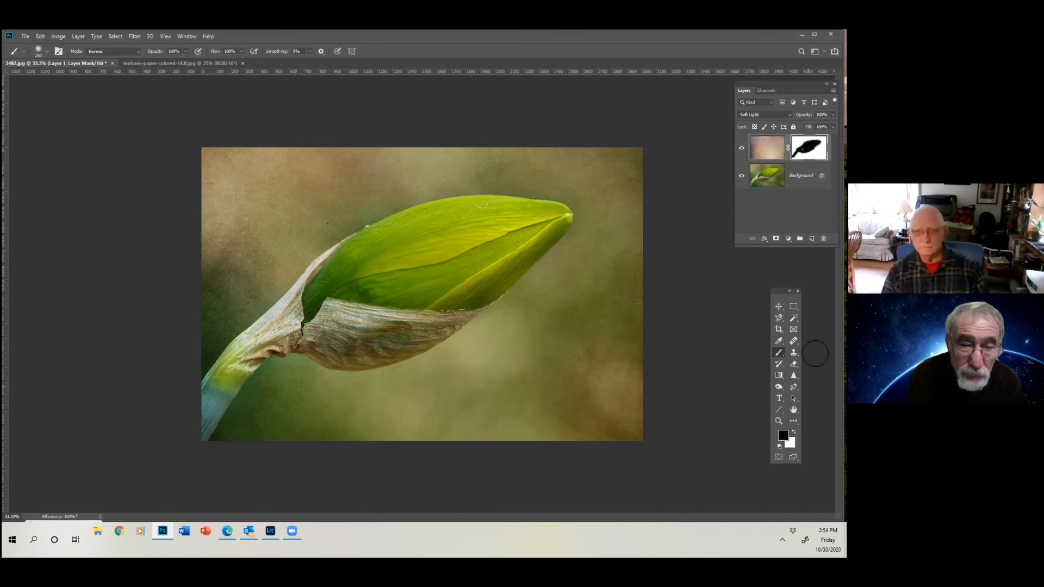
click(740, 147)
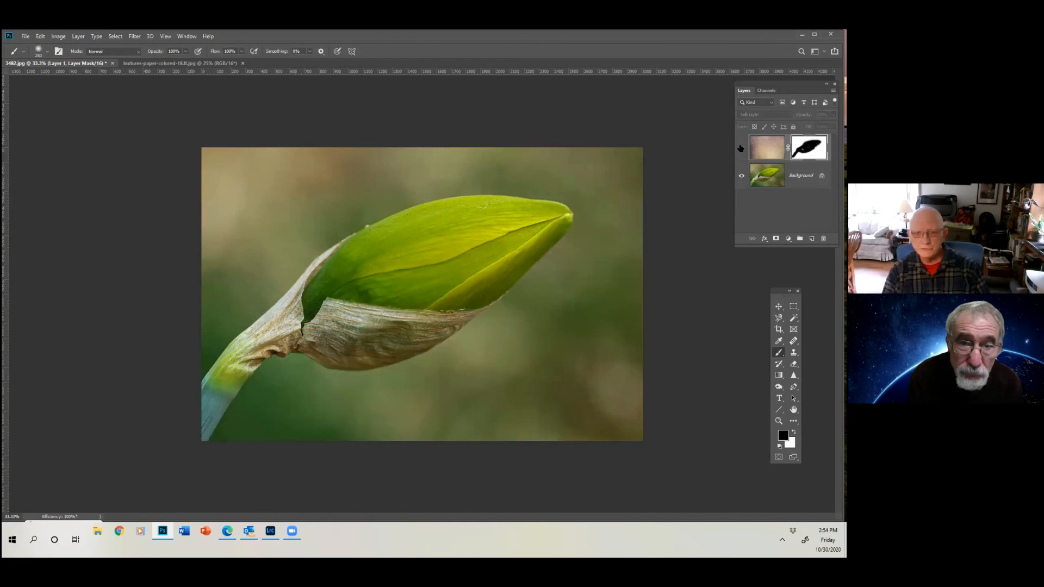
click(740, 149)
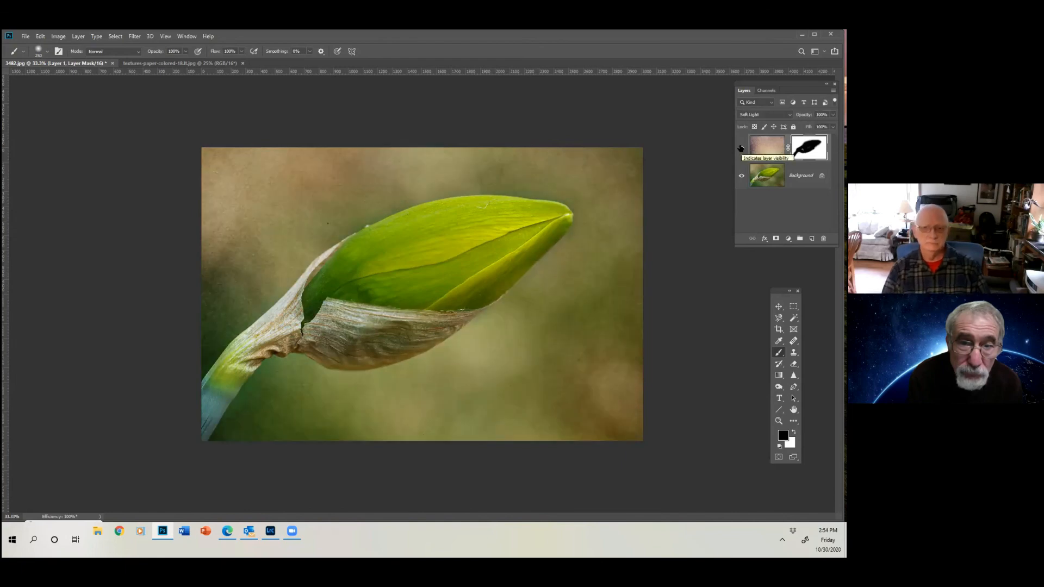
click(741, 148)
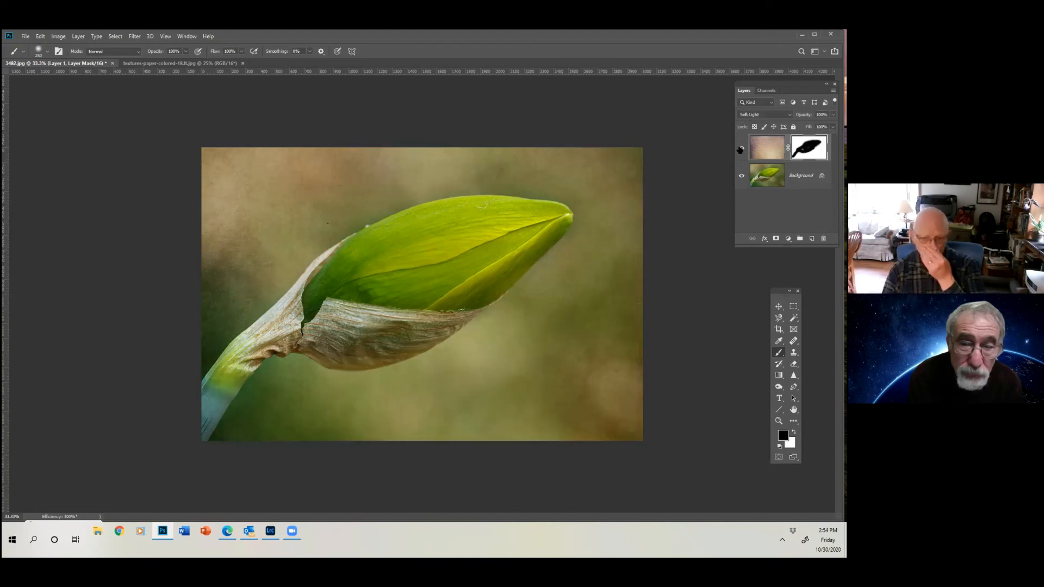
click(741, 148)
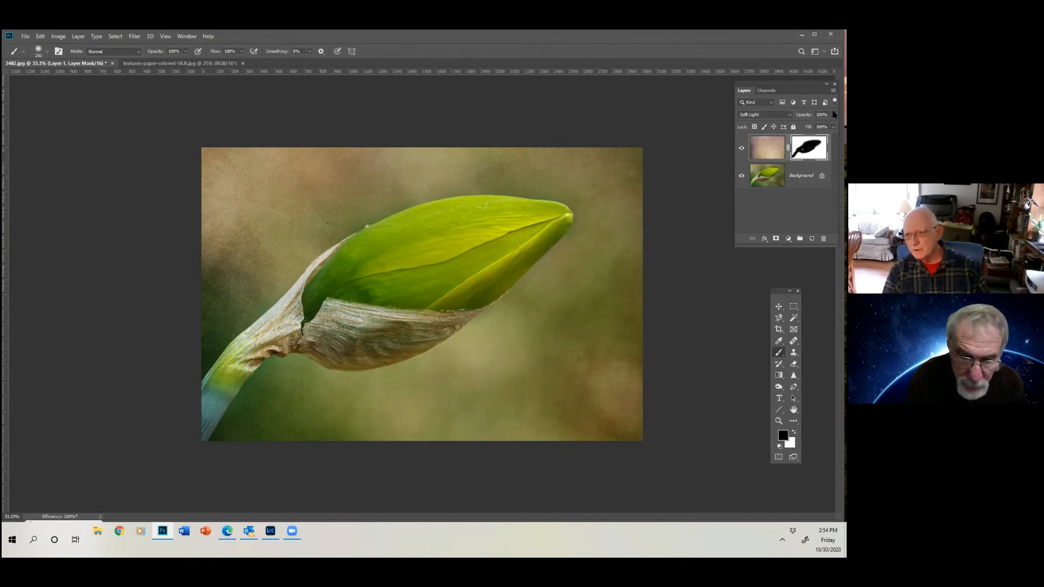
click(819, 114)
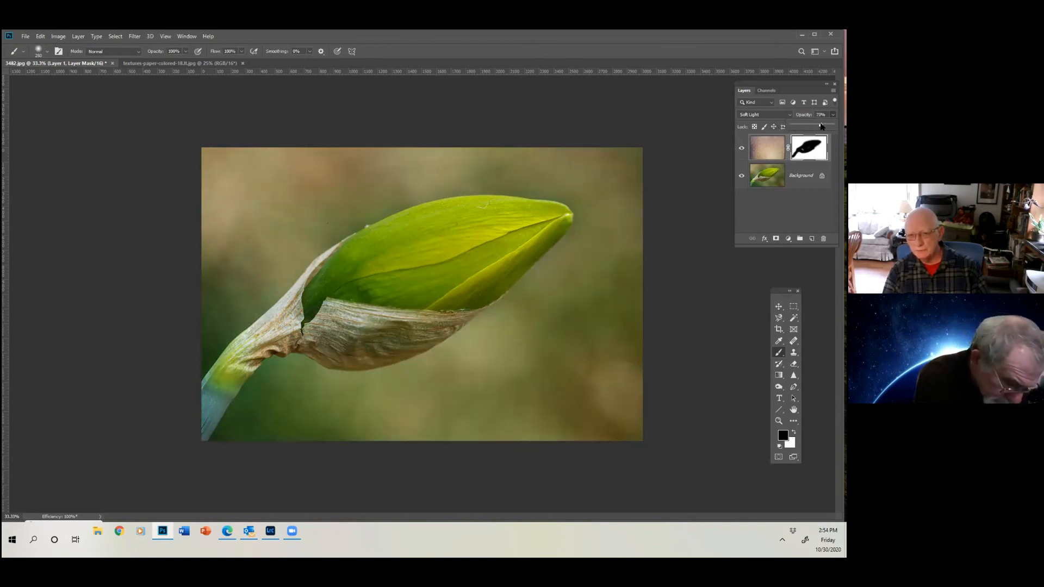
click(830, 114)
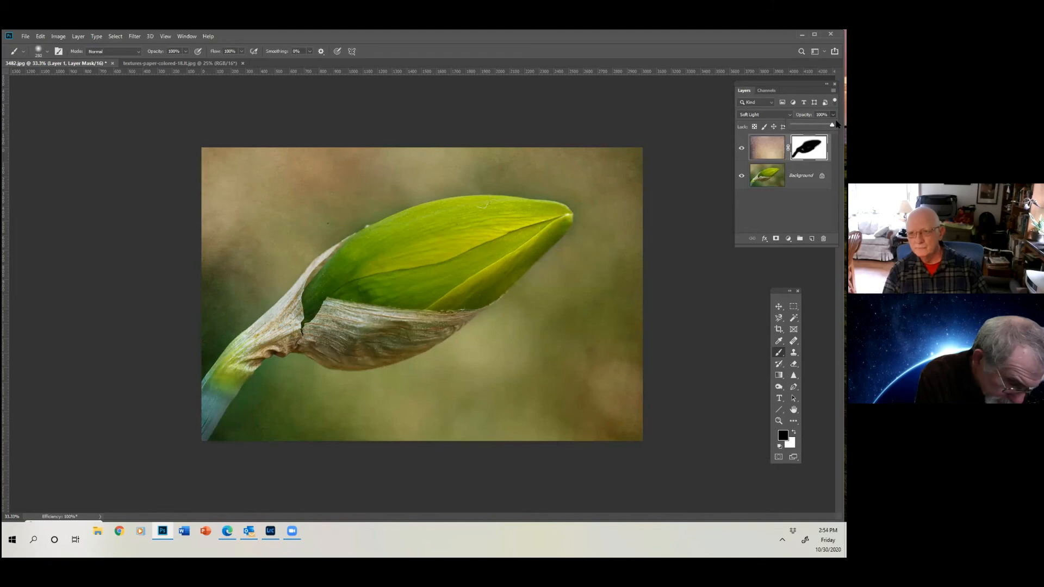